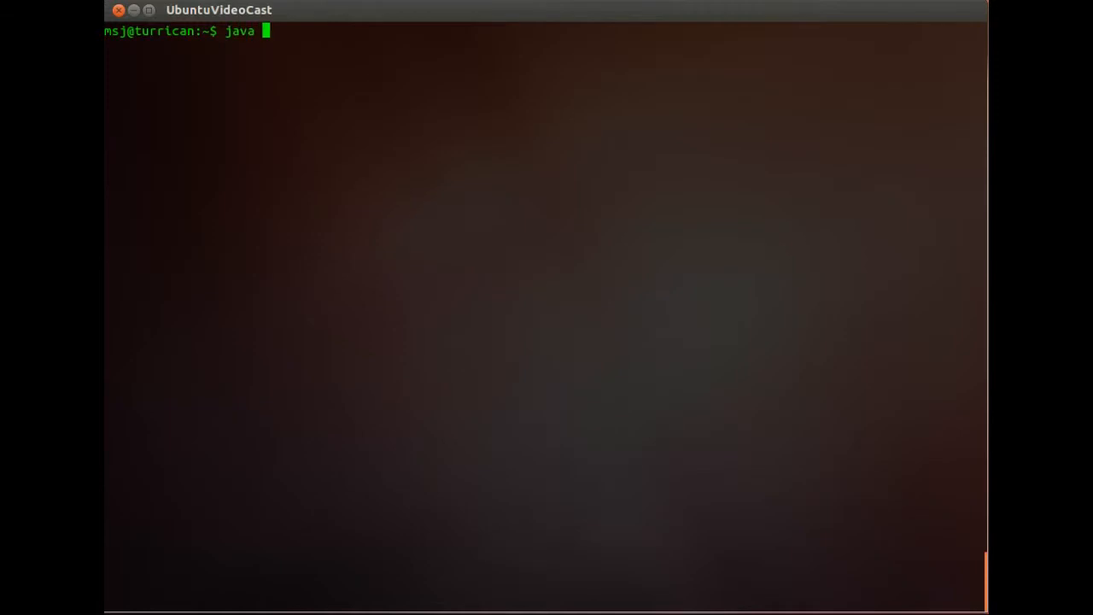
Run java -version to see which Java the system currently reports
type("-version")
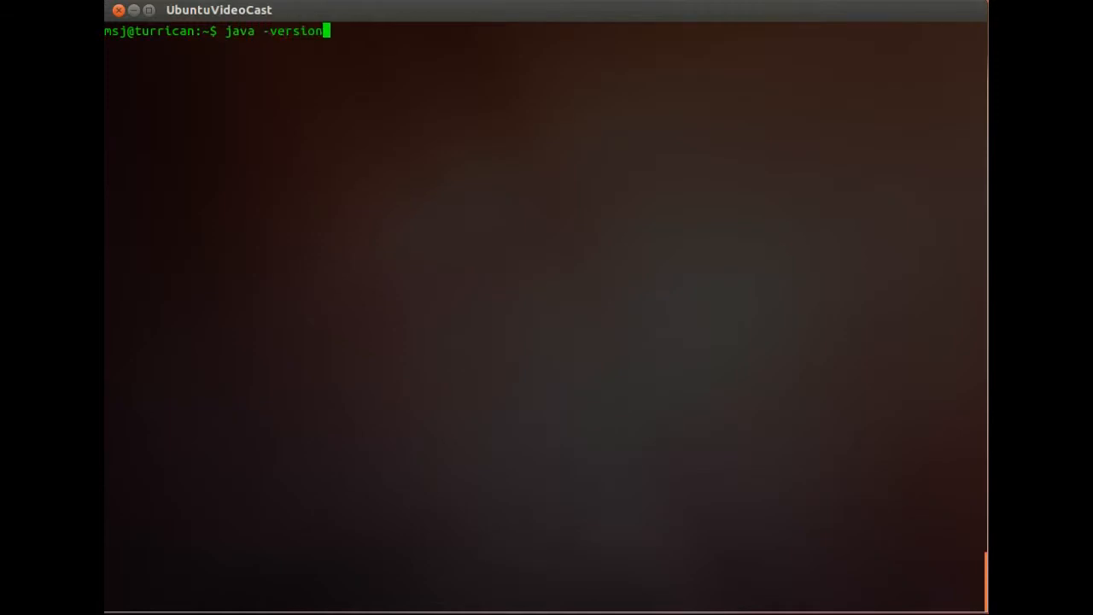
key("Return")
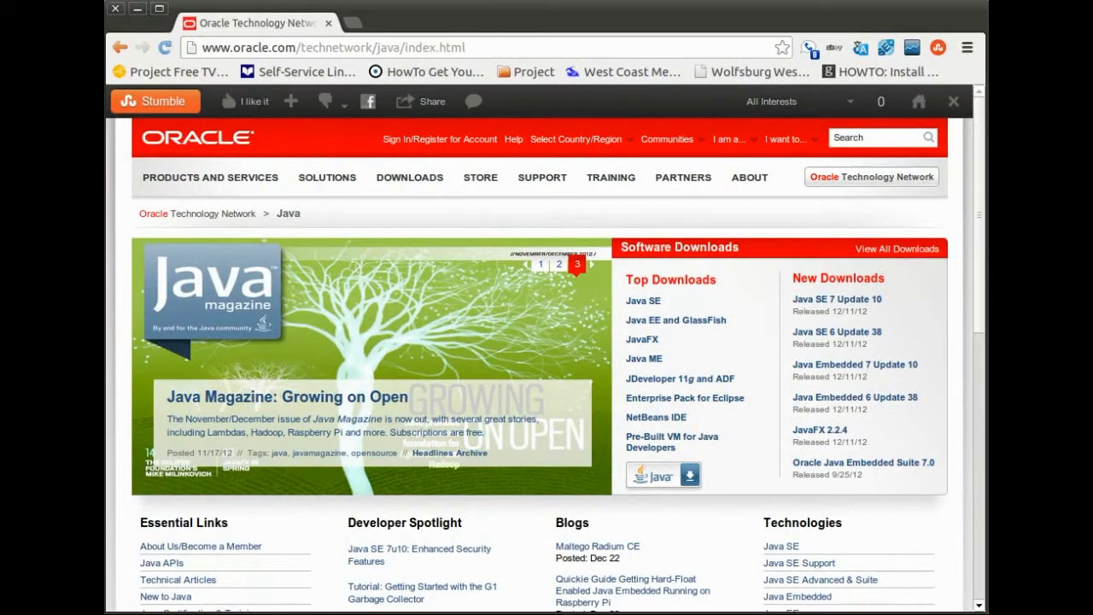
mouse_move(816, 308)
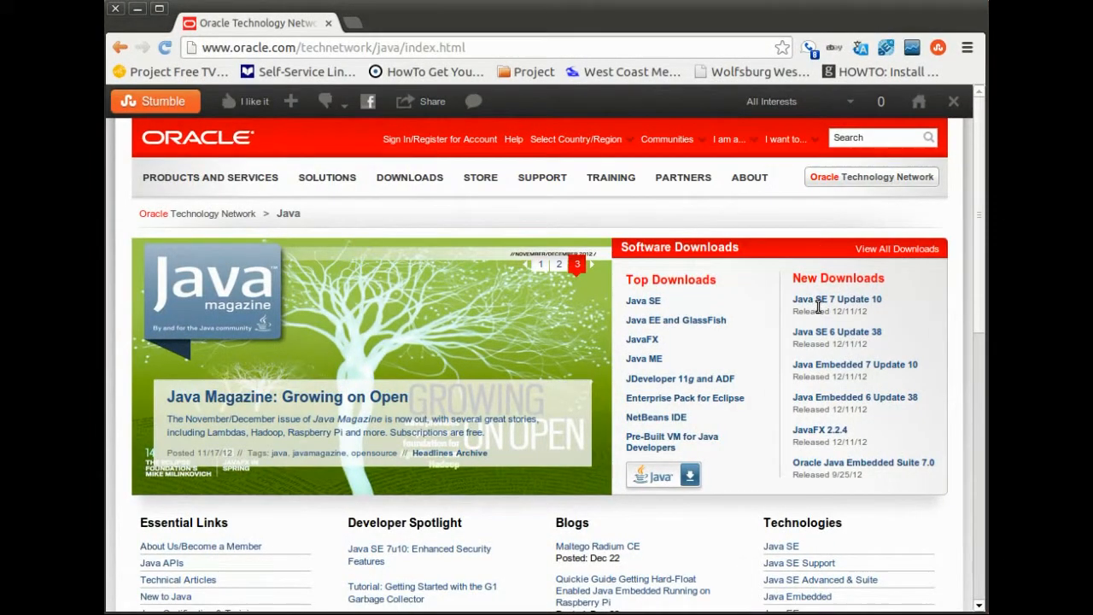
mouse_move(837, 299)
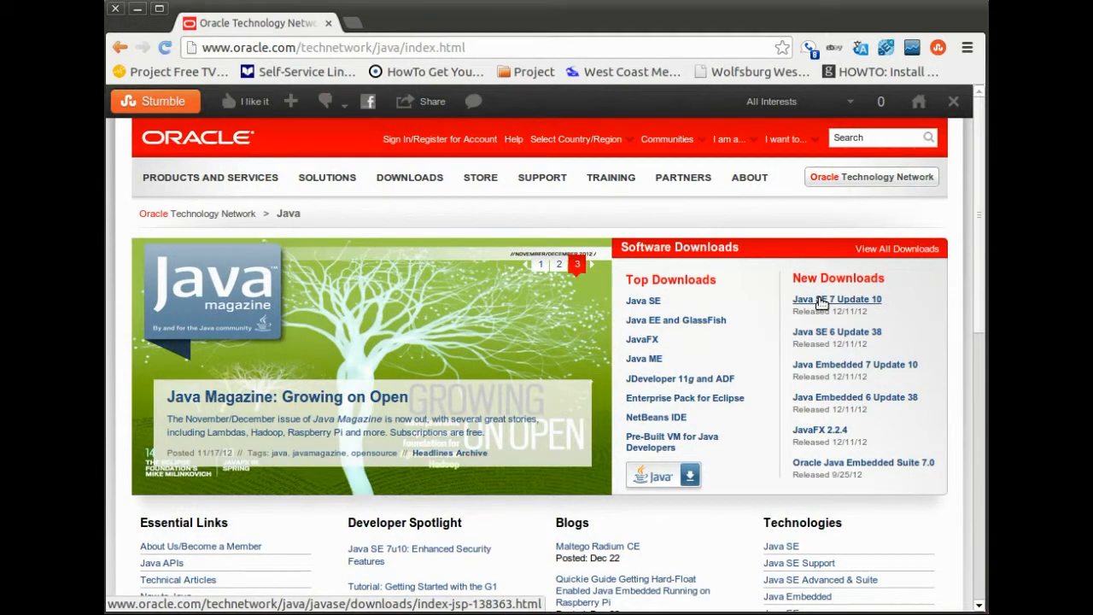
Go to the Java SE 7 Update 10 JRE download page from Java SE Downloads
left_click(836, 299)
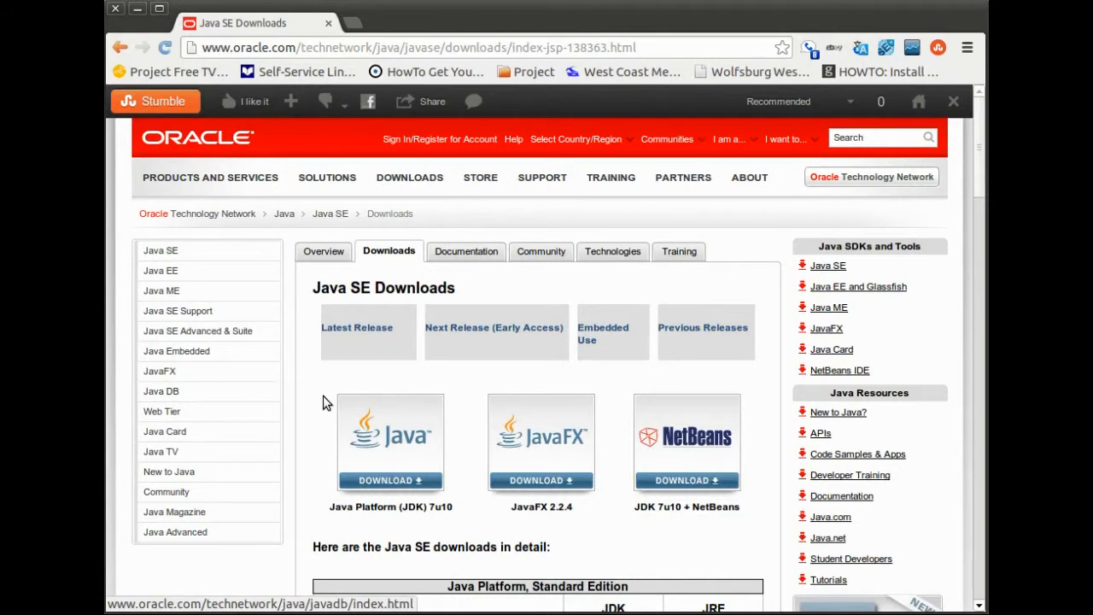
scroll("down", 3)
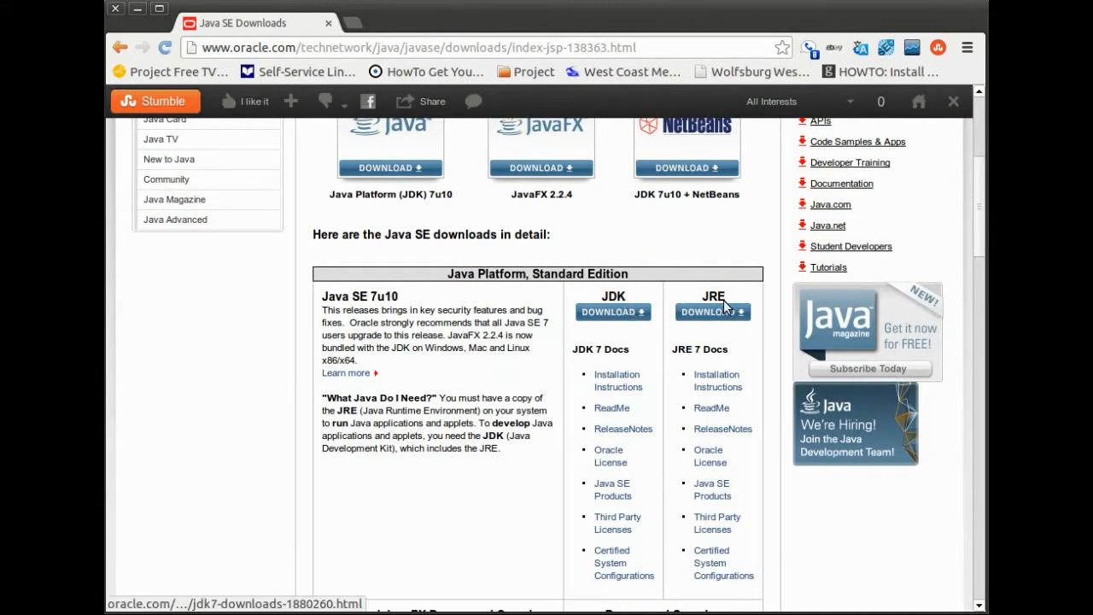
mouse_move(665, 314)
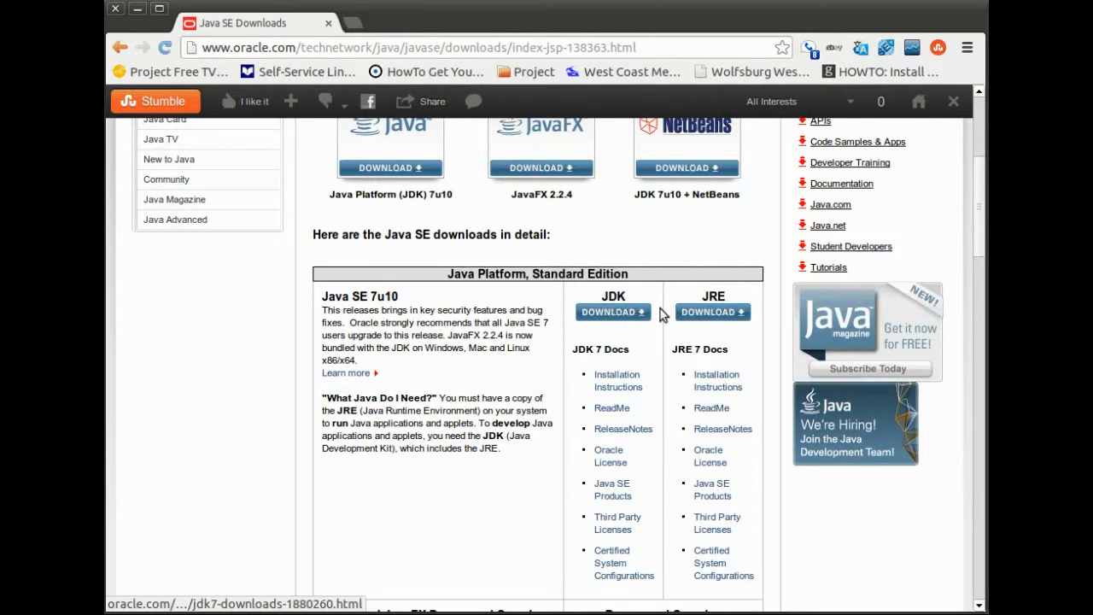
left_click(712, 311)
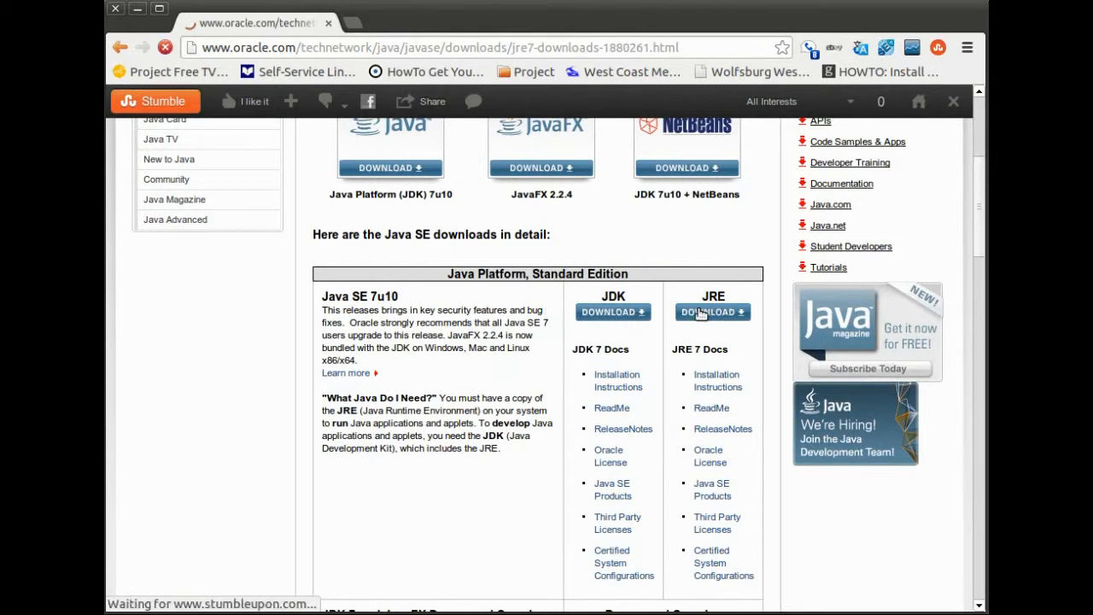
left_click(712, 311)
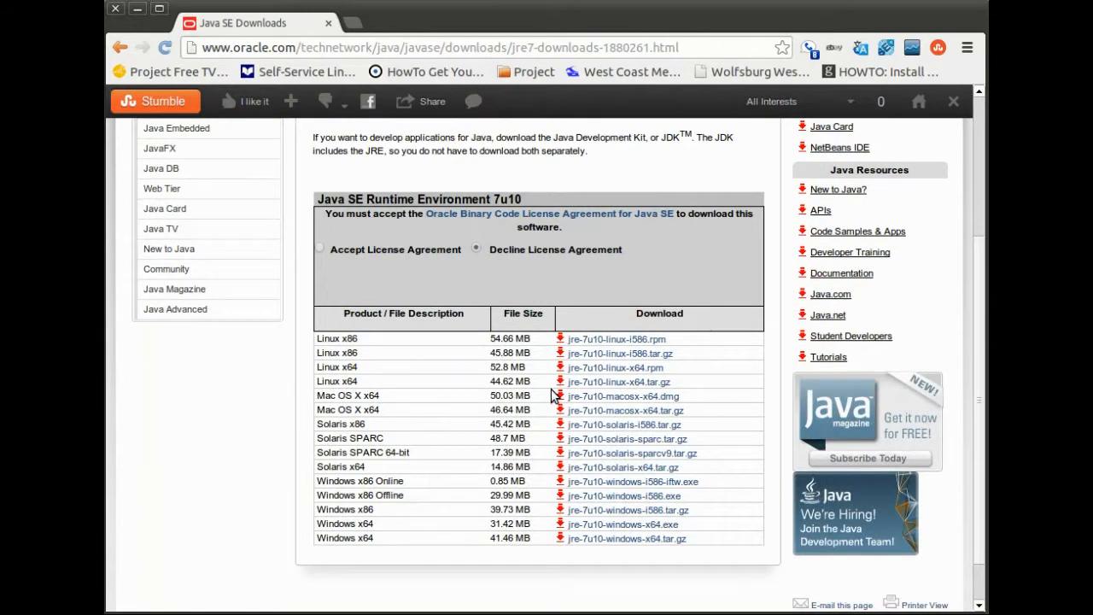
mouse_move(526, 310)
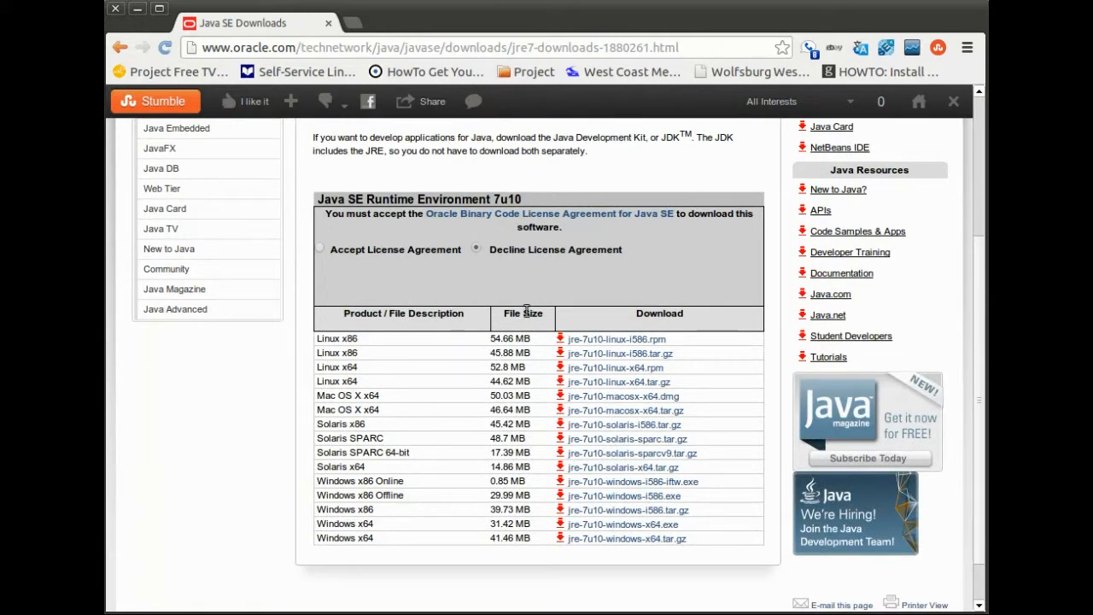
mouse_move(451, 374)
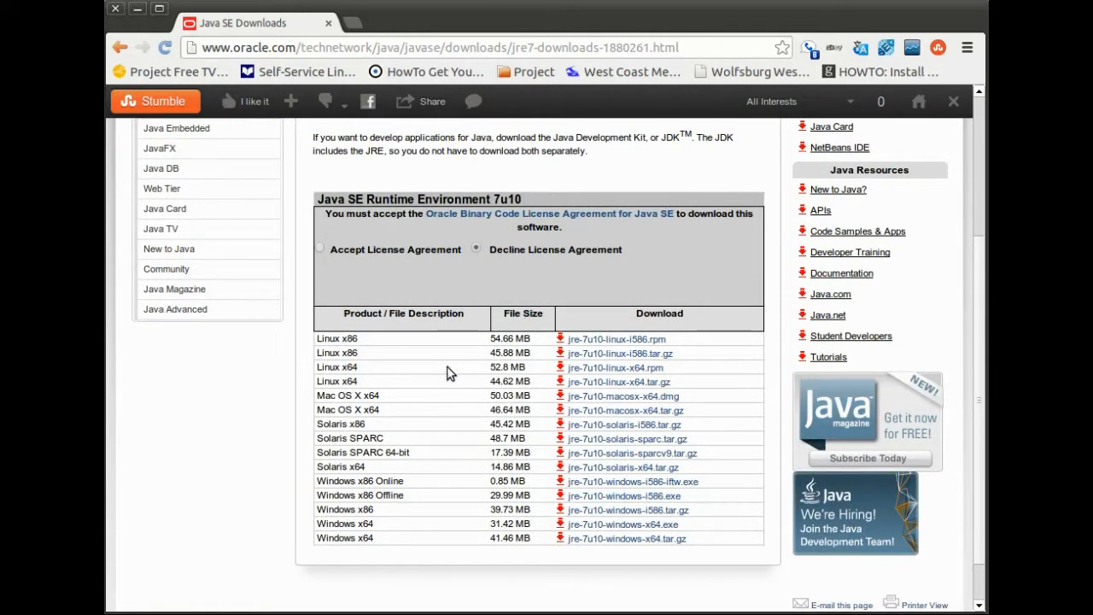
mouse_move(618, 382)
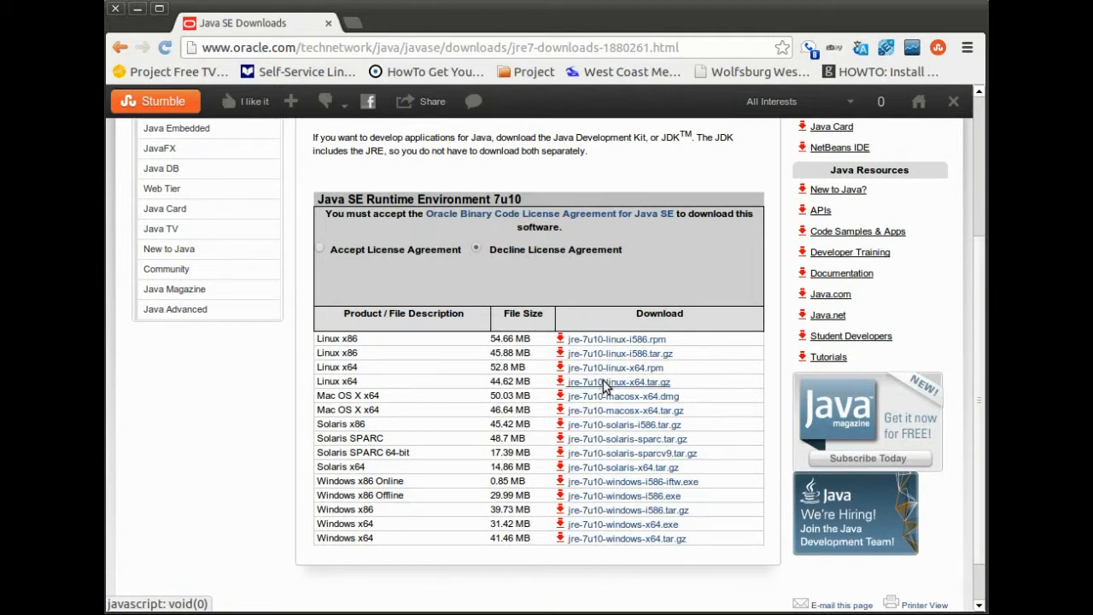
Accept the JRE 7u10 license, start downloading jre-7u10-linux-x64.tar.gz, and go back to Java SE Downloads
left_click(618, 382)
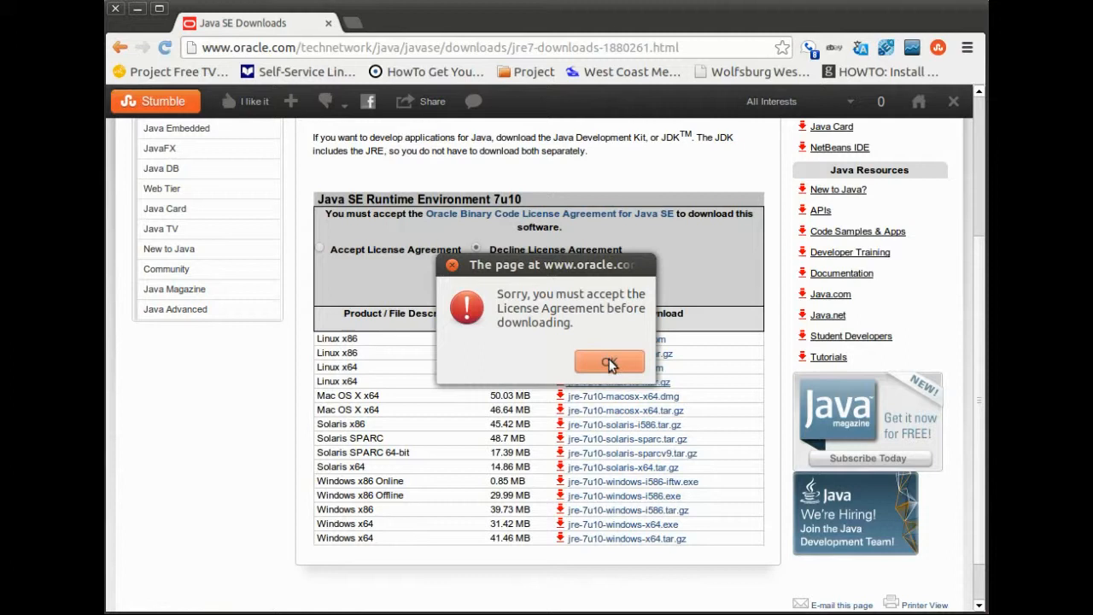
left_click(609, 362)
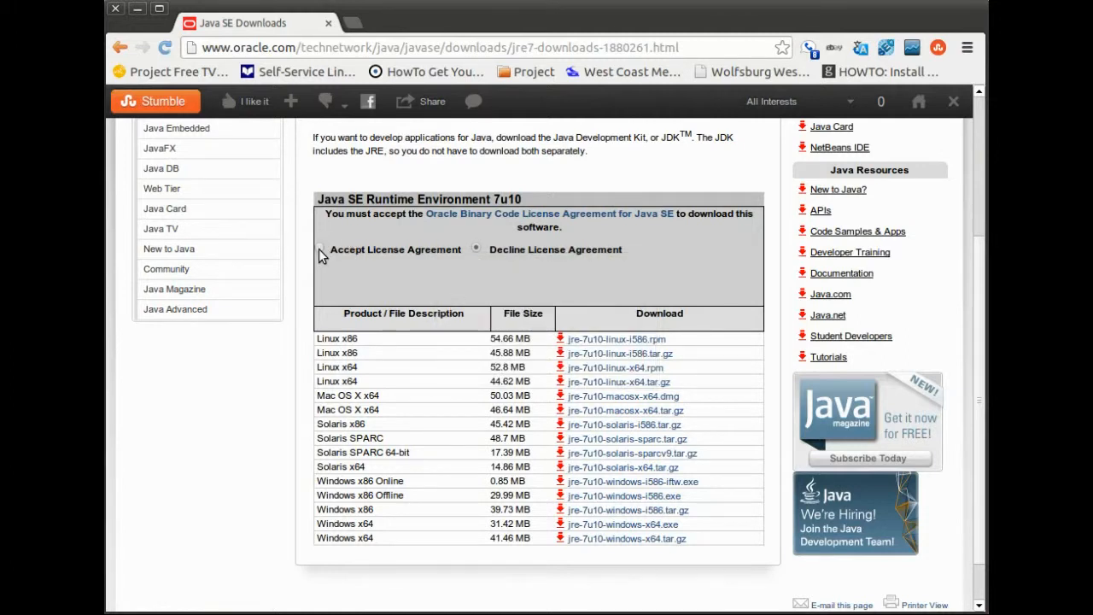
left_click(320, 249)
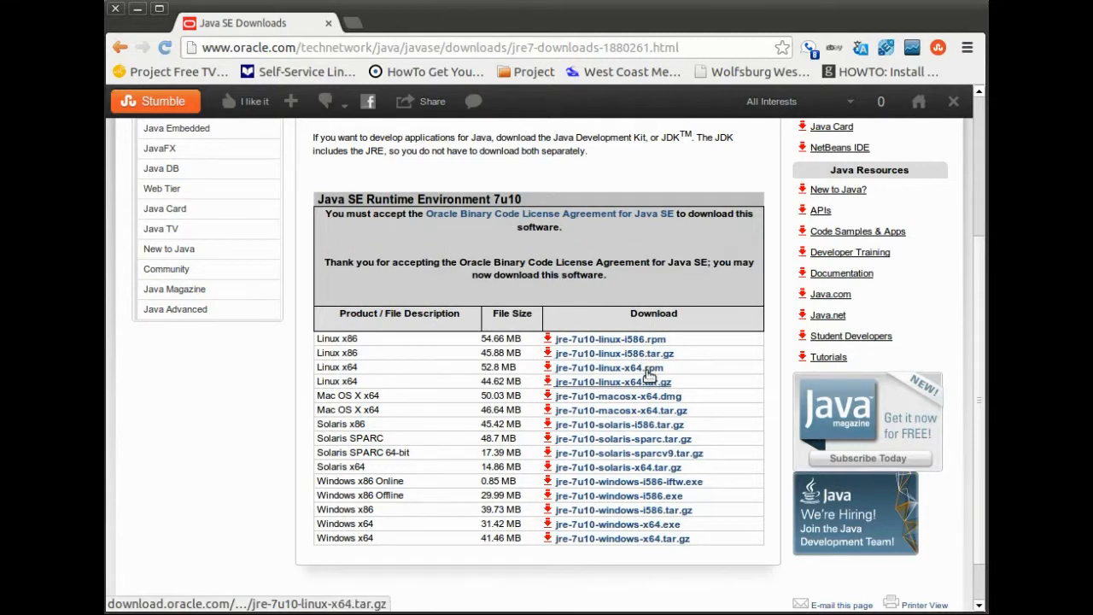
mouse_move(649, 383)
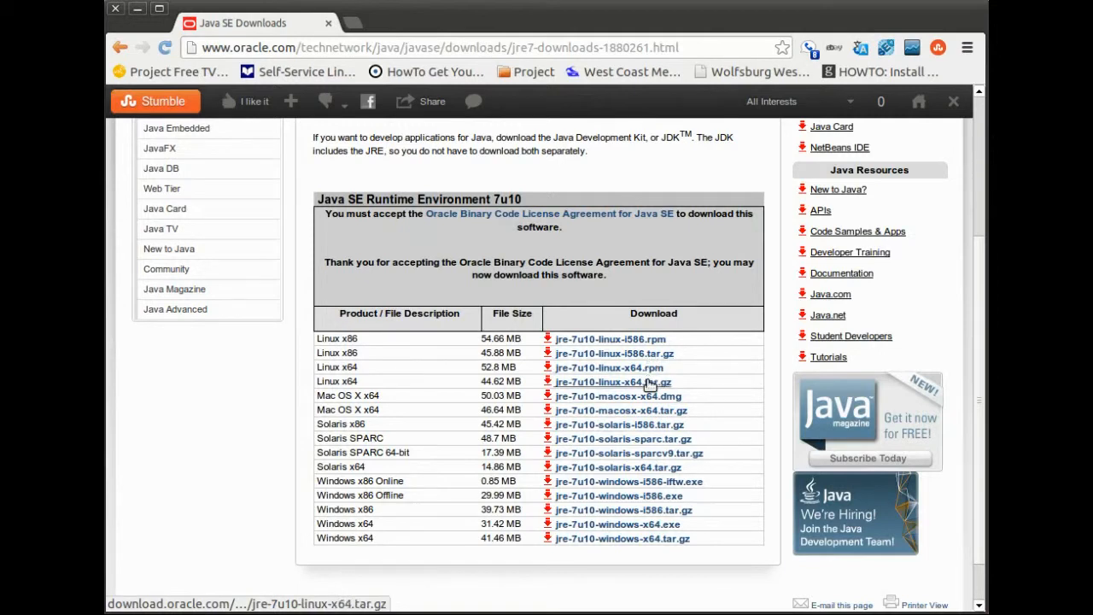
left_click(611, 382)
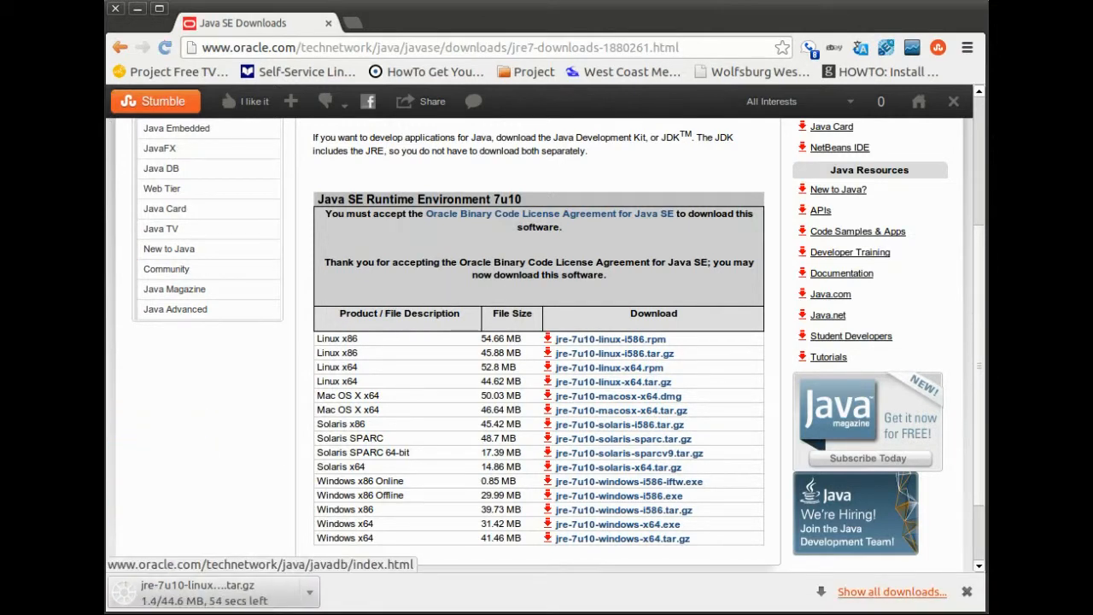
left_click(119, 48)
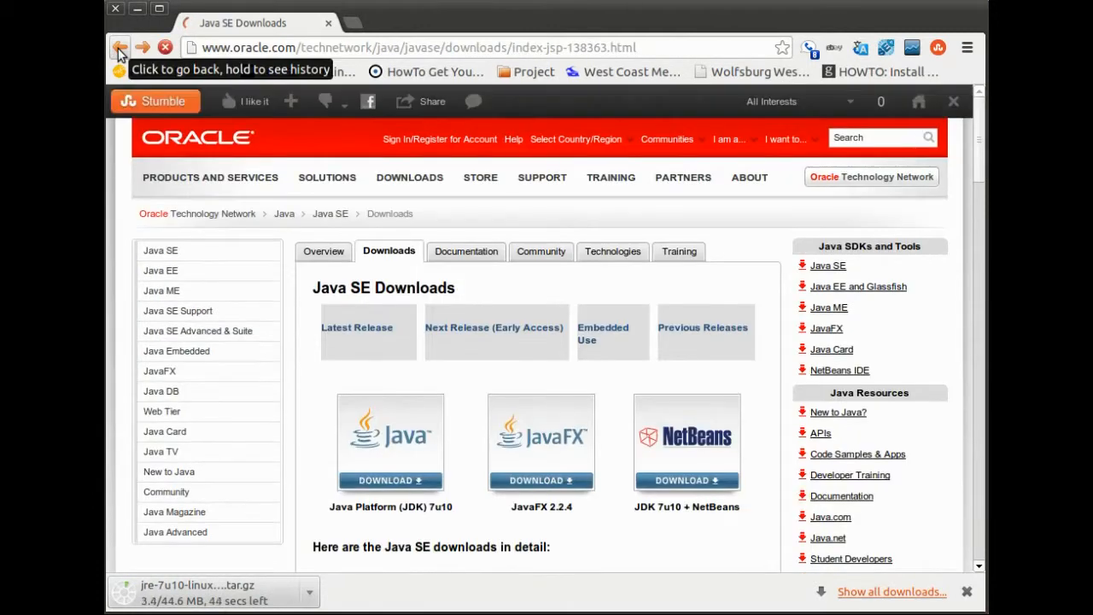
Open the JDK 7u10 download page and accept its license to reach jdk-7u10-linux-x64.tar.gz
scroll("down", 3)
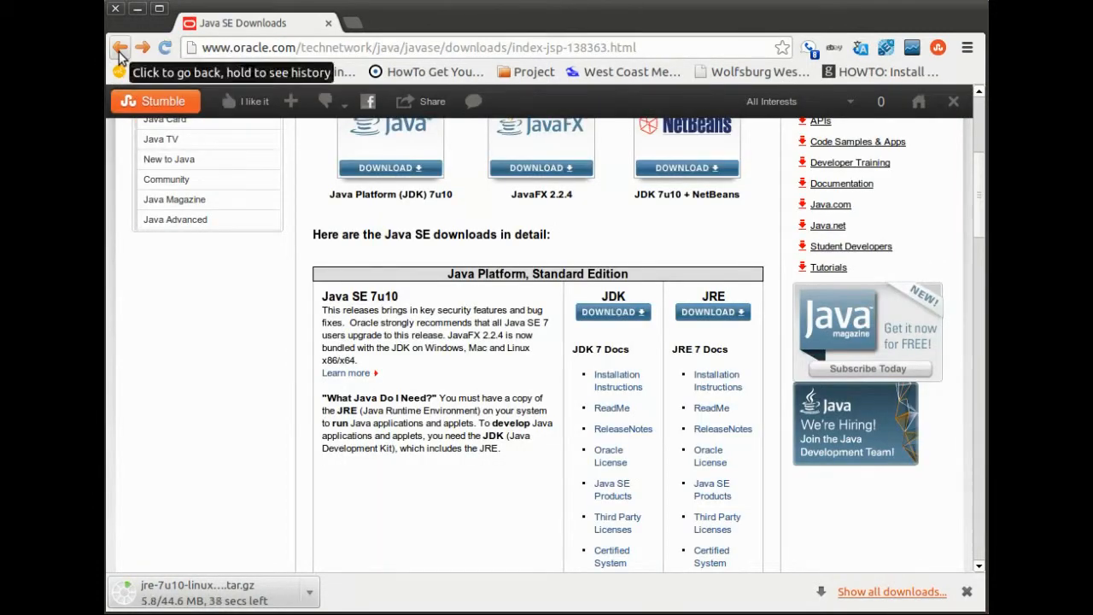
left_click(612, 311)
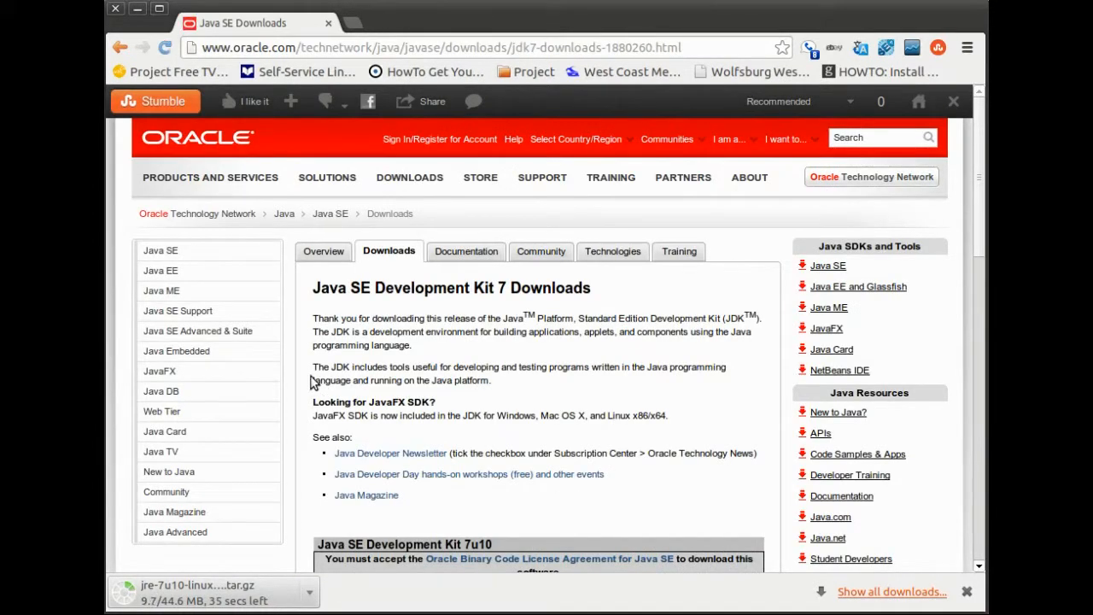
scroll("down", 3)
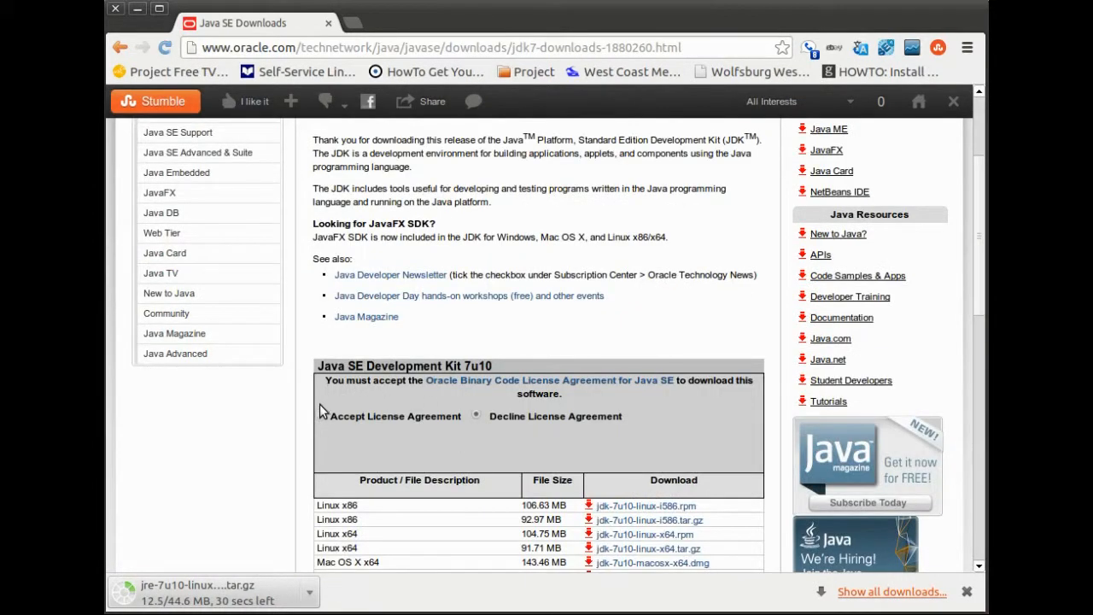
left_click(325, 416)
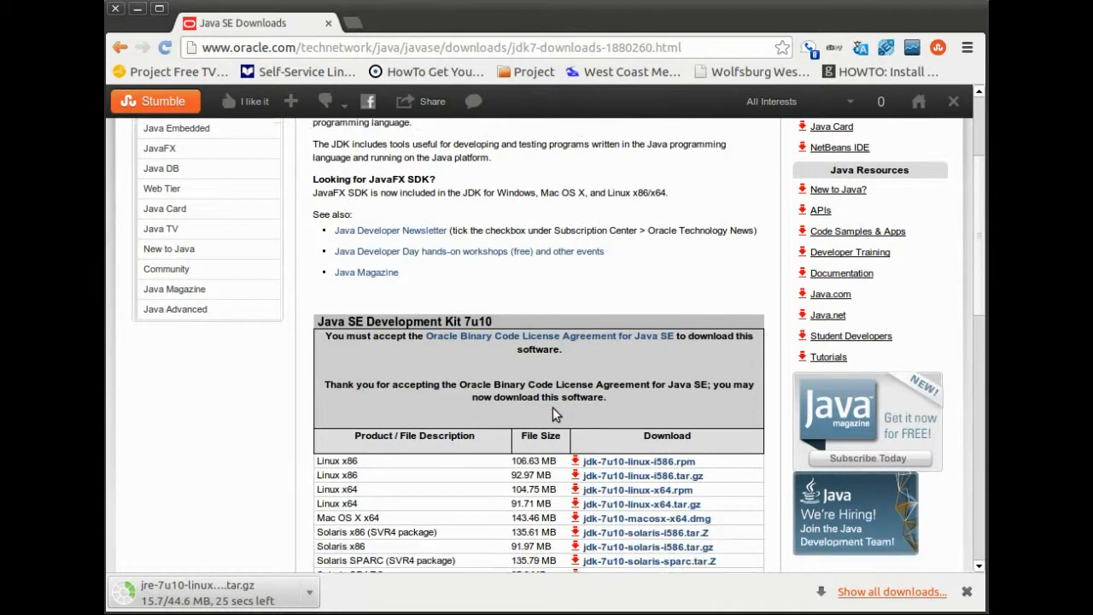
scroll("down", 3)
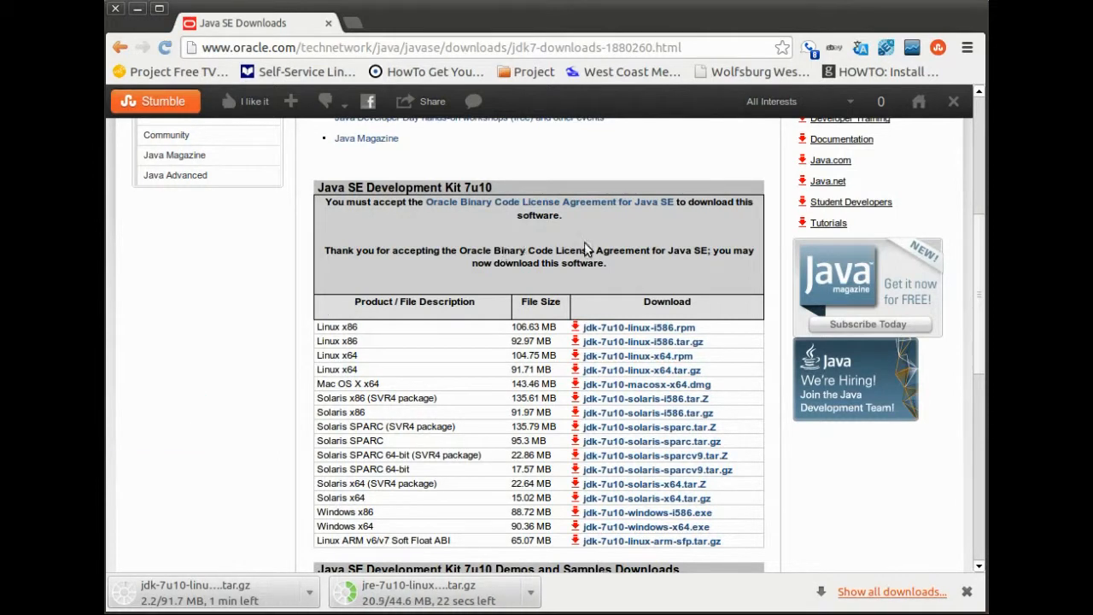
mouse_move(123, 247)
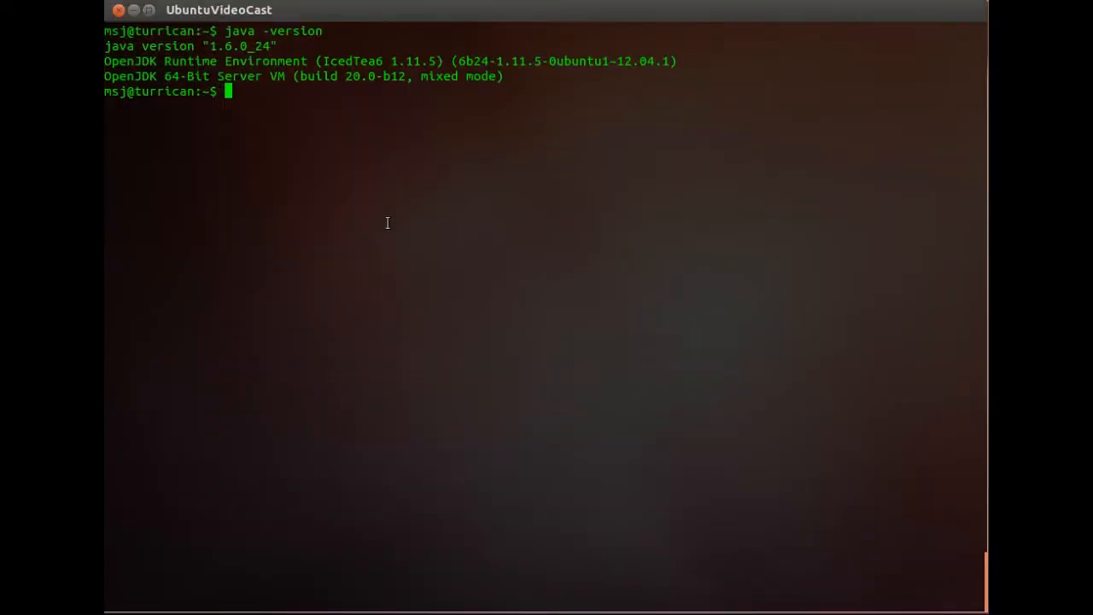
type("cd")
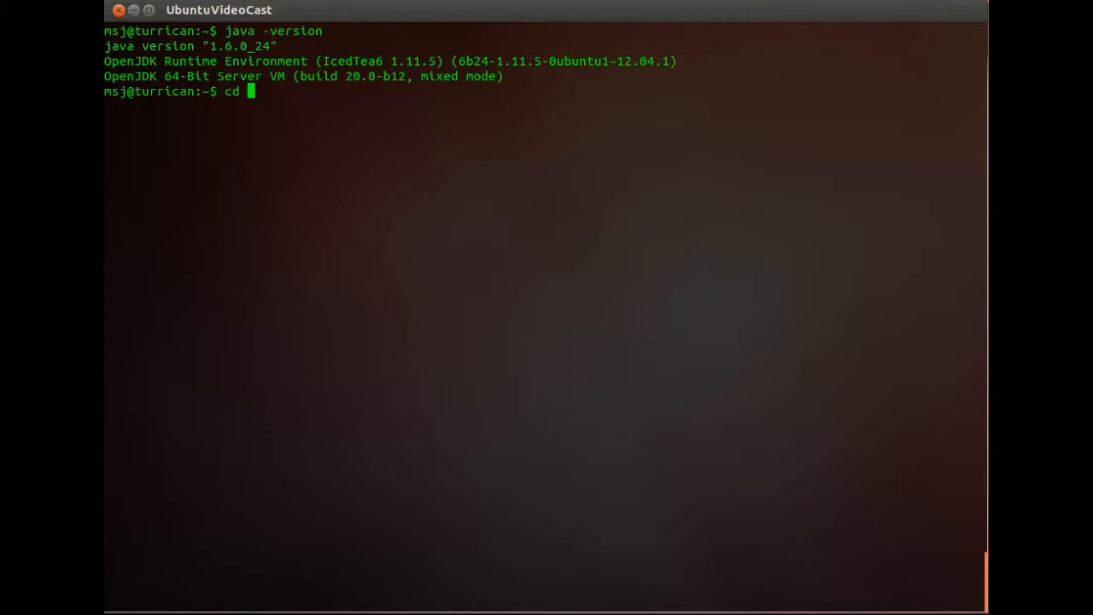
key("Return")
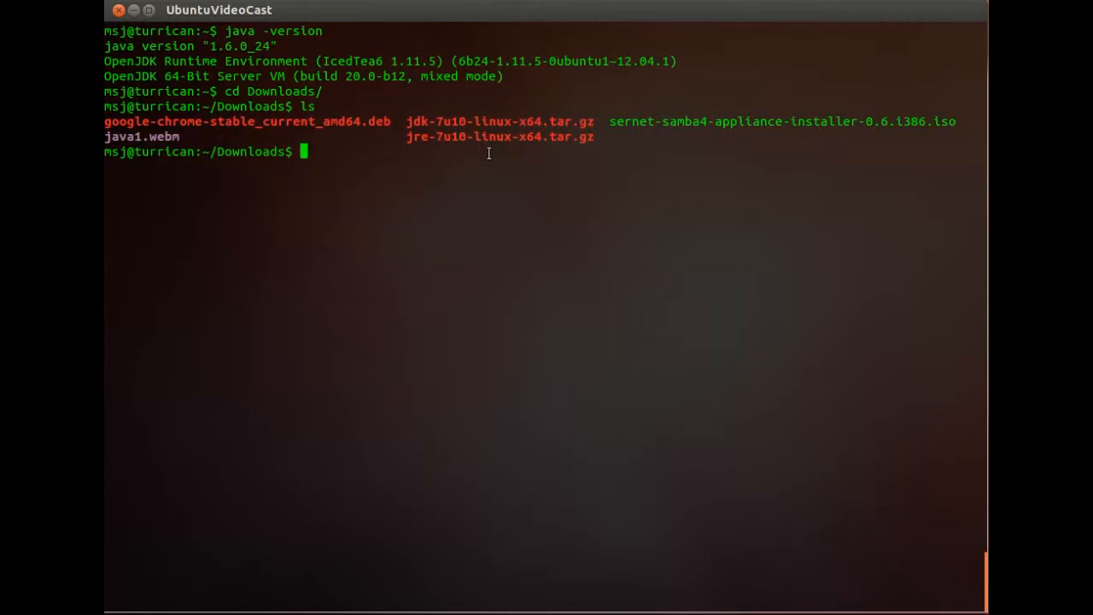
type("sudo /usr/")
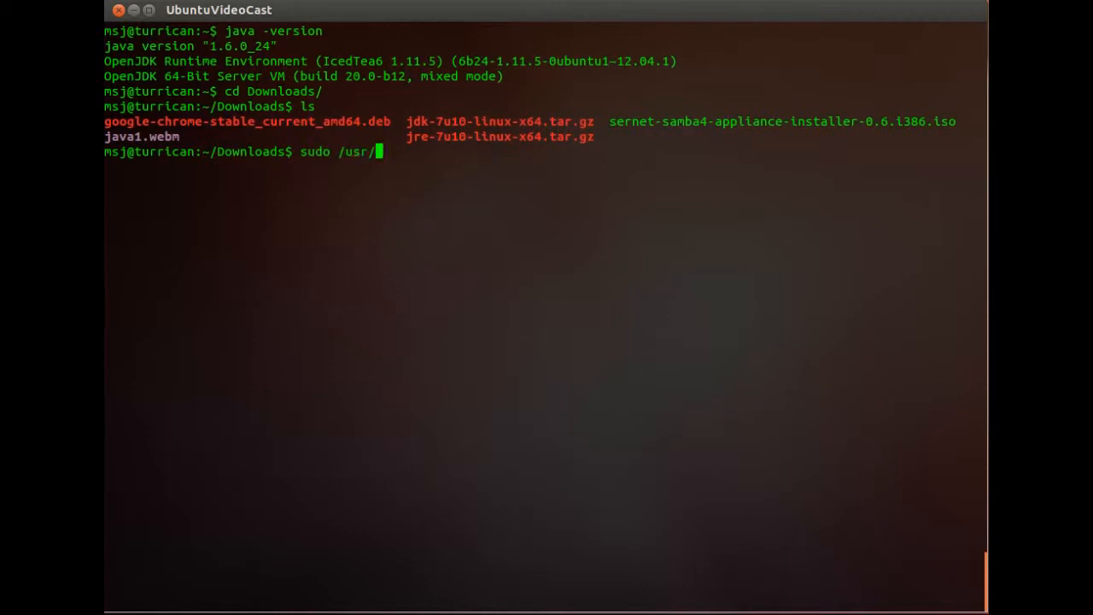
type("lib/")
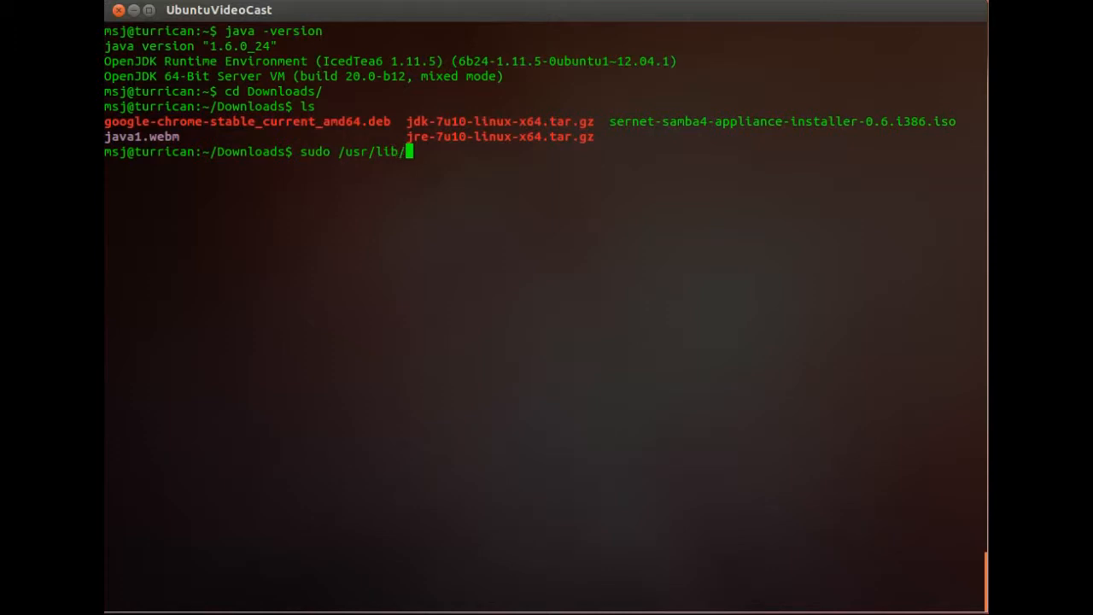
type("jvm/")
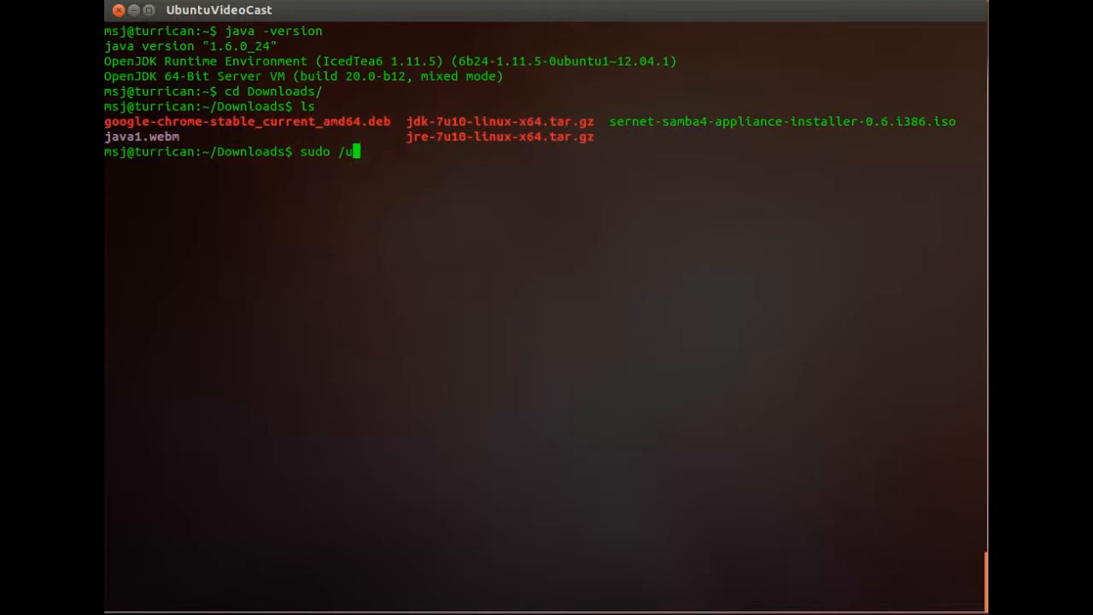
key("ctrl+c")
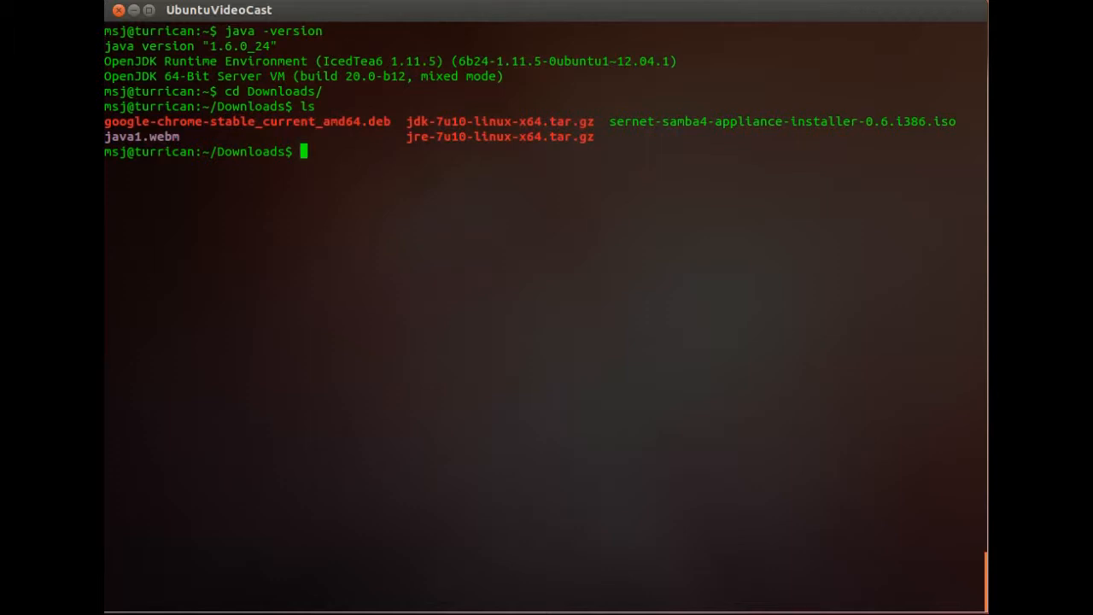
Move both *.tar.gz archives into /usr/lib/jvm with sudo mv
type("sudo mv *.")
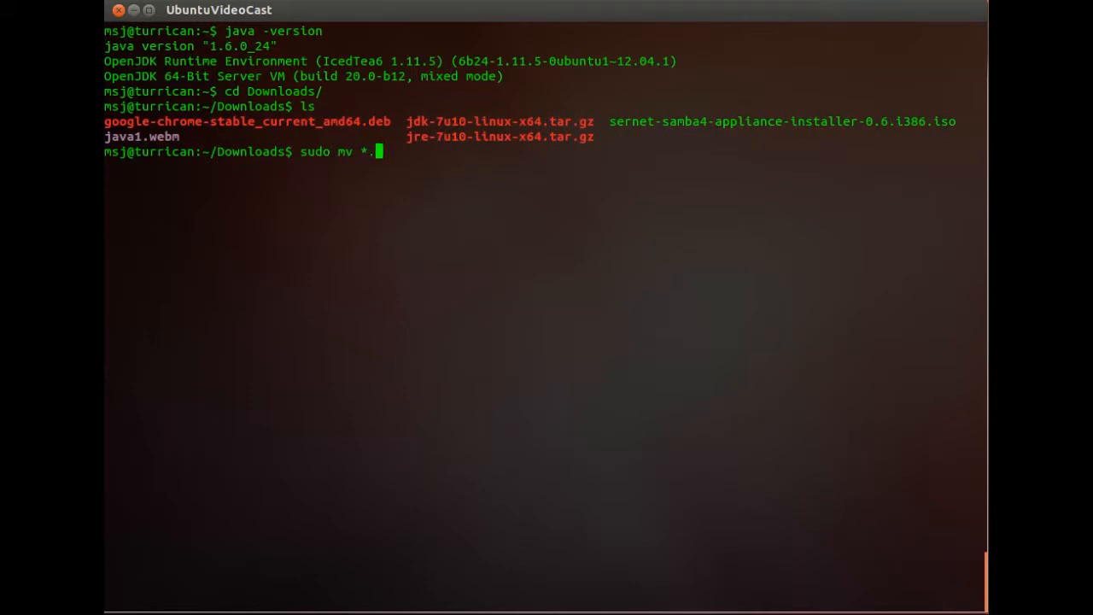
type("t")
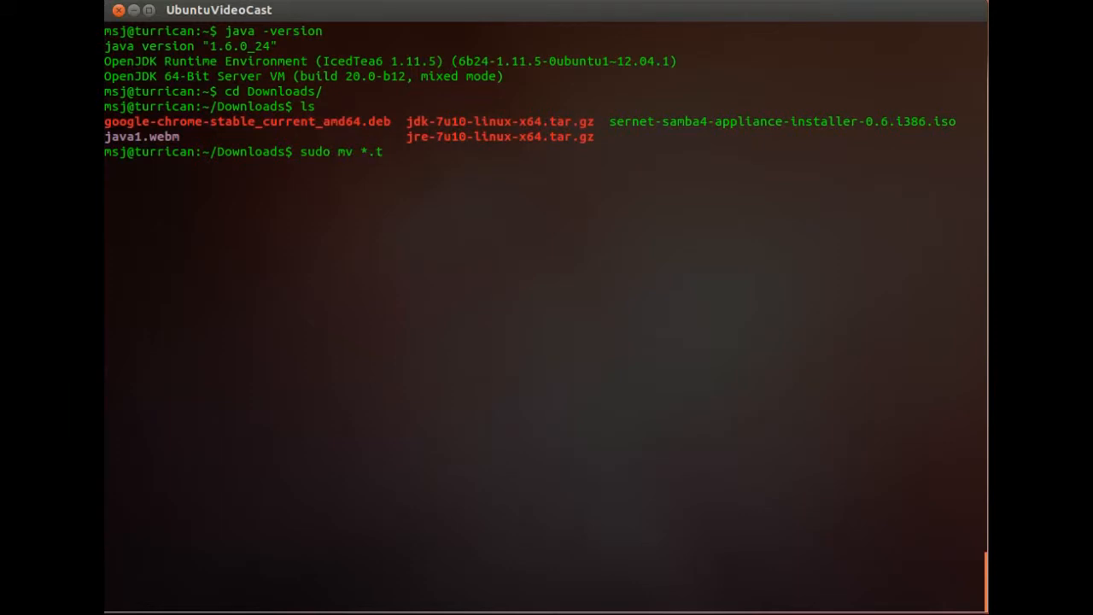
type("ar.gz")
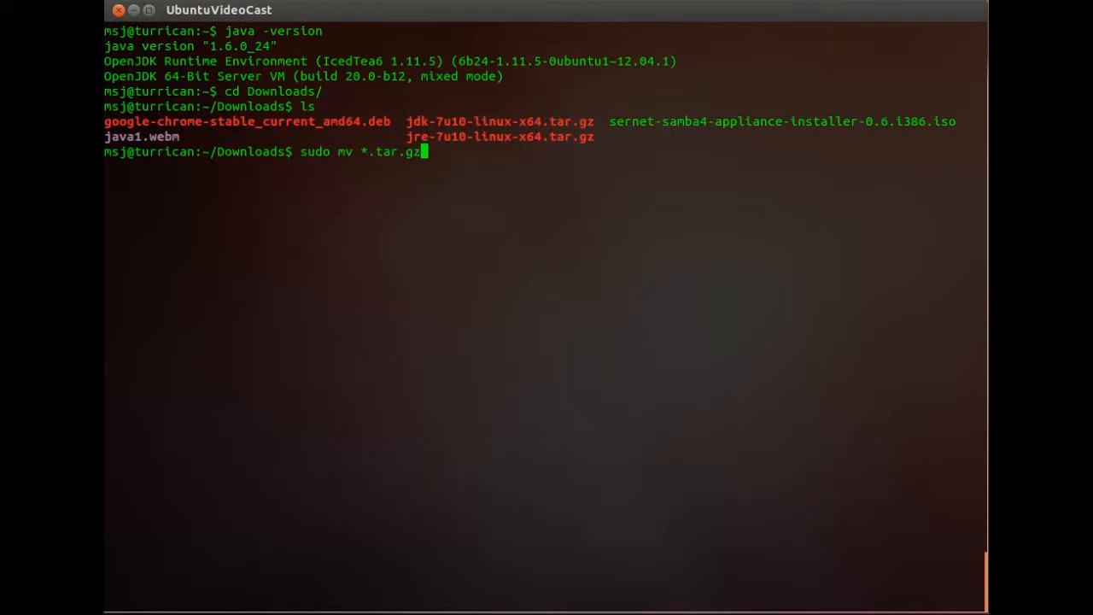
type("/usr/")
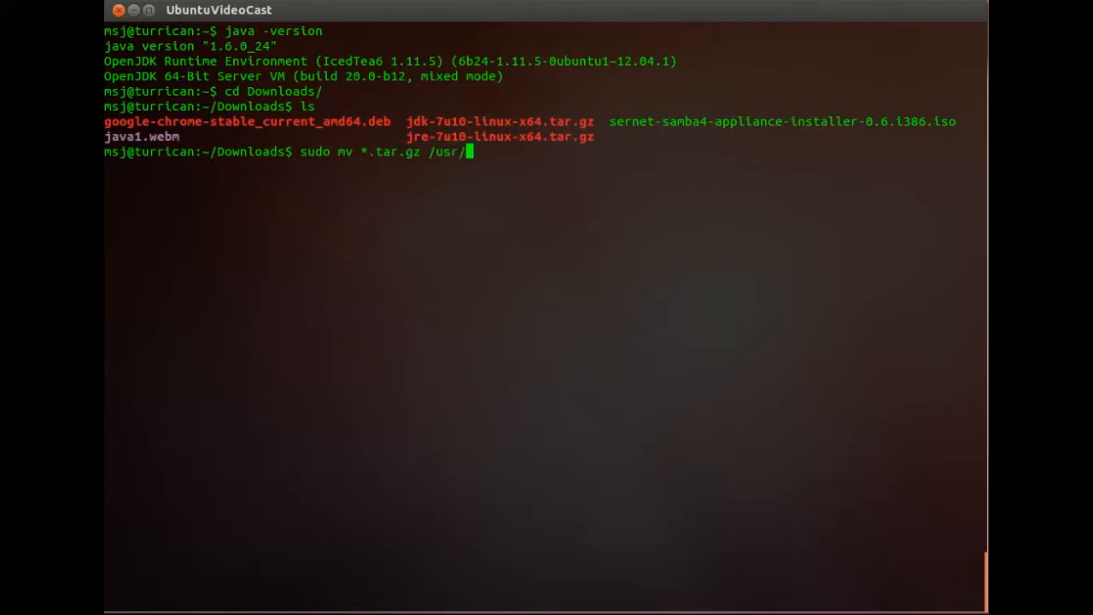
type("lib/")
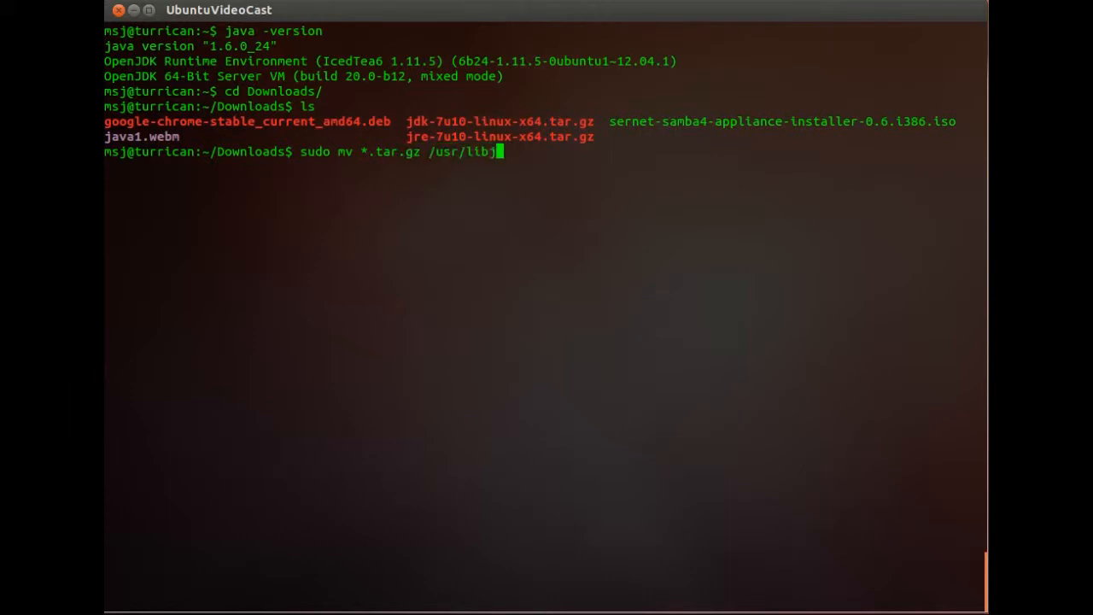
key("BackSpace")
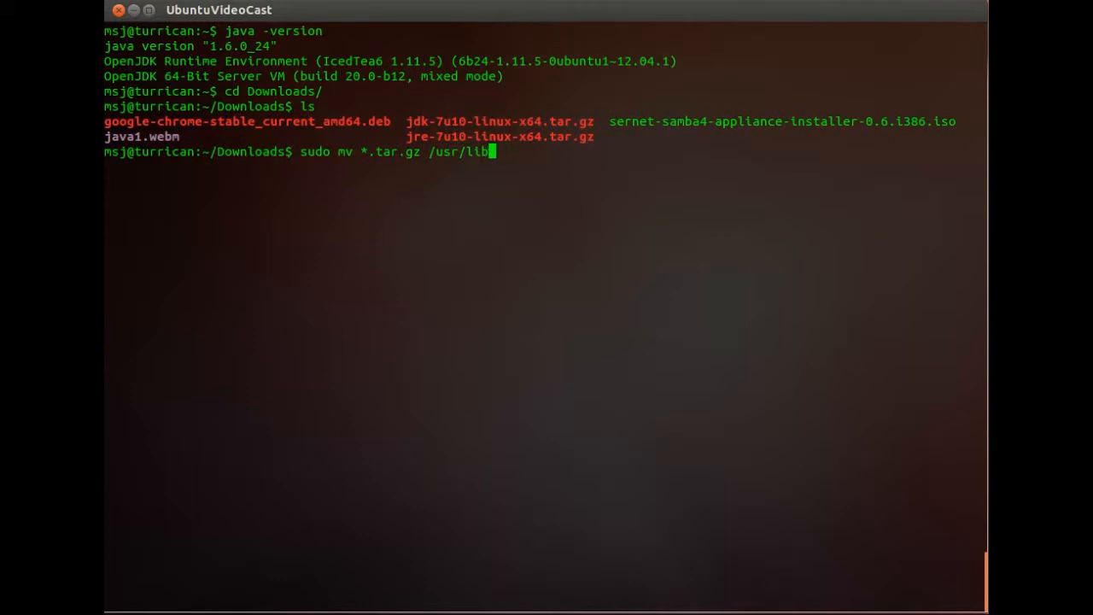
type("j")
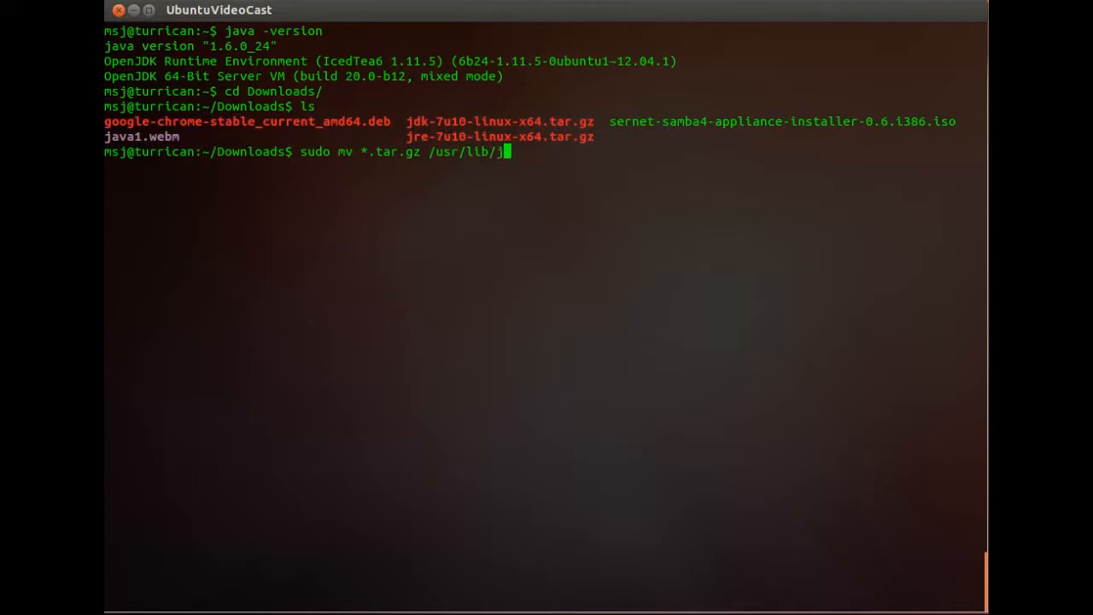
type("vm/")
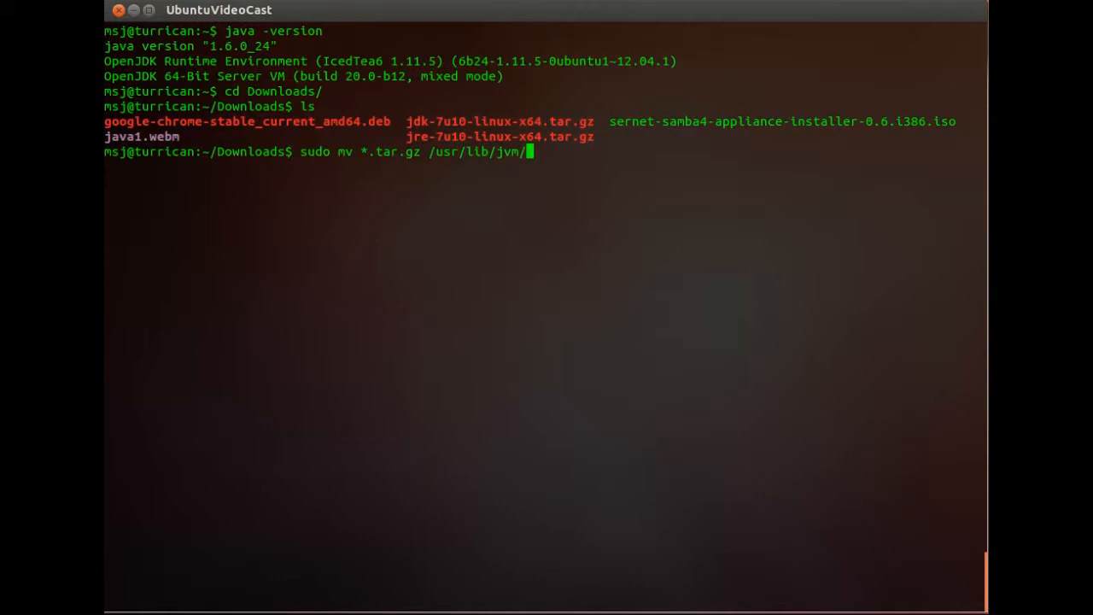
key("Return")
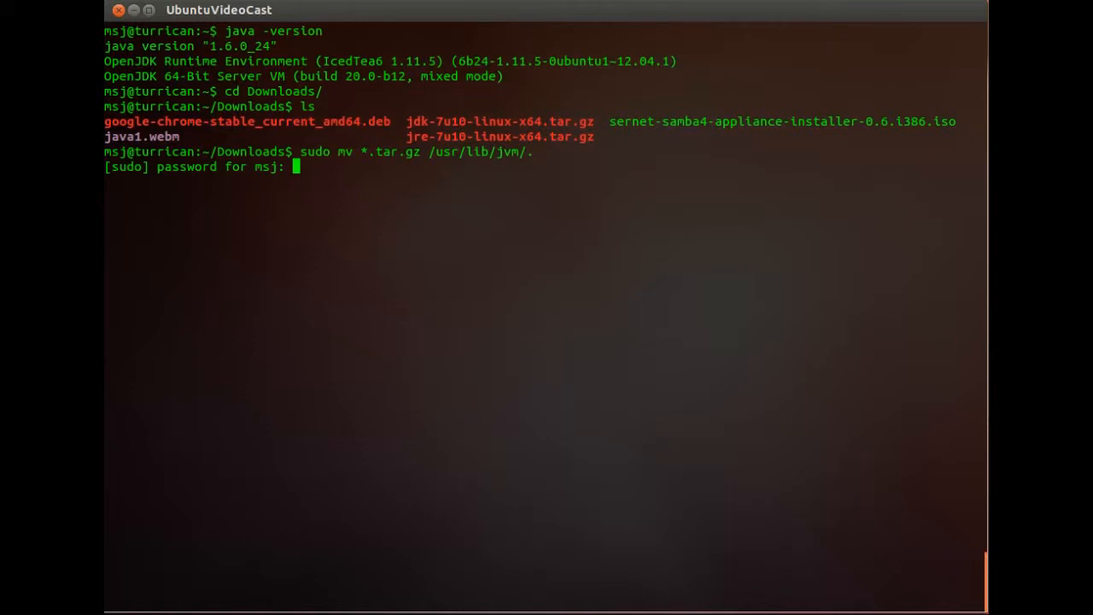
Change directory into /usr/lib/jvm
type("can:~/Downloads$ c")
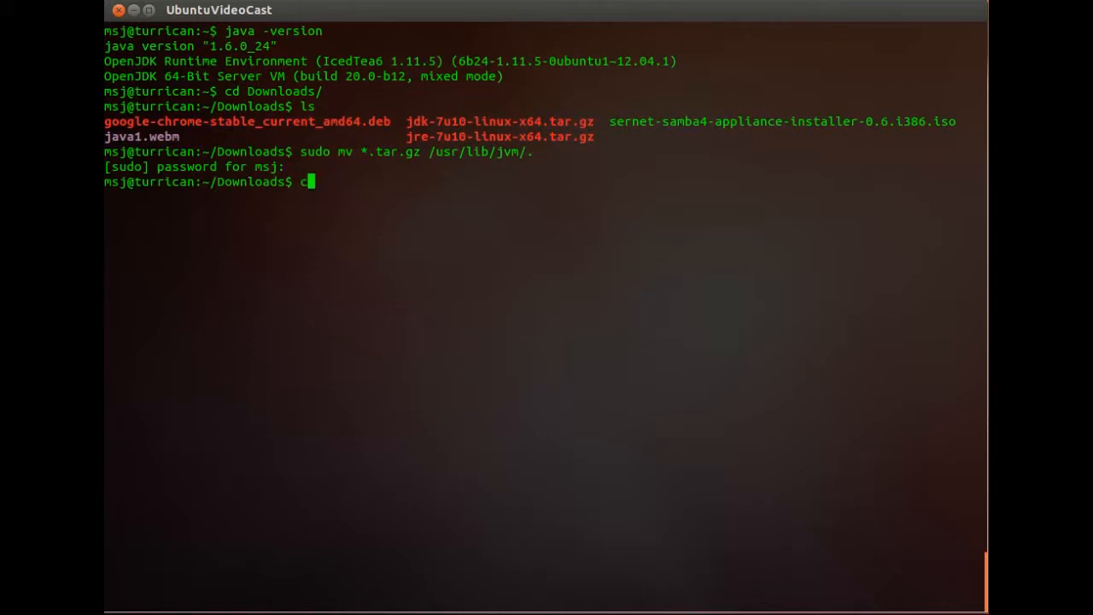
type("d /usr/")
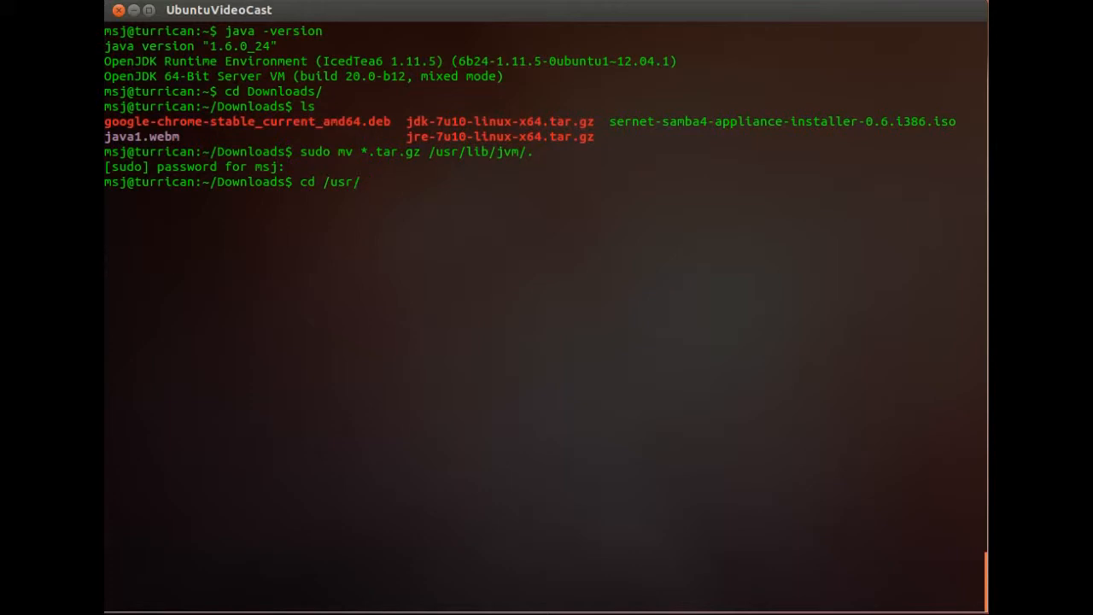
type("lib/jv")
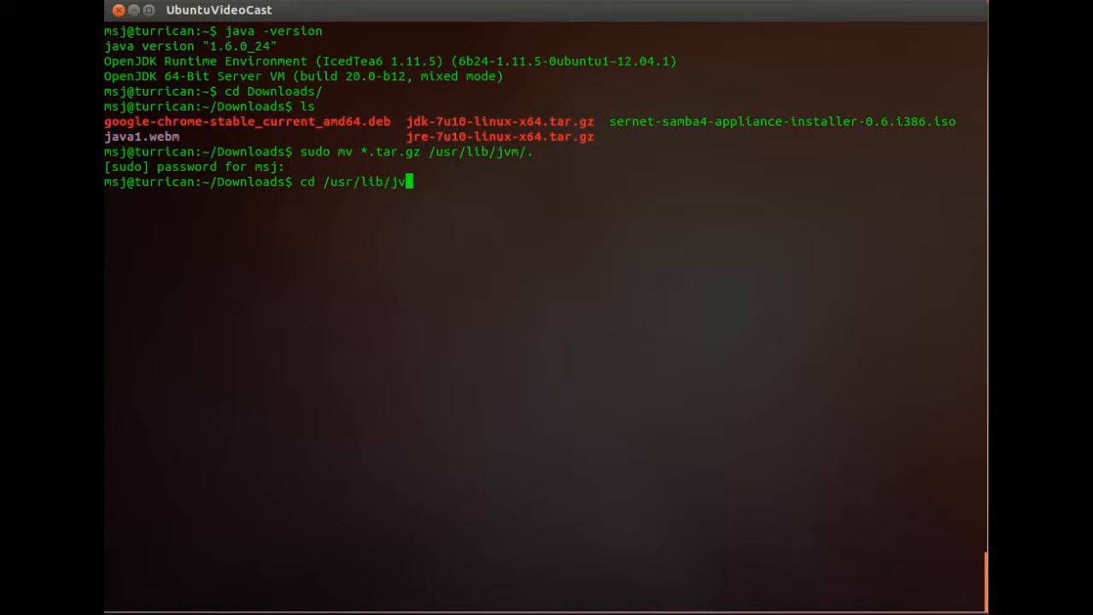
key("Return")
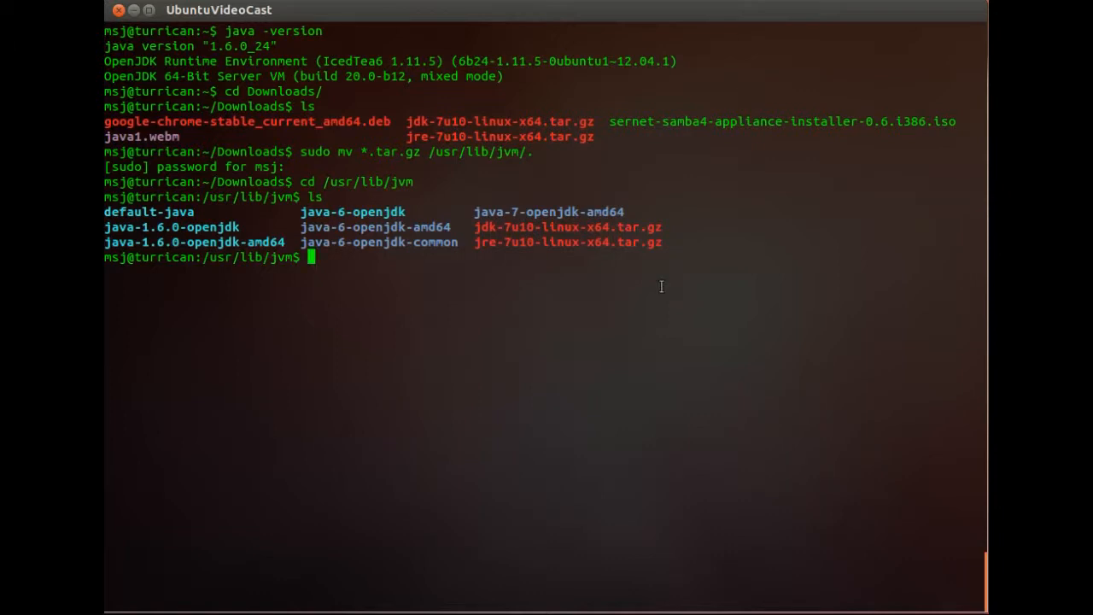
mouse_move(634, 237)
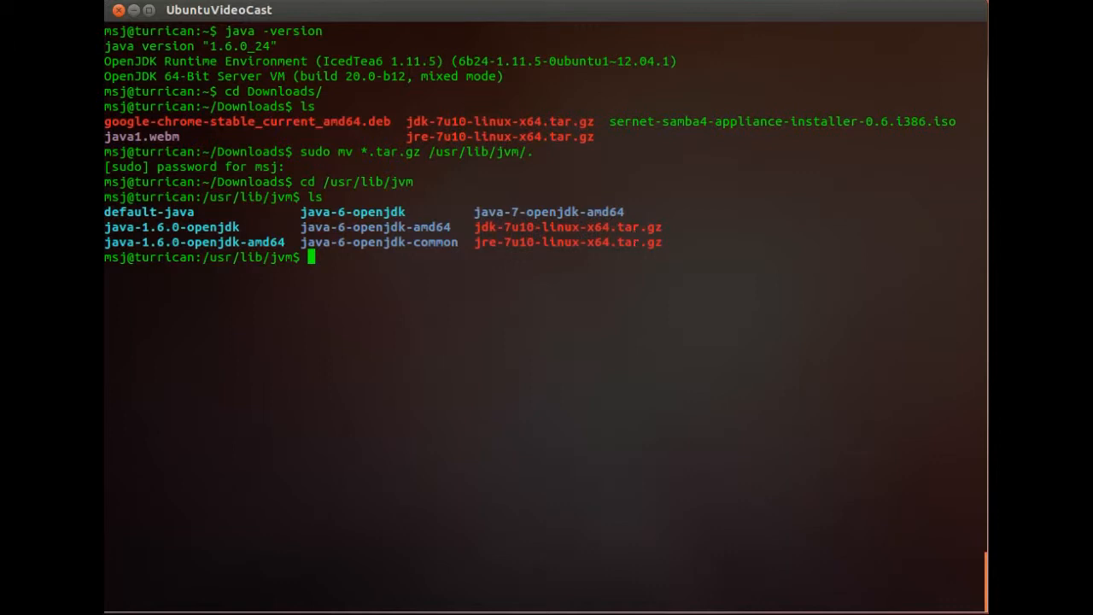
Extract jre-7u10-linux-x64.tar.gz with sudo tar -xzvf
type("sudo tar")
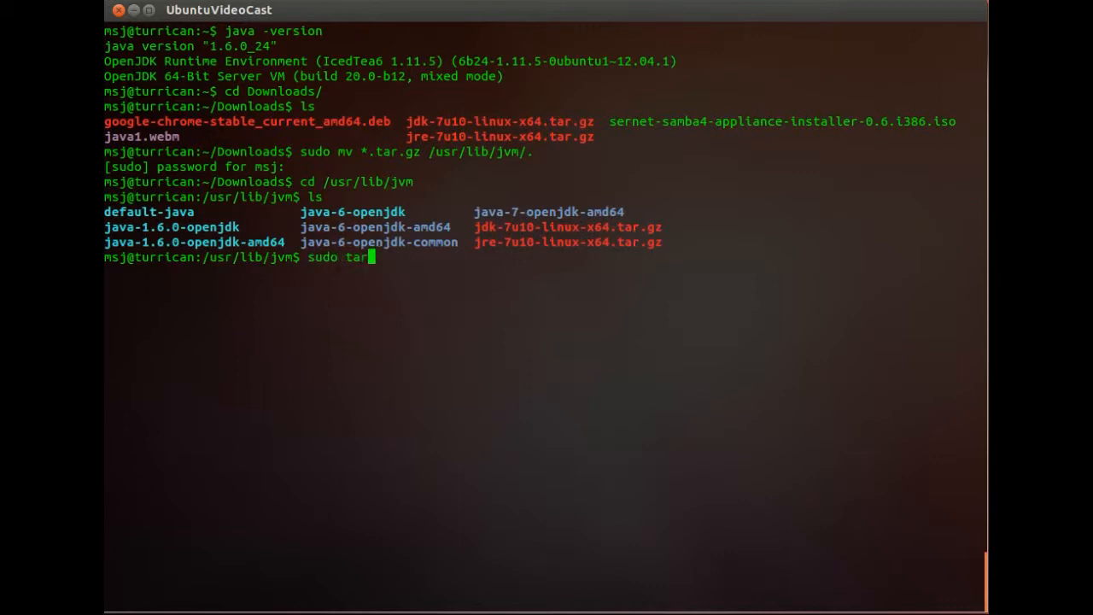
type("-xzv")
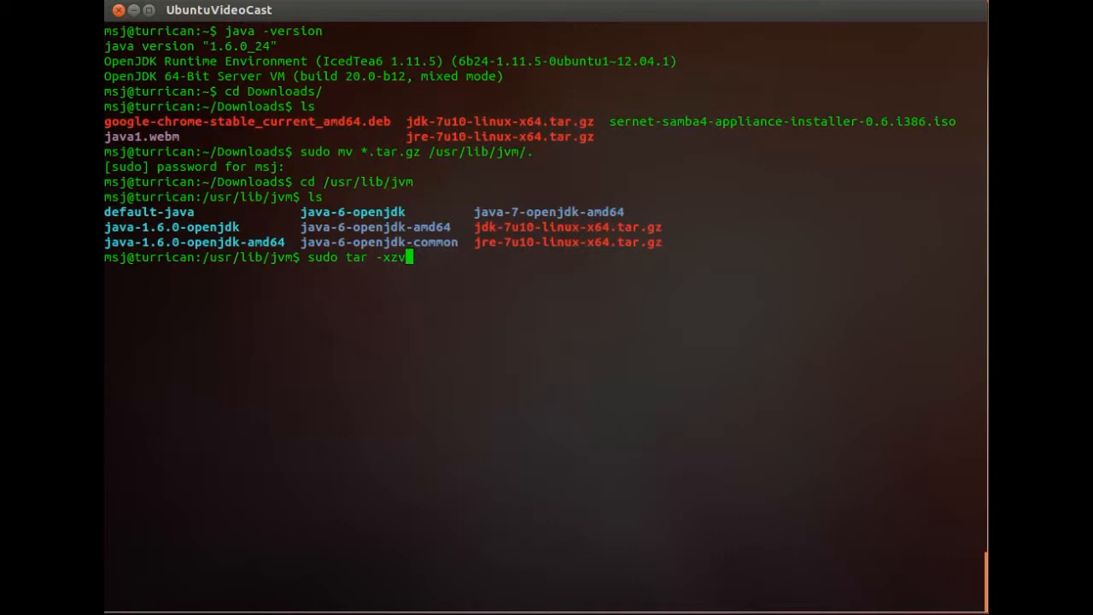
type("f")
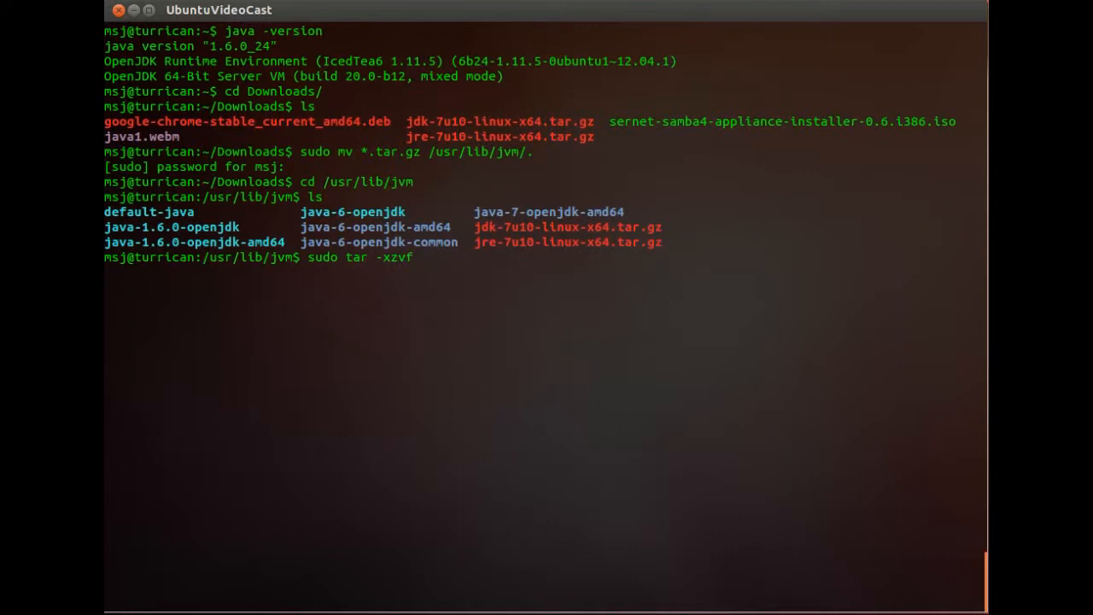
type("jre")
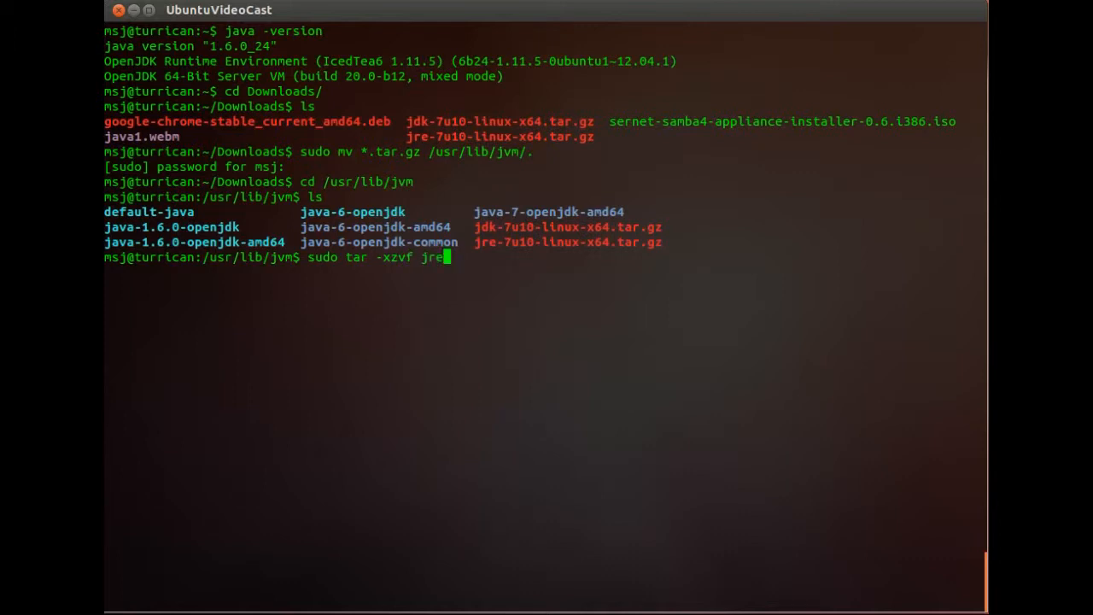
key("Return")
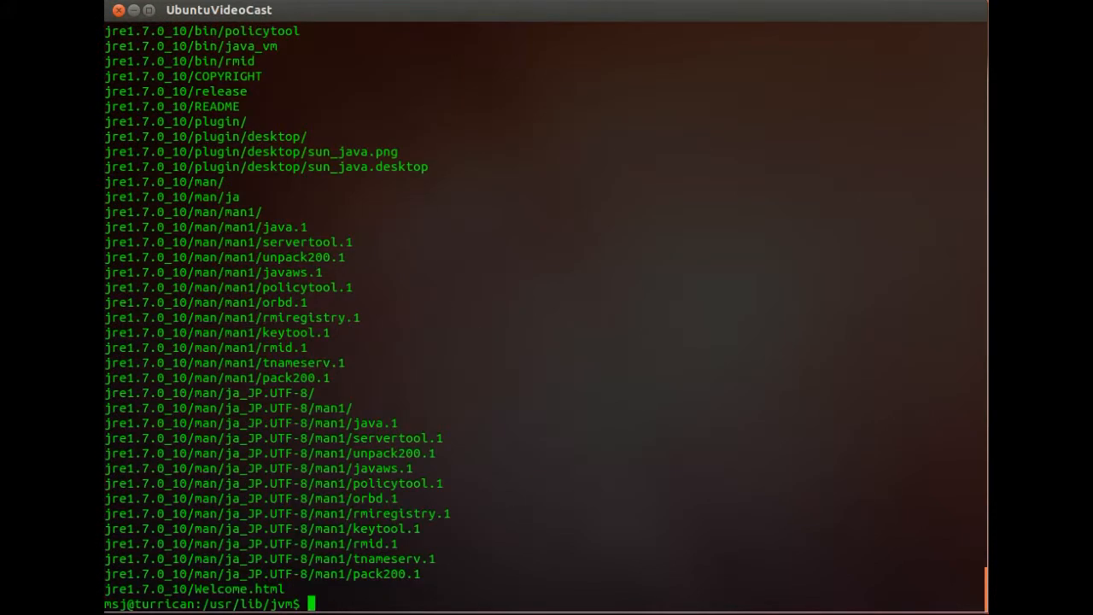
Prepare the sudo tar -xzvf command for the jdk-7u10-linux-x64.tar.gz archive
type("sudo tar -xzvf jre-7u10-linux-x64.tar")
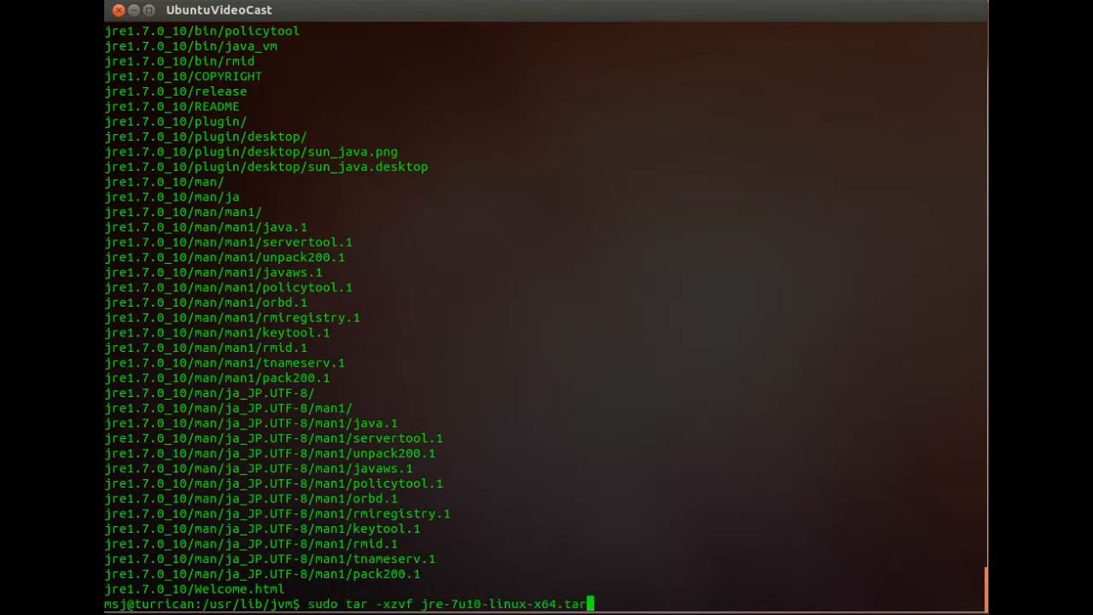
key("BackSpace")
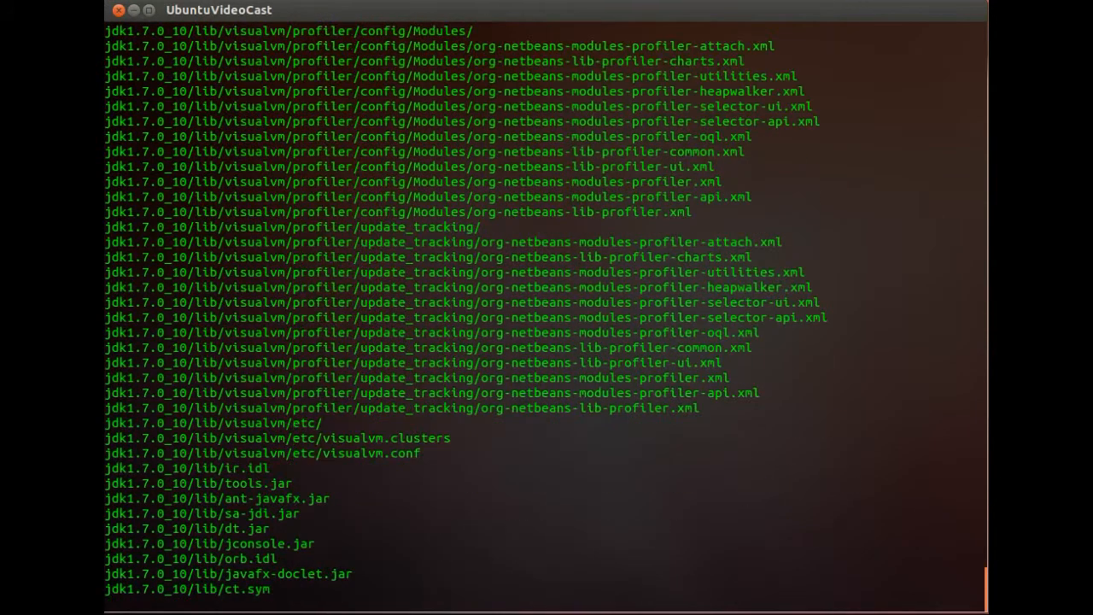
Scroll through the /usr/lib/jvm listing showing jdk1.7.0_10 and jre1.7.0_10
scroll("down", 3)
type("ls -al")
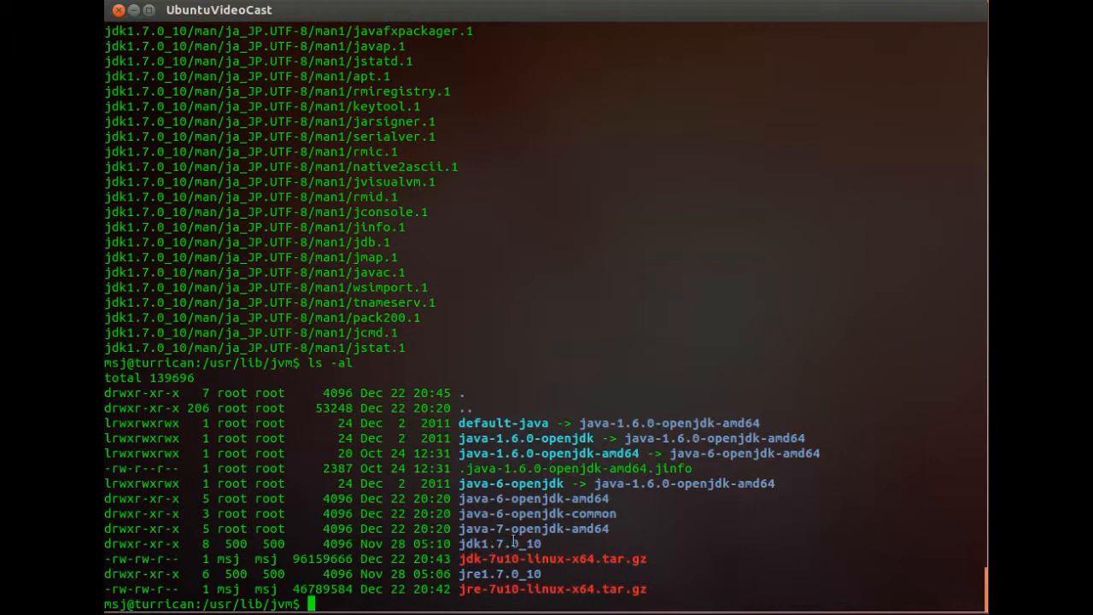
mouse_move(584, 579)
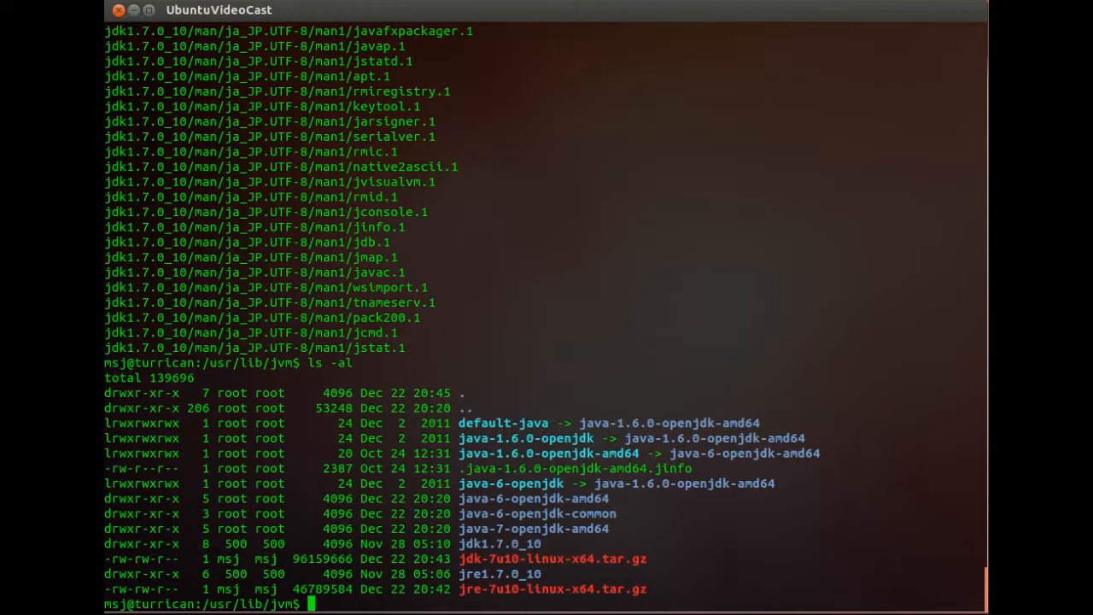
Install /usr/lib/jvm/jre1.7.0_10/bin/java as the /usr/bin/java alternative with priority 1 via update-alternatives
type("sudo up")
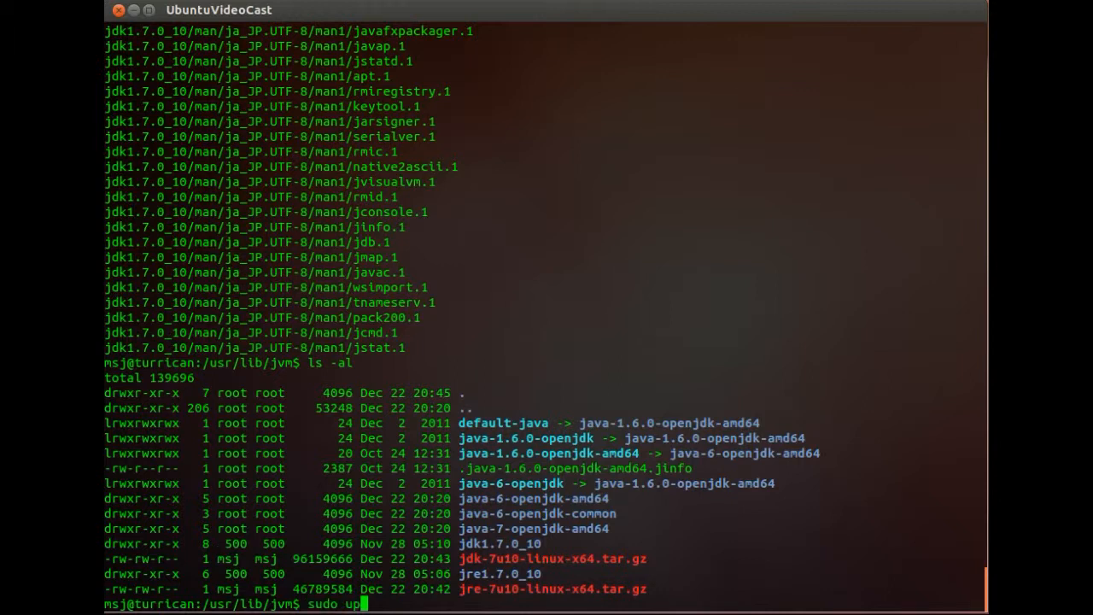
type("date")
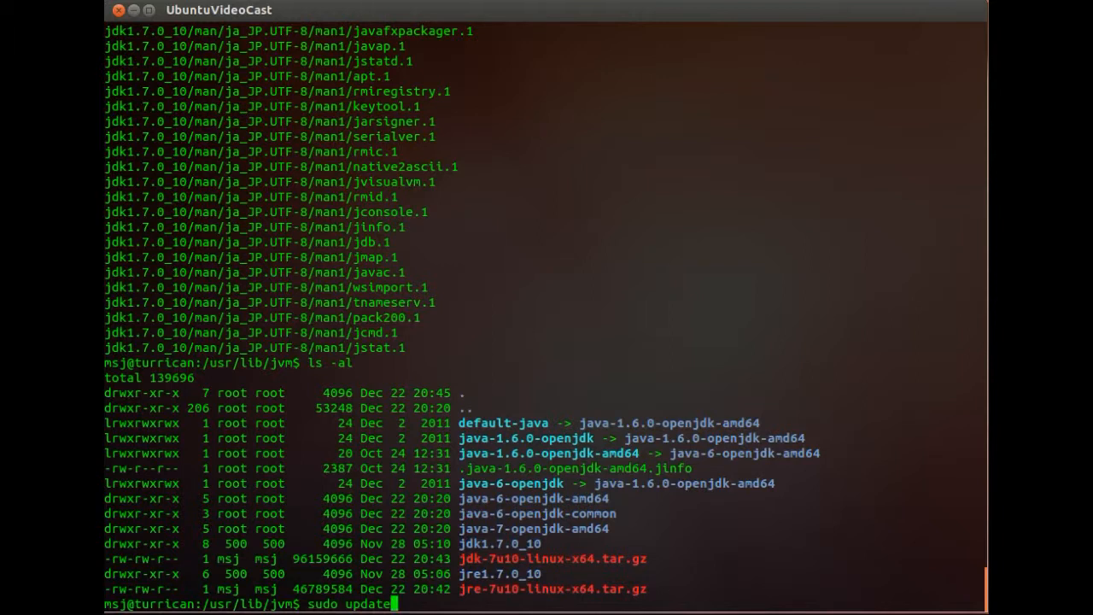
type("-alternatives --insta")
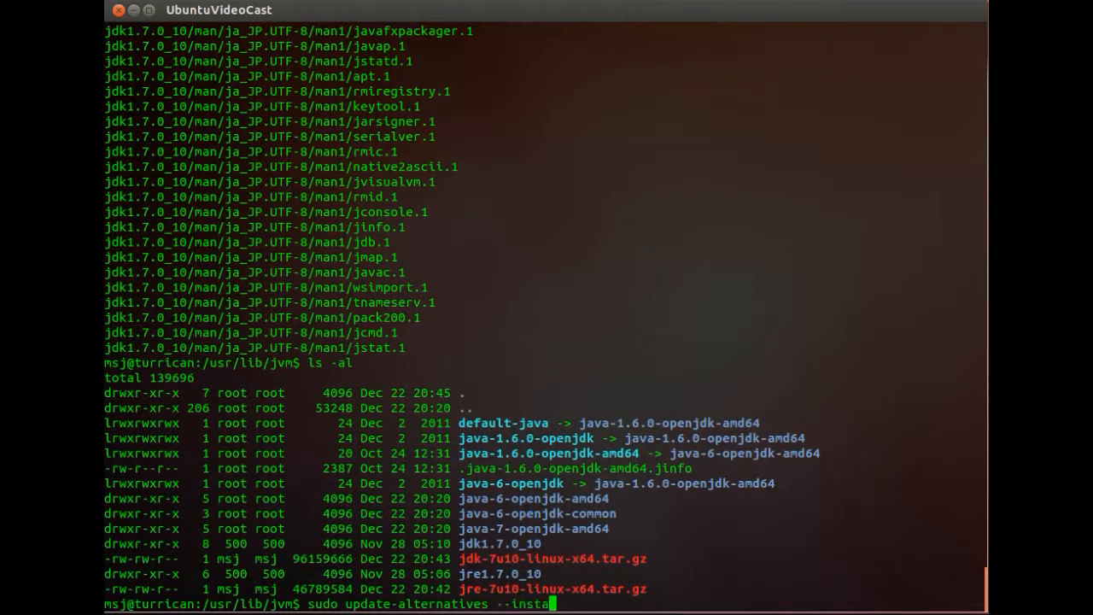
type("ll")
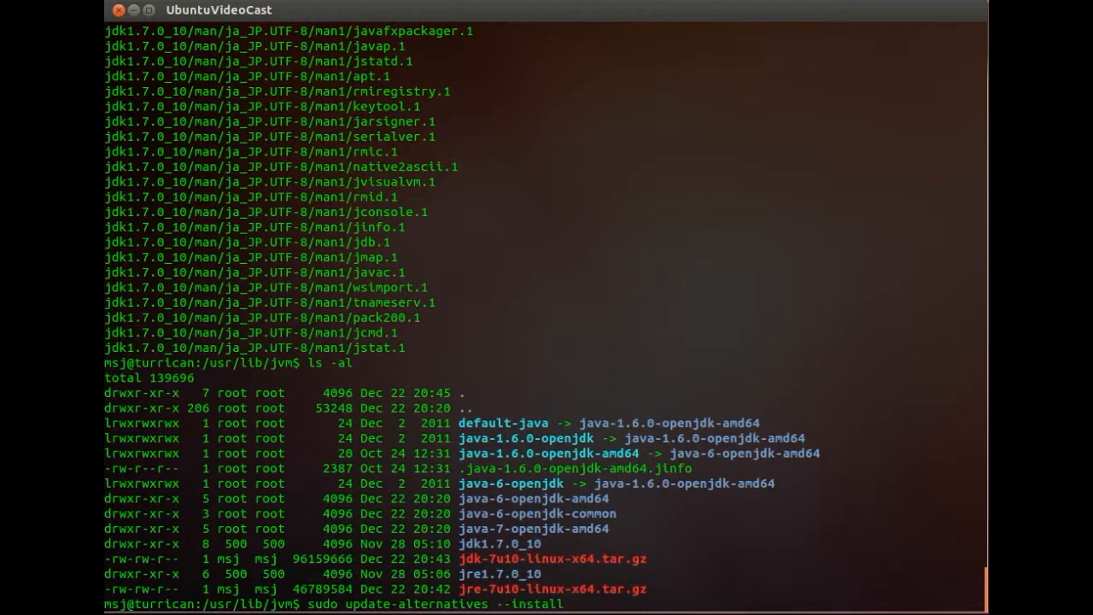
type("\"/usr/")
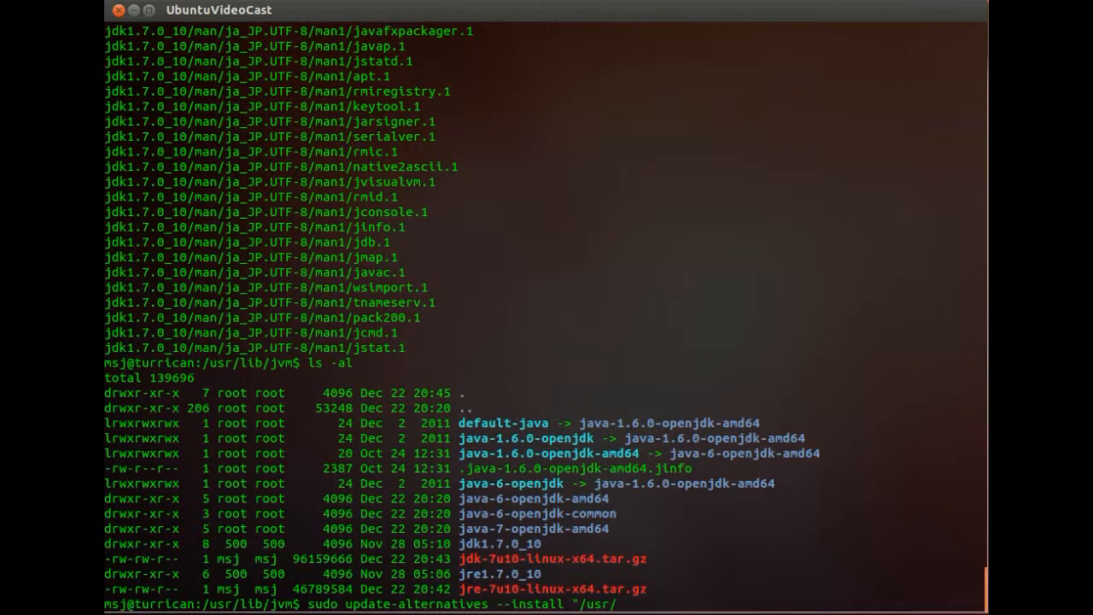
type("bin/")
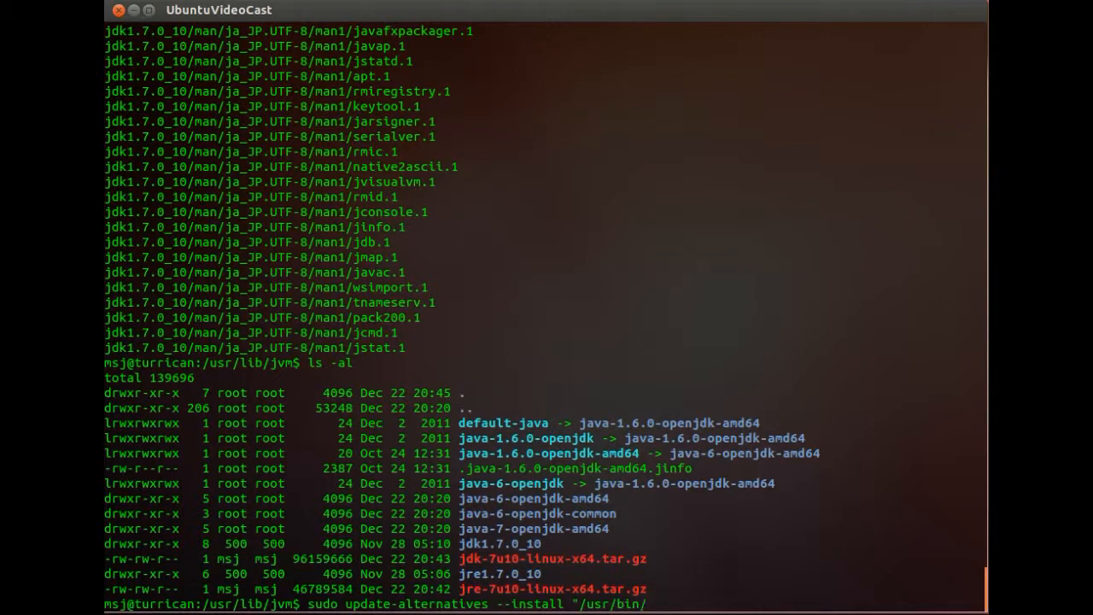
type("java")
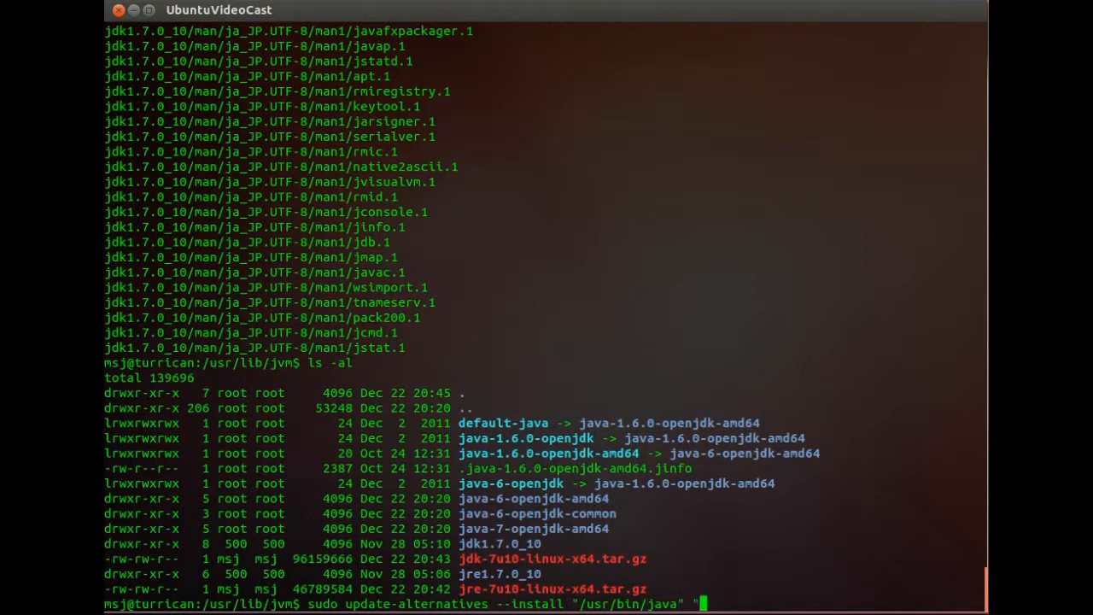
type("\"java\"")
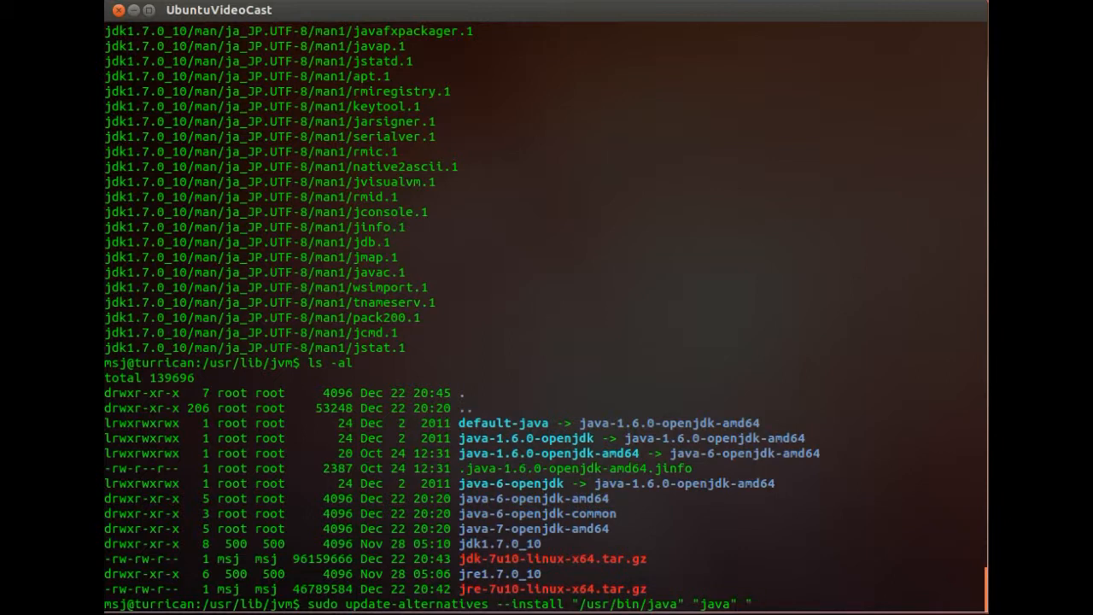
type("/usr/")
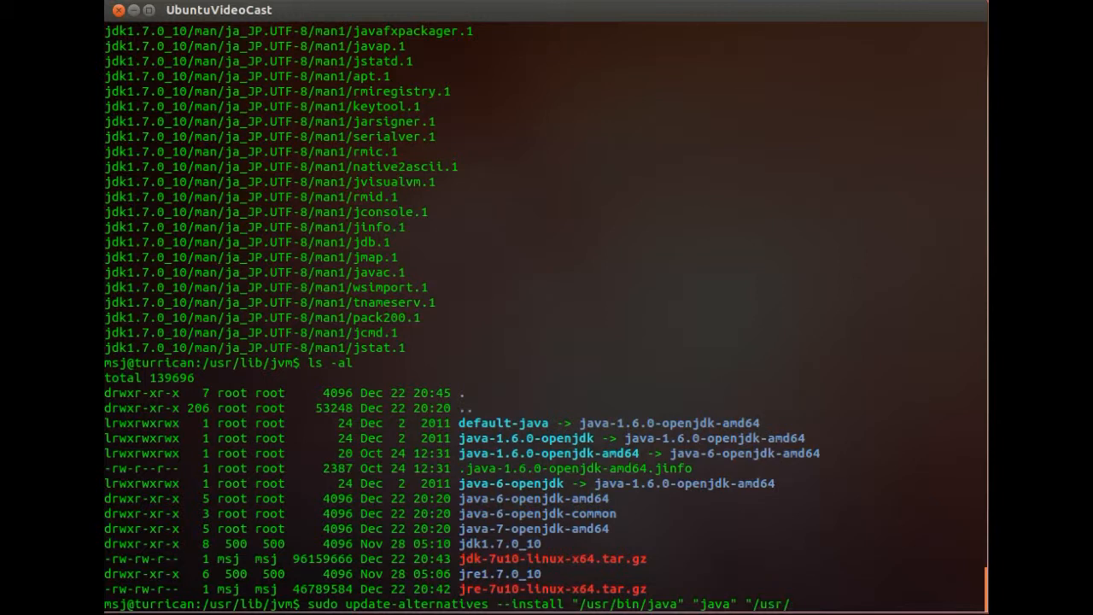
type("lib")
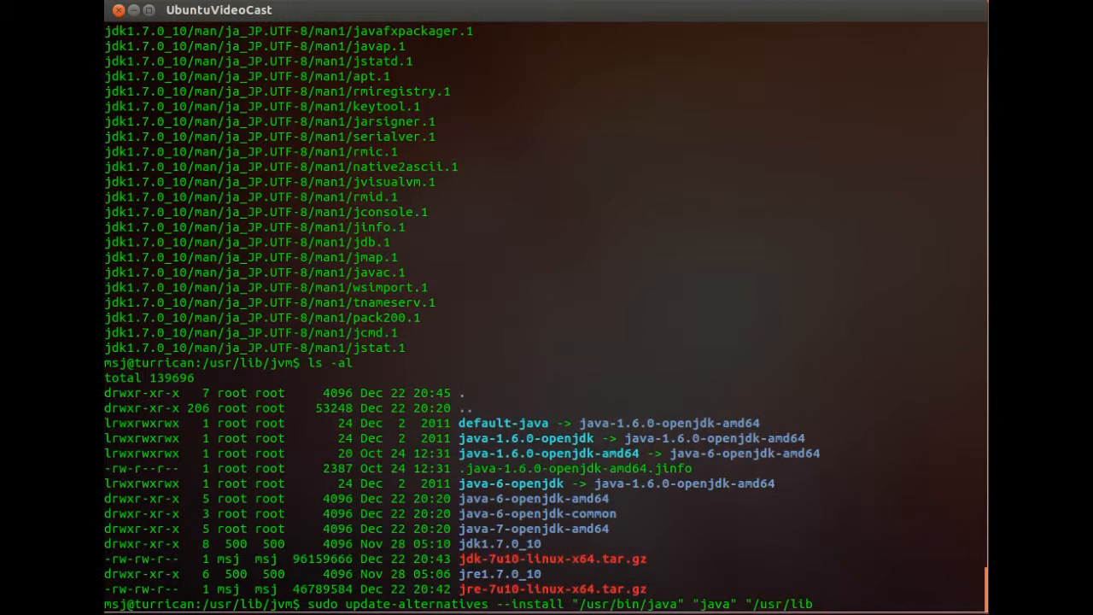
type("/")
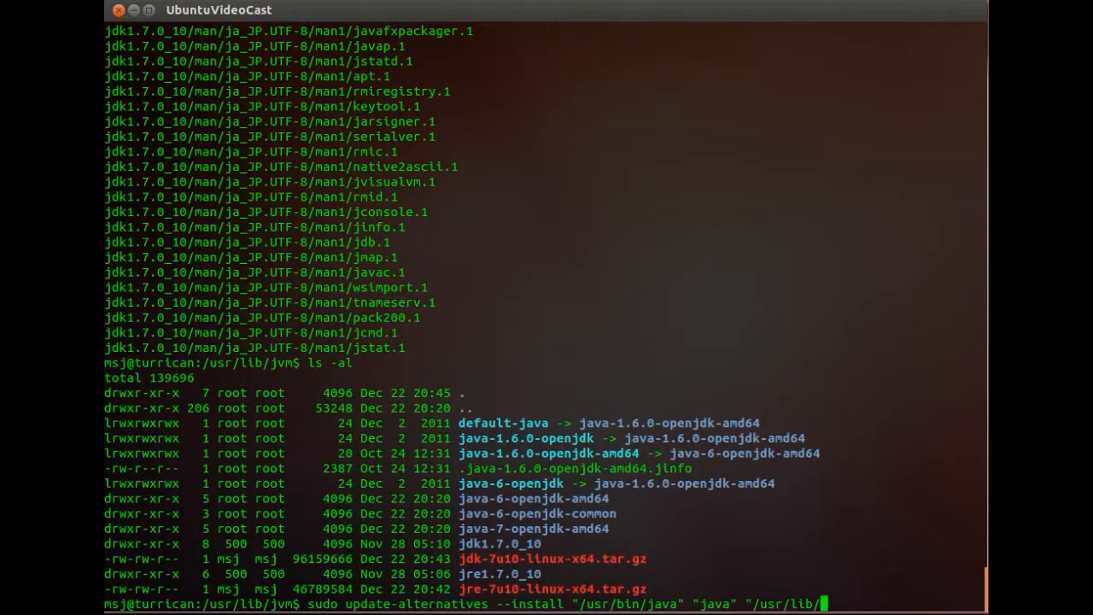
type("jvm/")
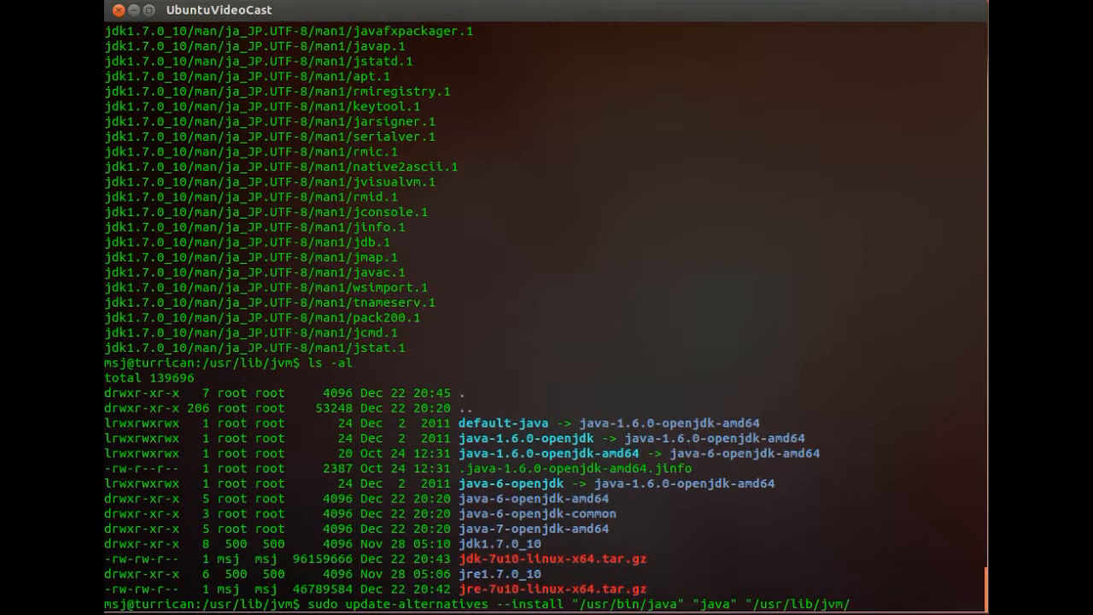
type("j")
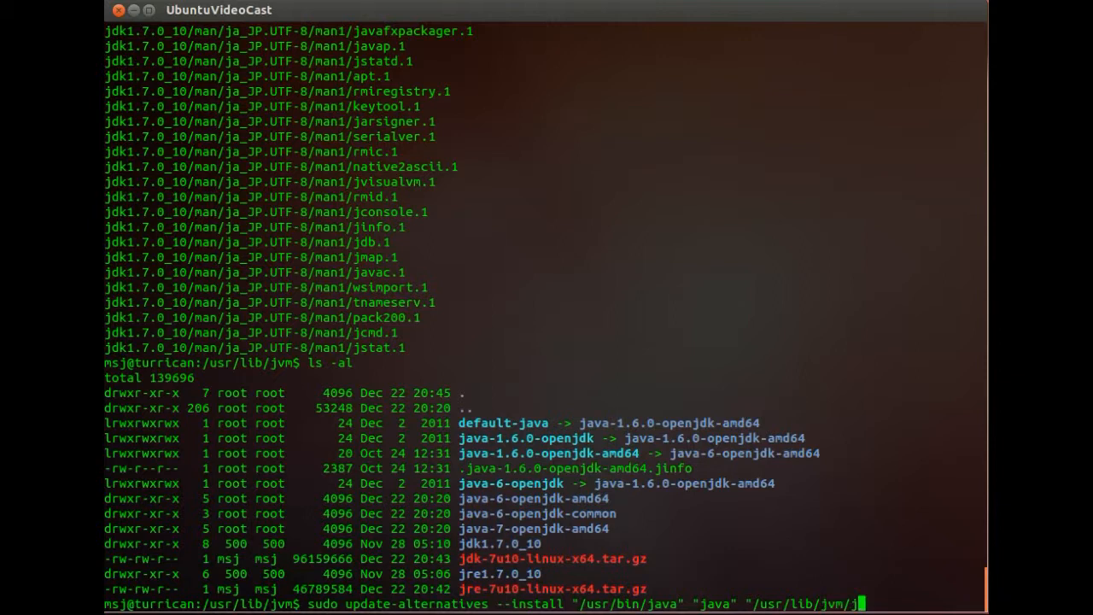
type("re1.7.0_10/bin/java")
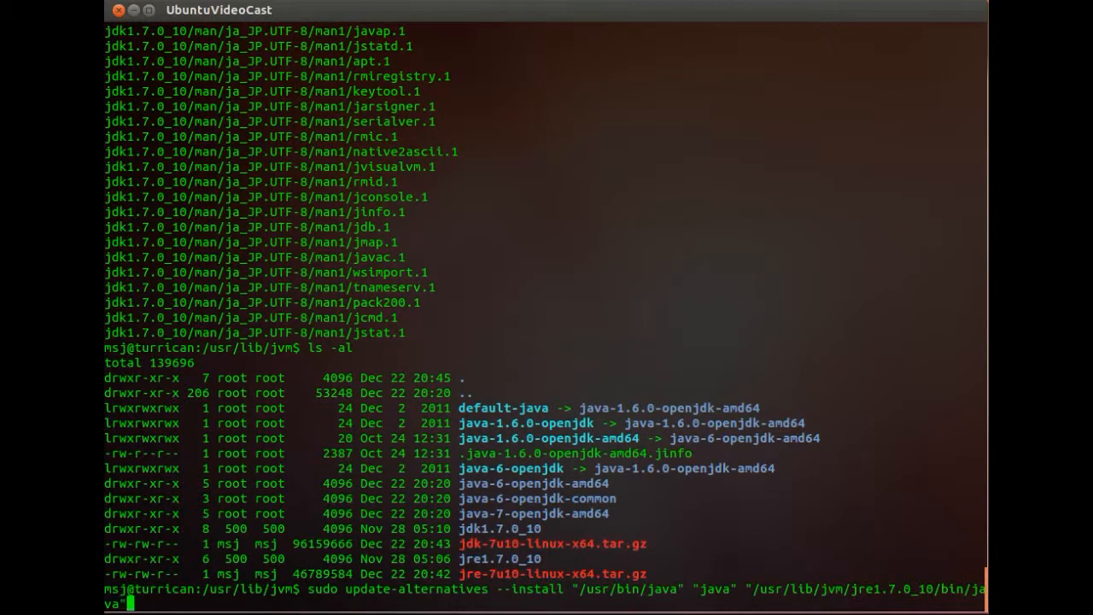
type("1")
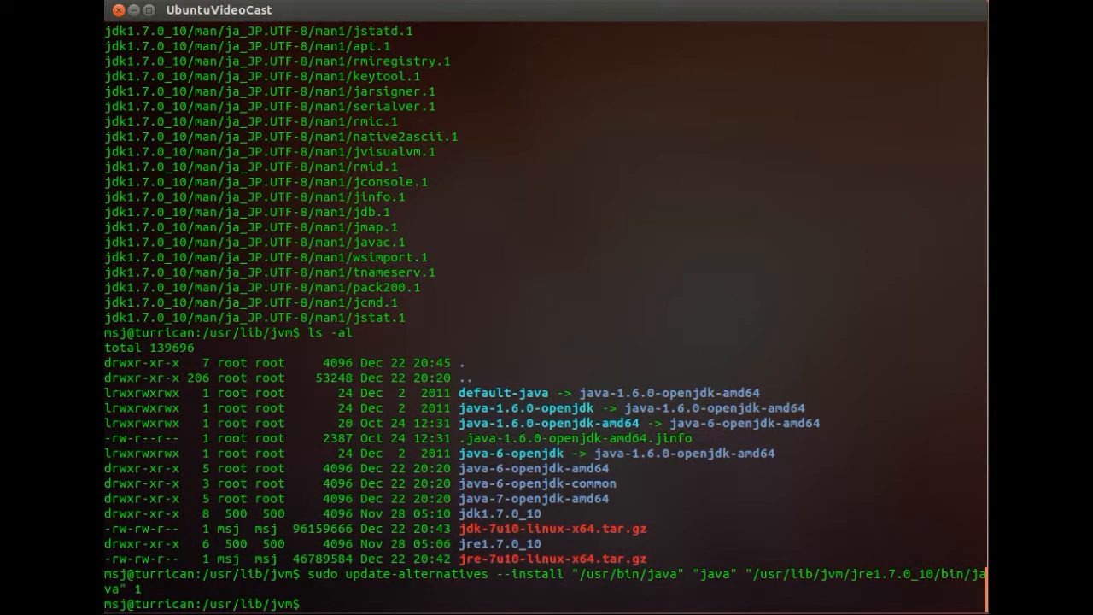
Install /usr/lib/jvm/jdk1.7.0_10/bin/javac as the /usr/bin/javac alternative with priority 1 via update-alternatives
type("sud")
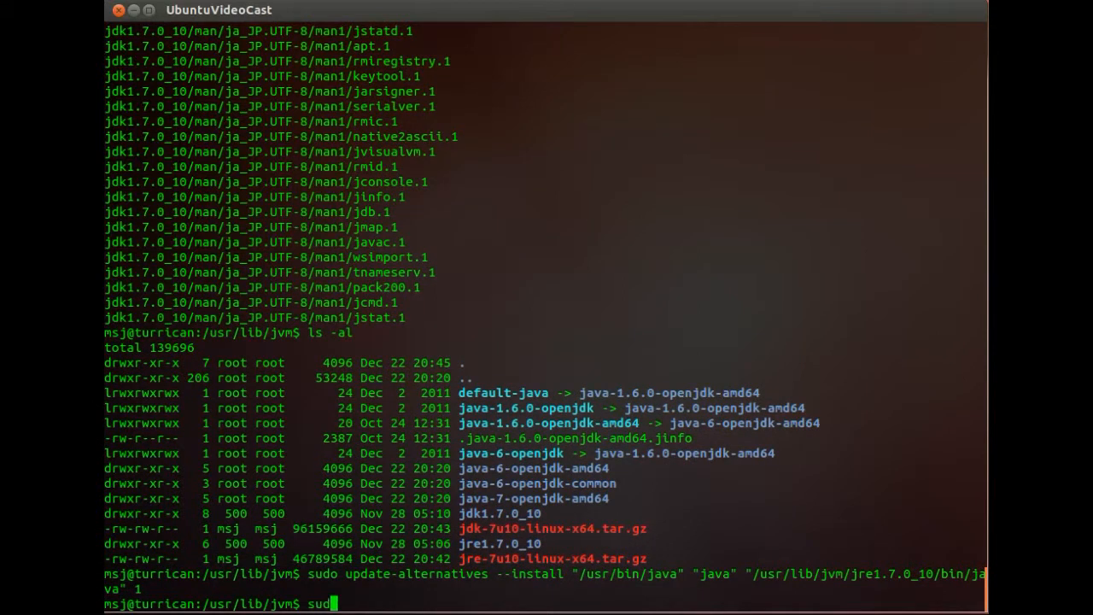
type("o")
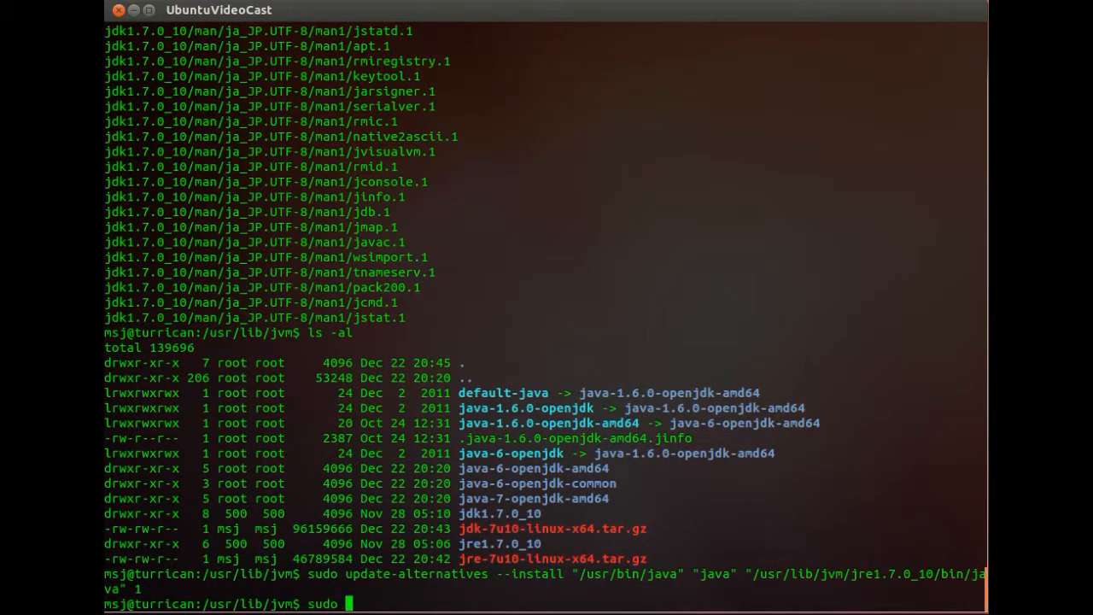
type("update")
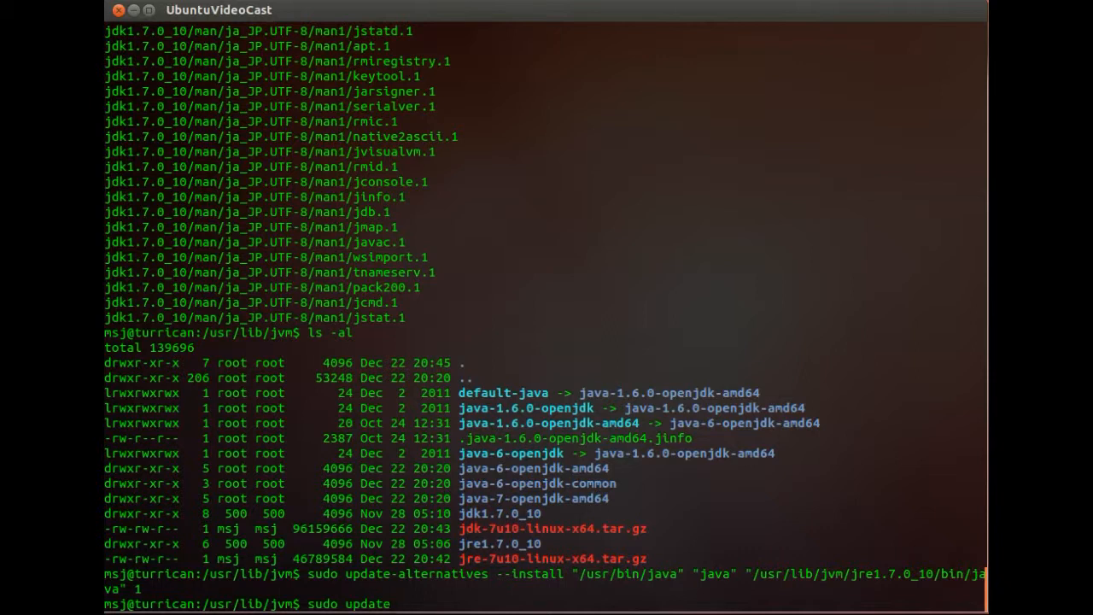
type("-alternatives")
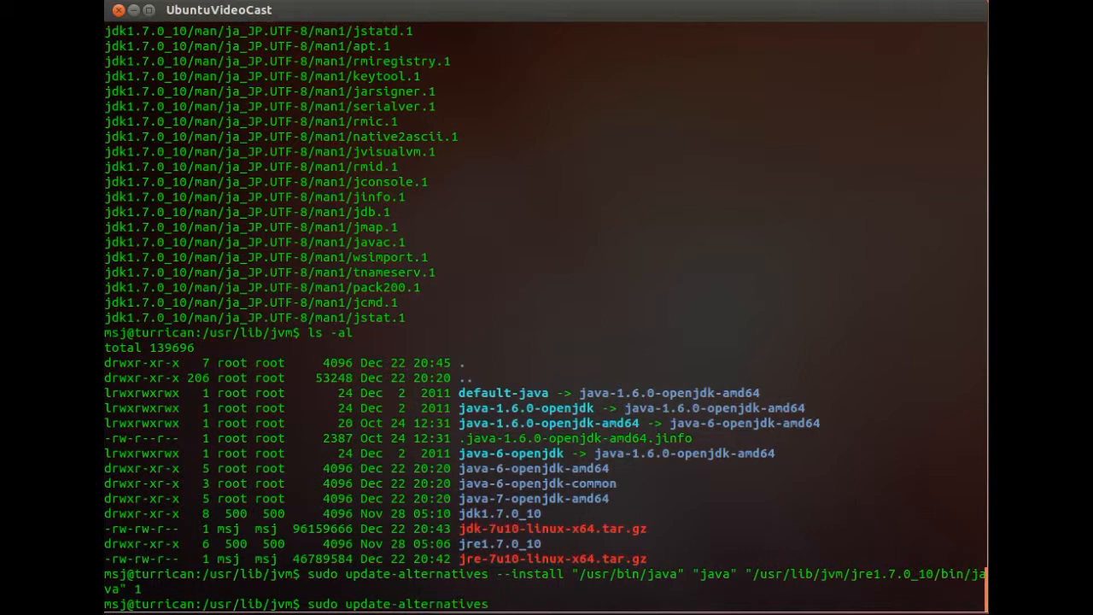
type("--install")
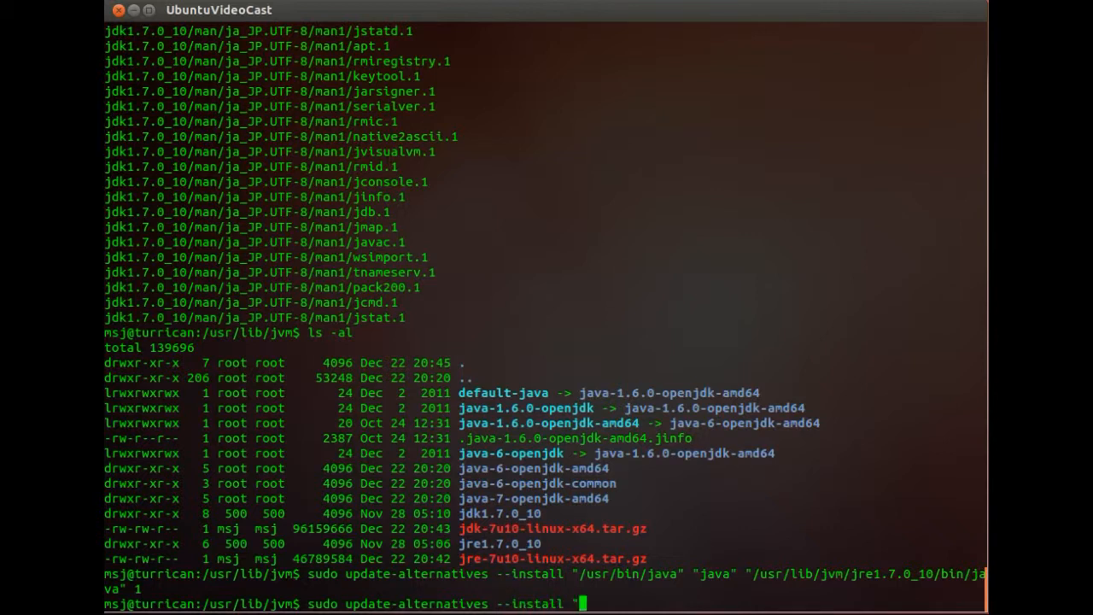
type("/usr/l")
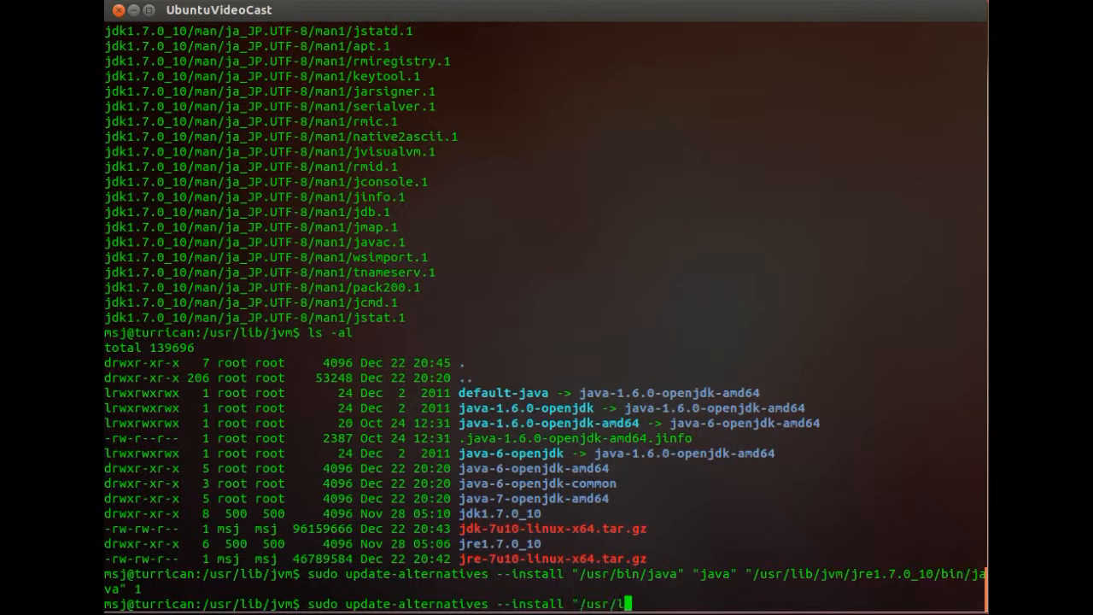
type("ib")
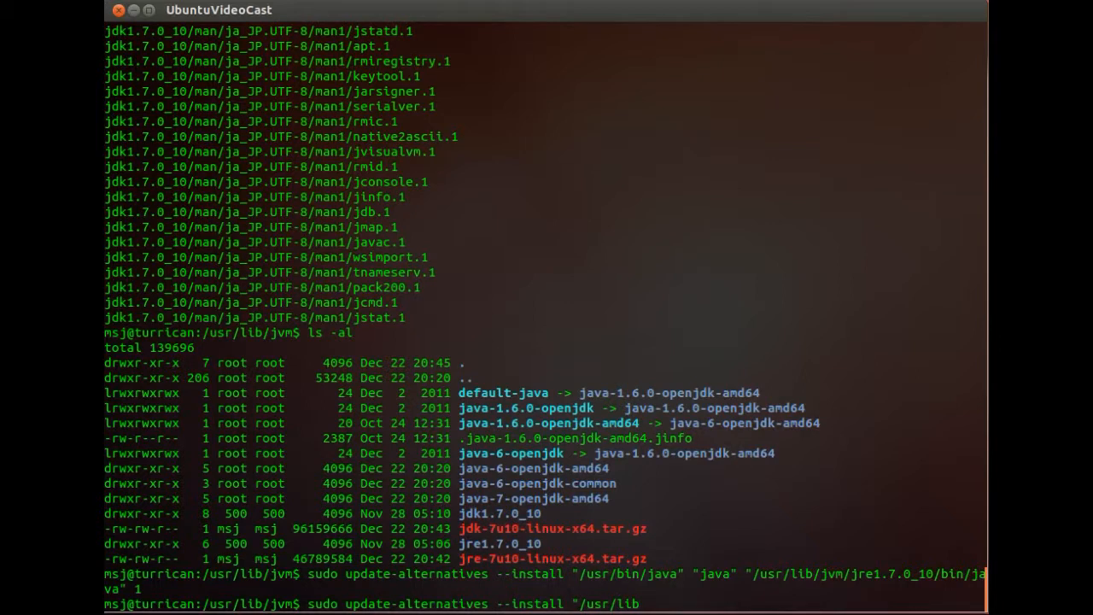
type("/")
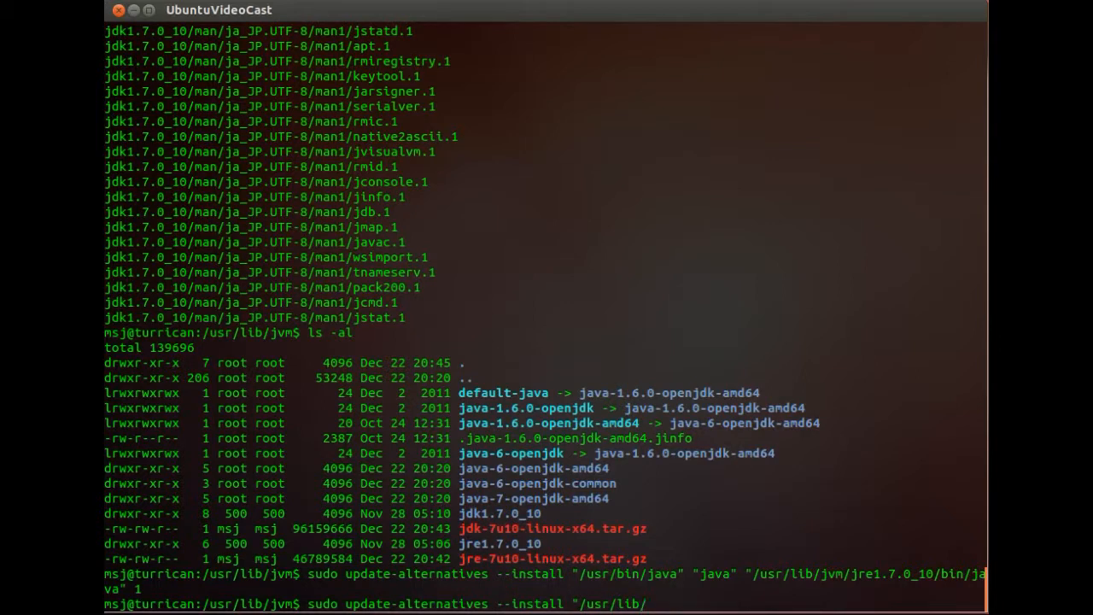
type("ja")
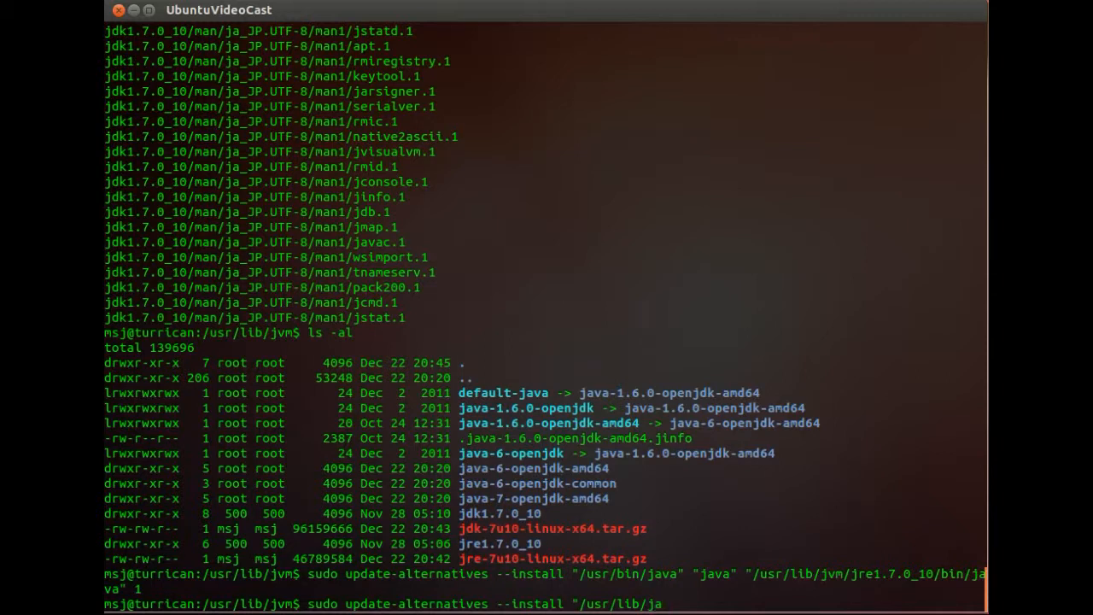
type("vac\" \"javac")
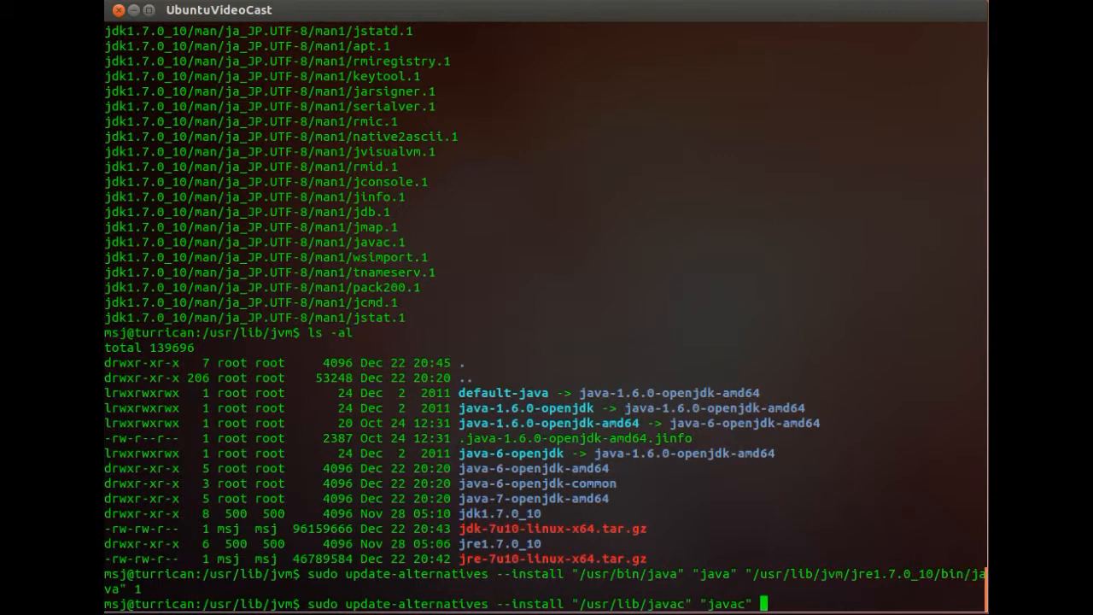
type("/usr/")
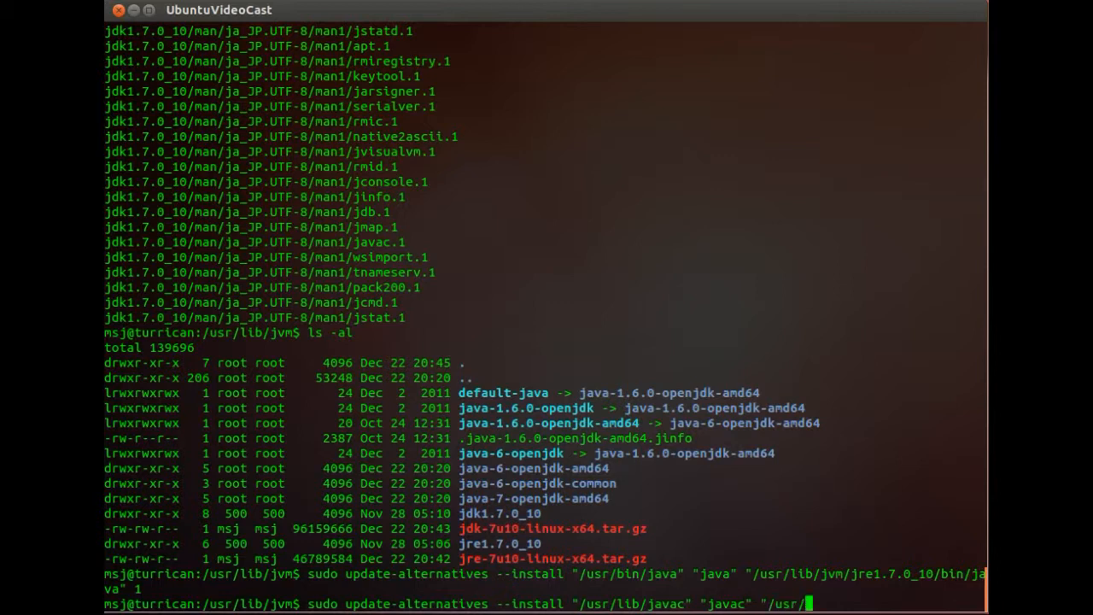
type("lib/jvm/")
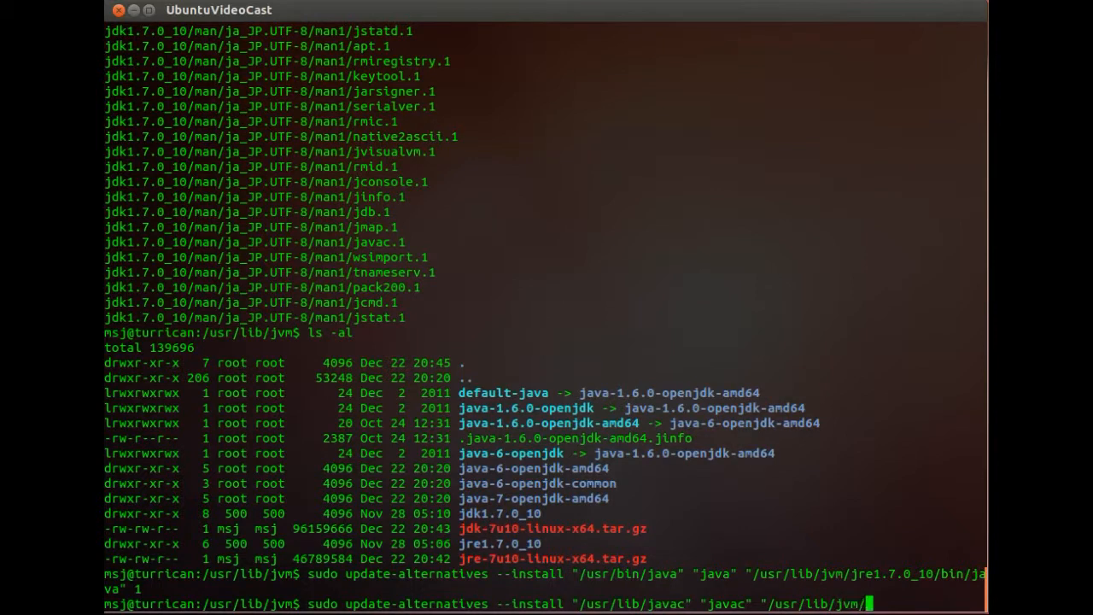
type("jdk")
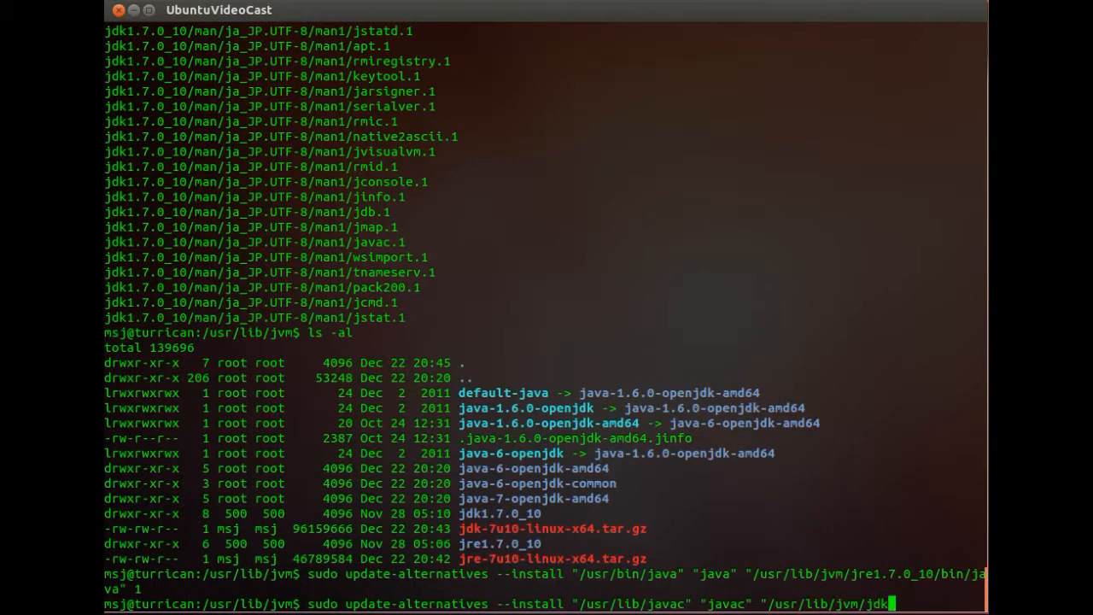
type("1.7.0_10/bi")
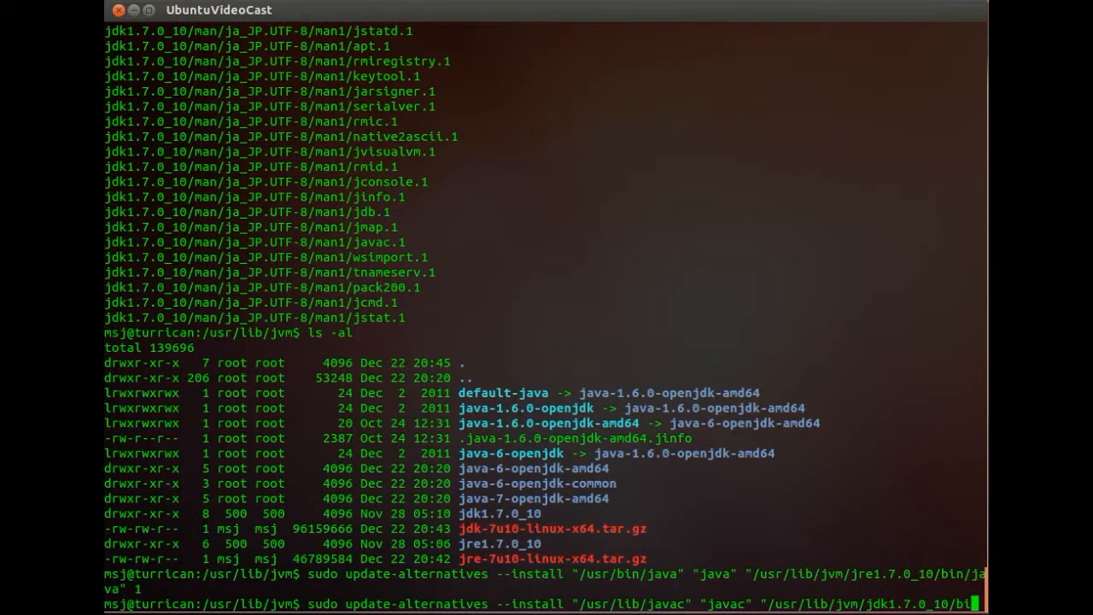
scroll("down", 3)
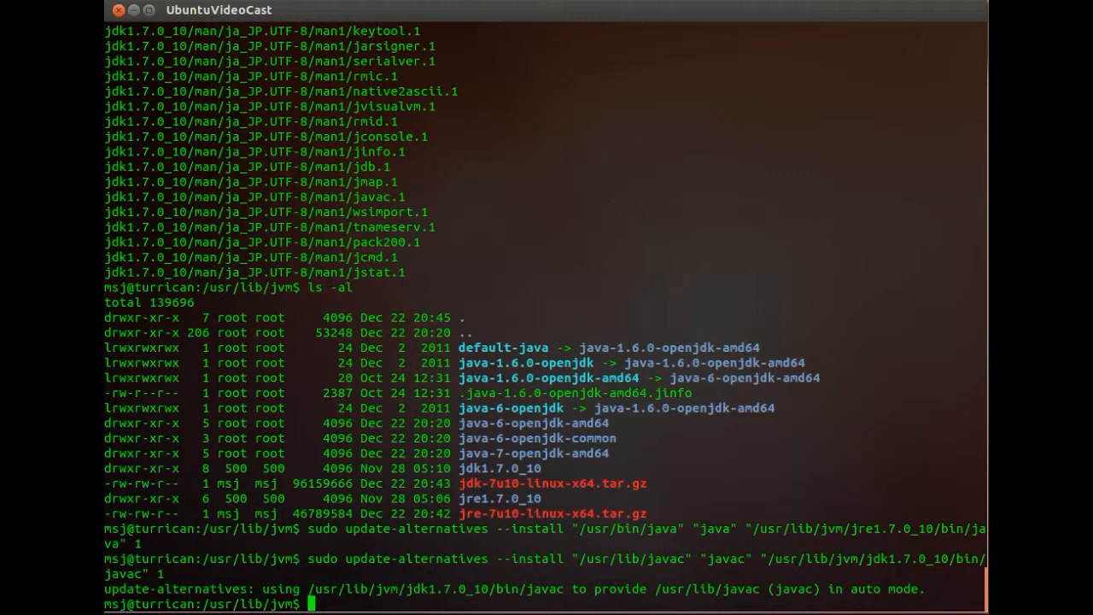
Set /usr/lib/jvm/jre1.7.0_10/bin/java as the default java with update-alternatives --set
type("sudo up")
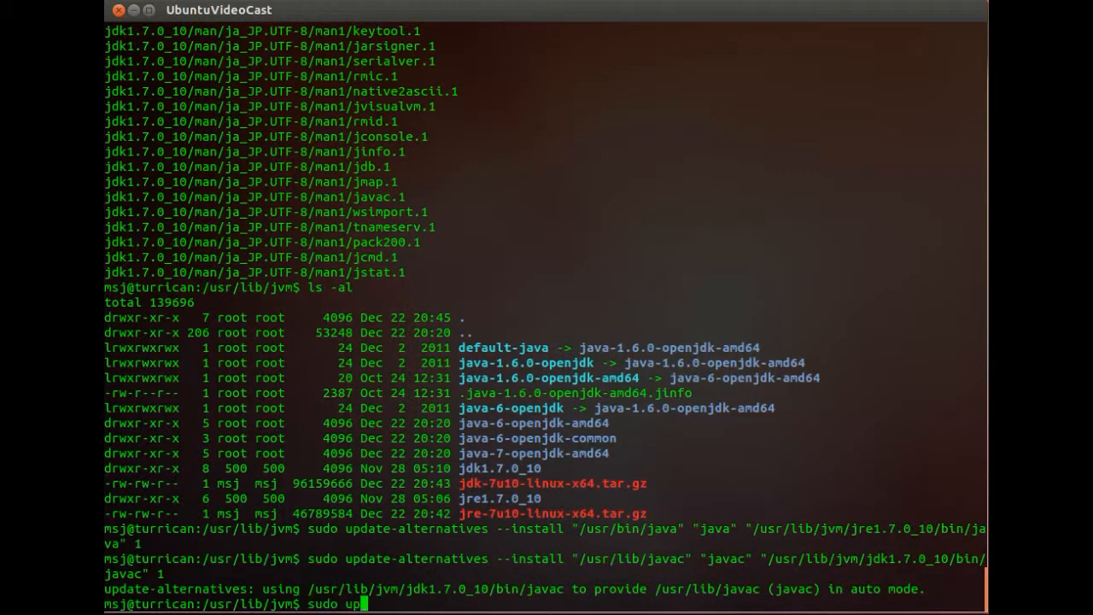
type("date-alternatives")
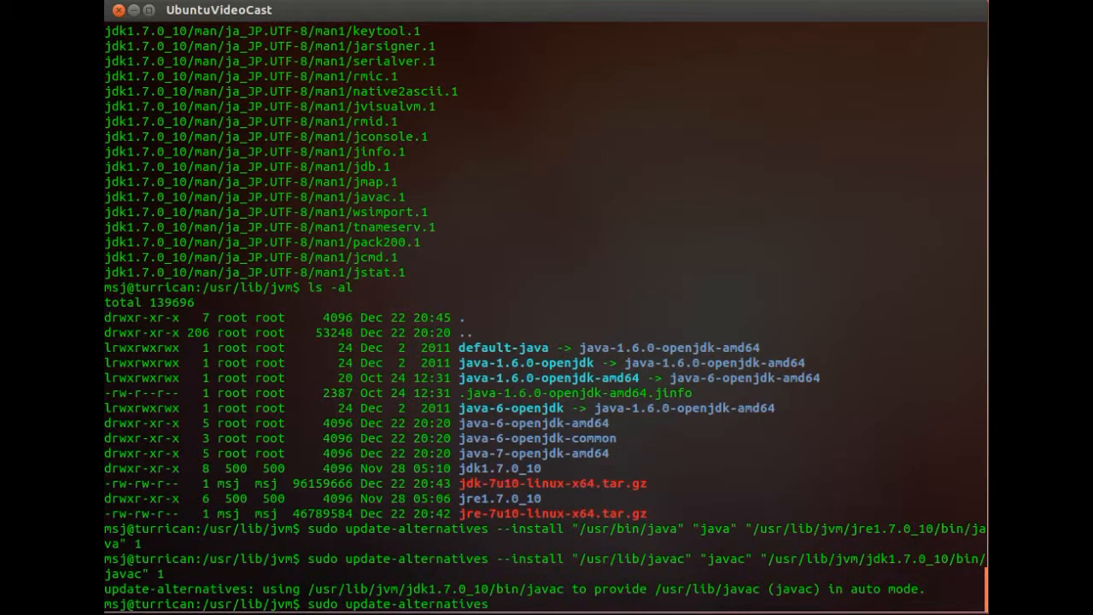
type("--set")
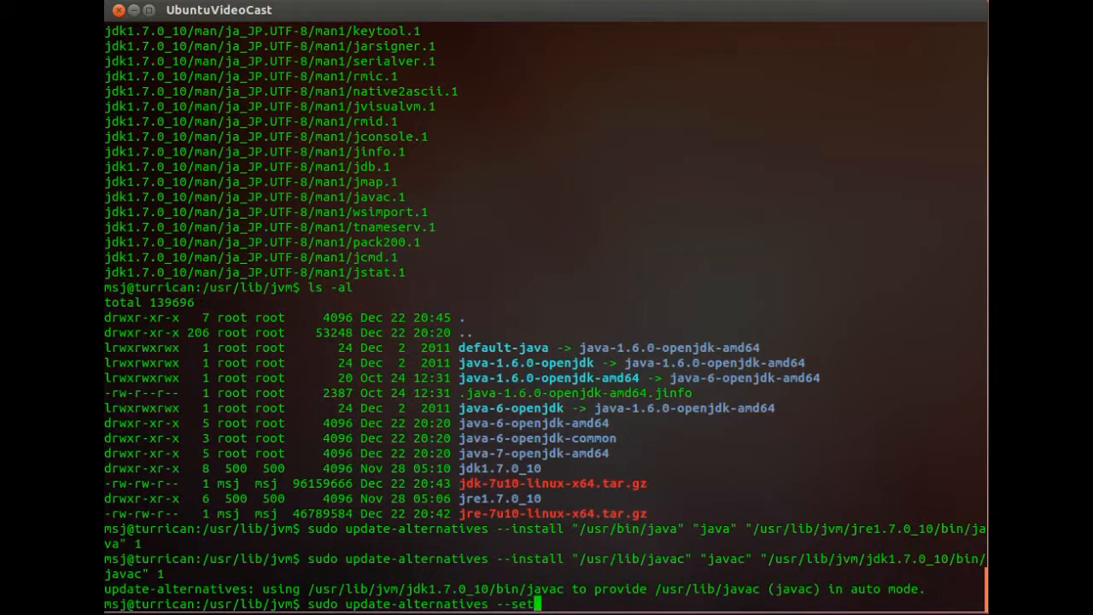
type("/us")
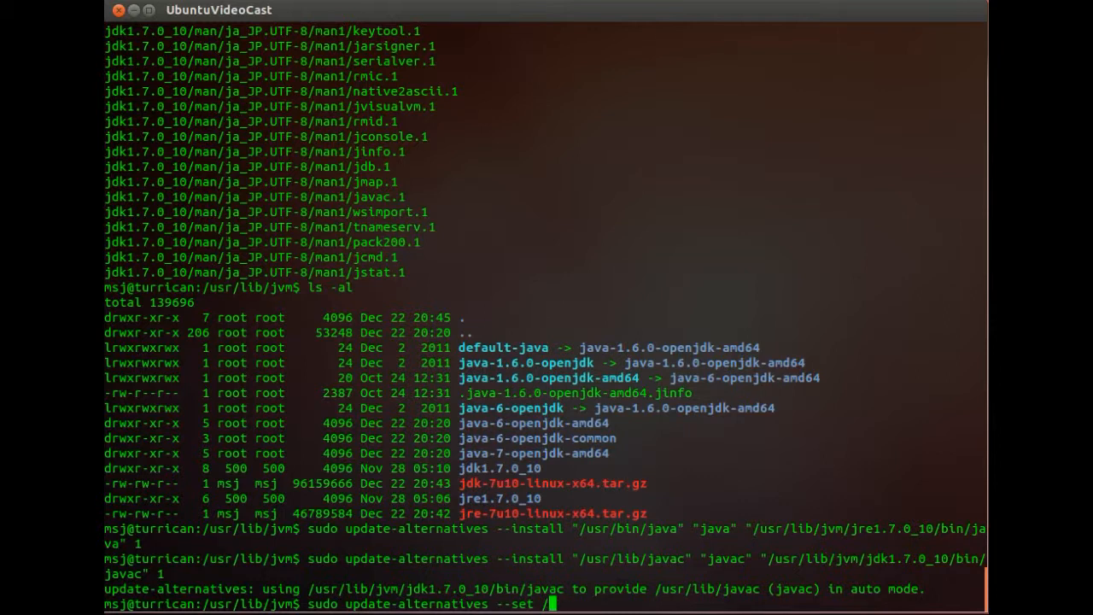
type("java")
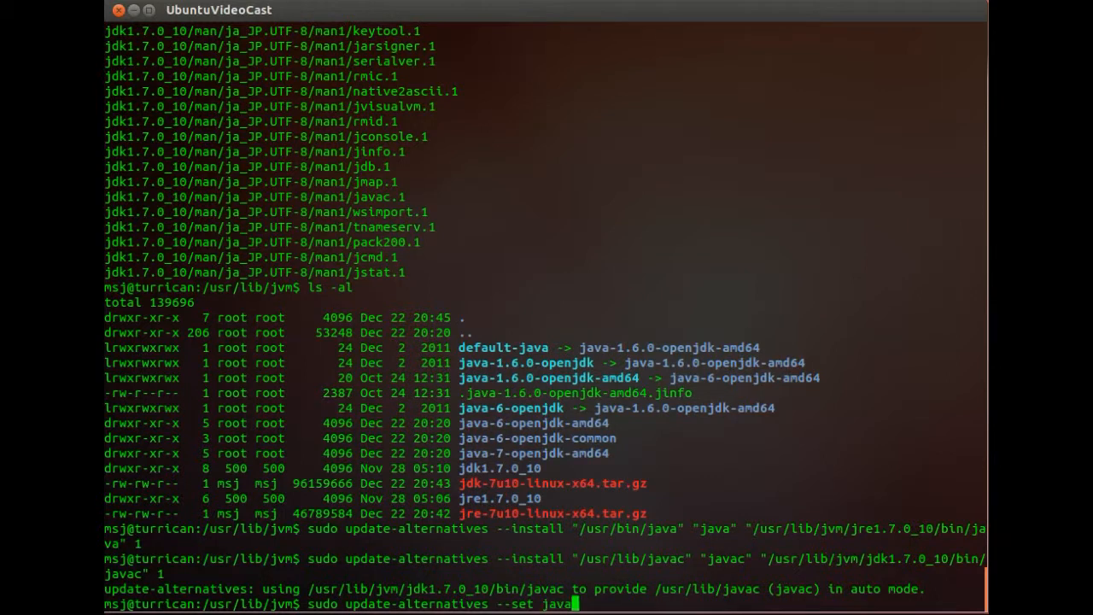
type("/usr/lib")
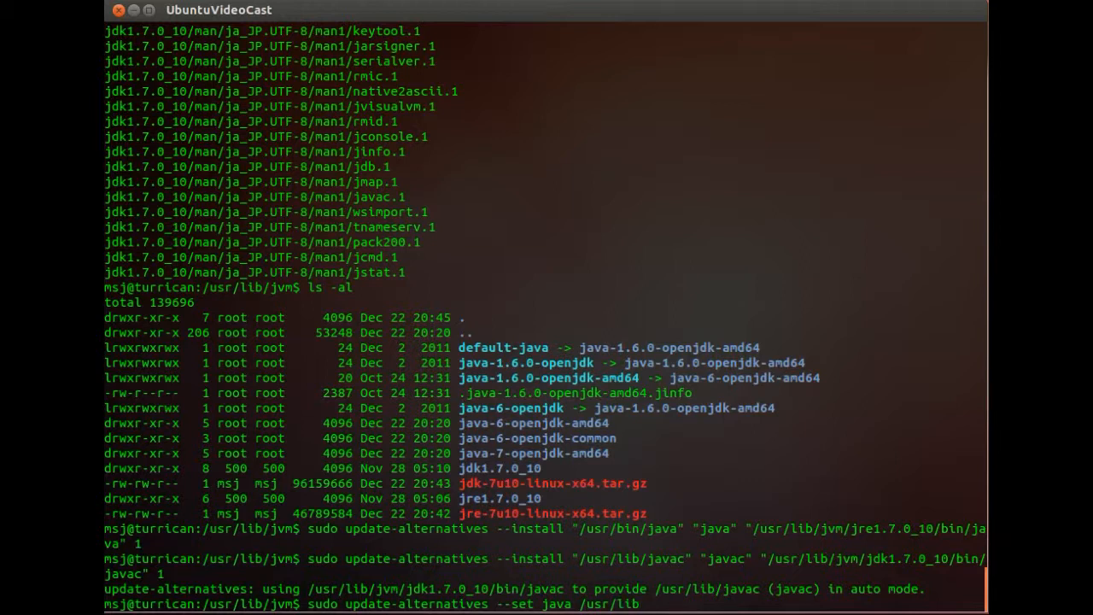
type("/")
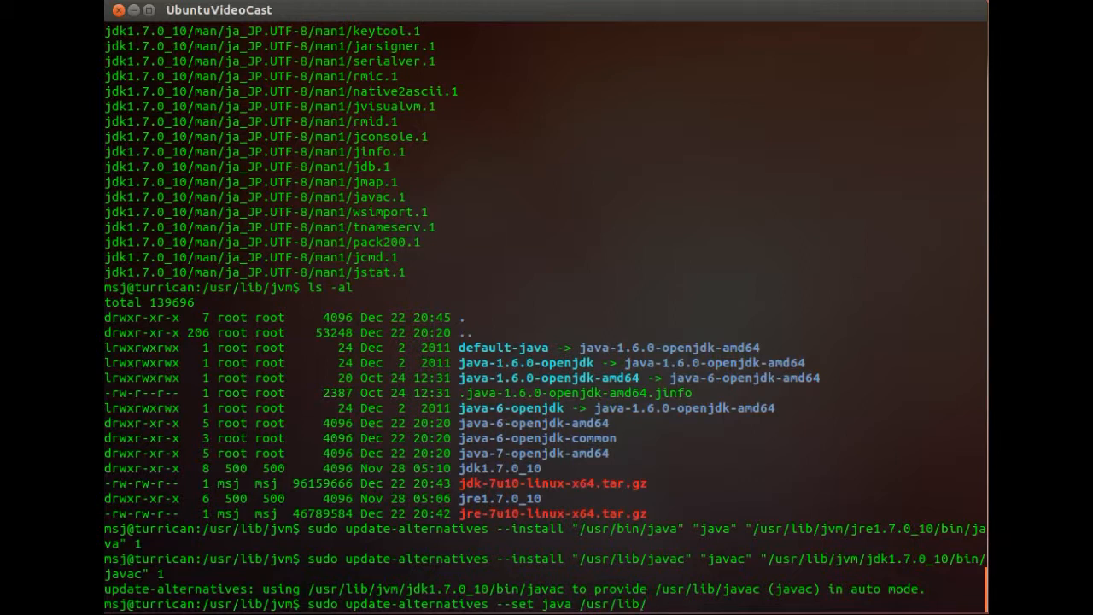
type("jvm/")
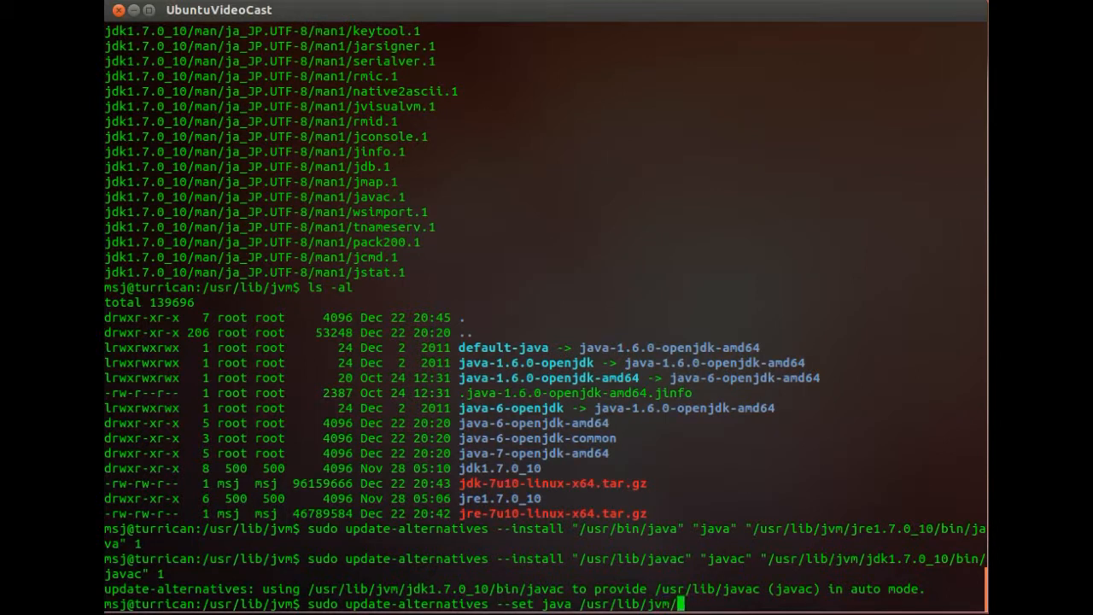
type("jre1.7.0_10/bin/java")
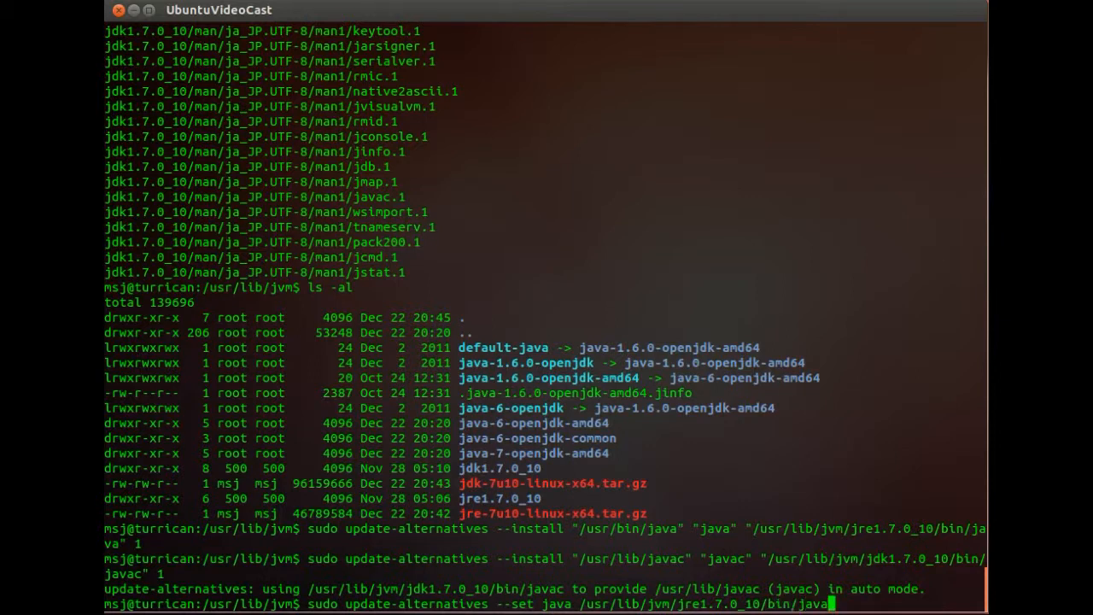
key("Return")
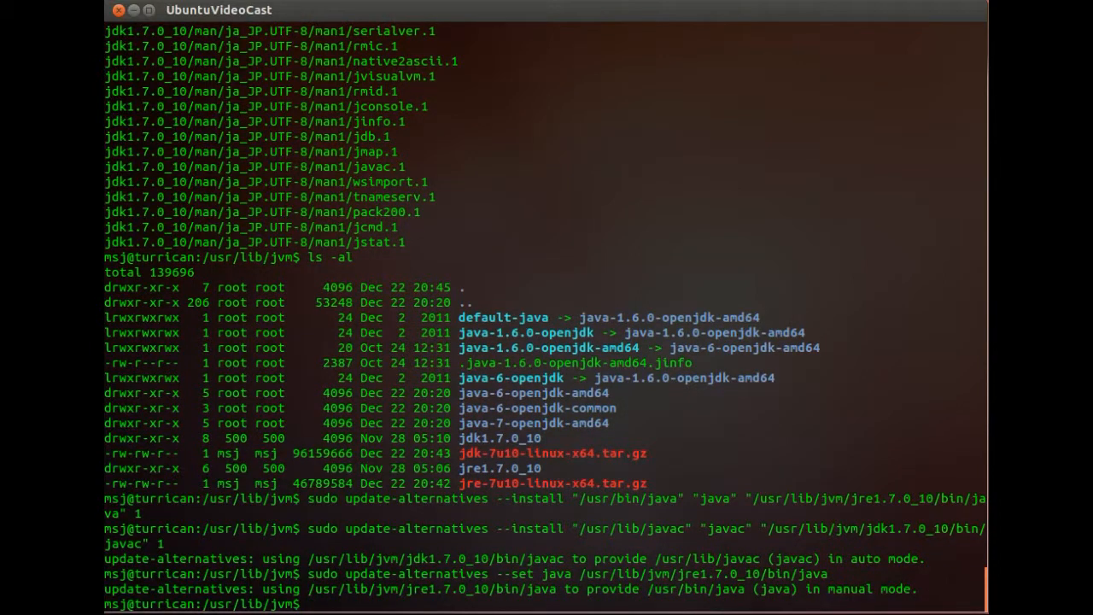
Set javac to /usr/lib/jvm/jdk1.7.0_10/bin/javac with update-alternatives --set
type("sudo")
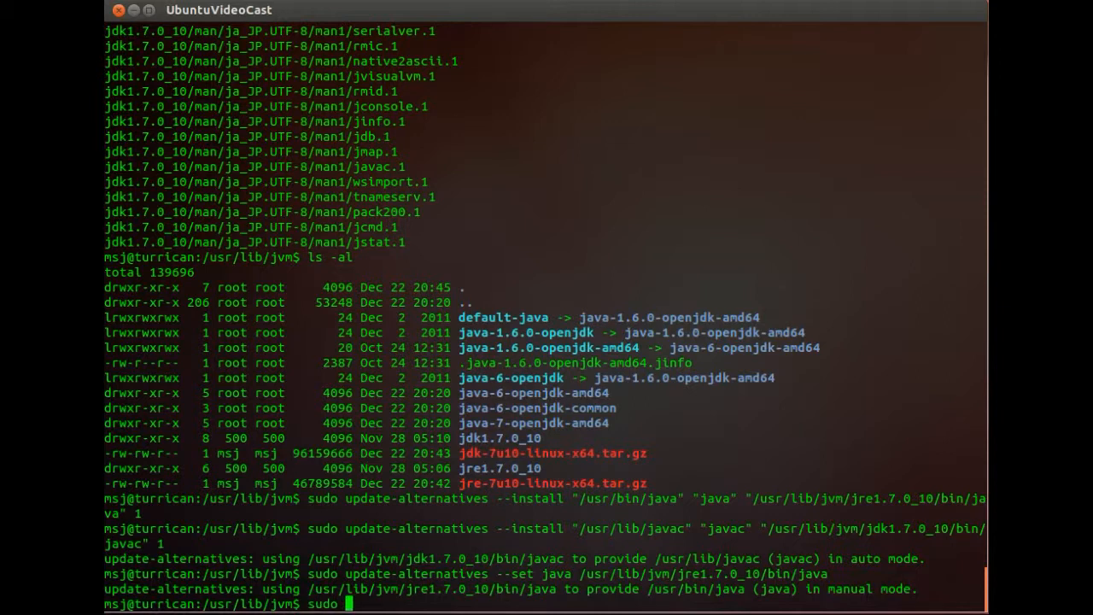
type("update-alternatives")
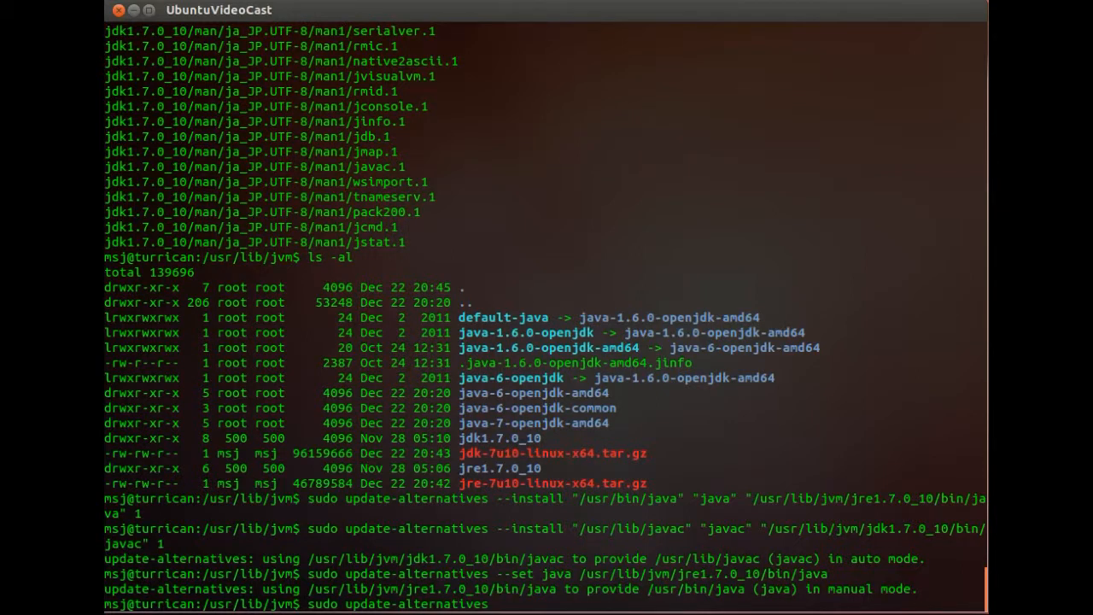
type("--set")
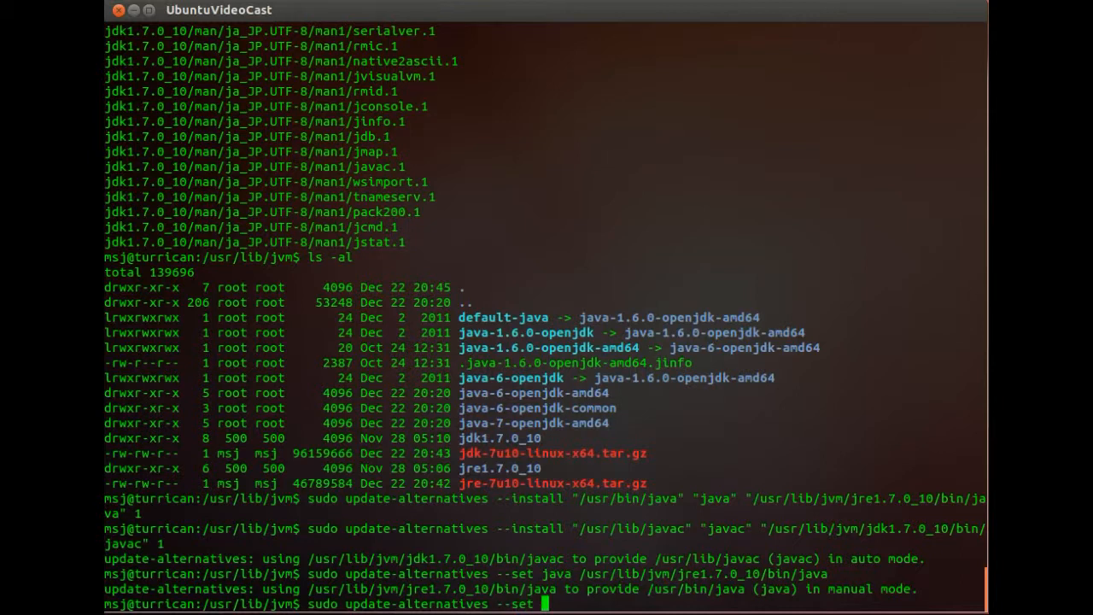
type("javac")
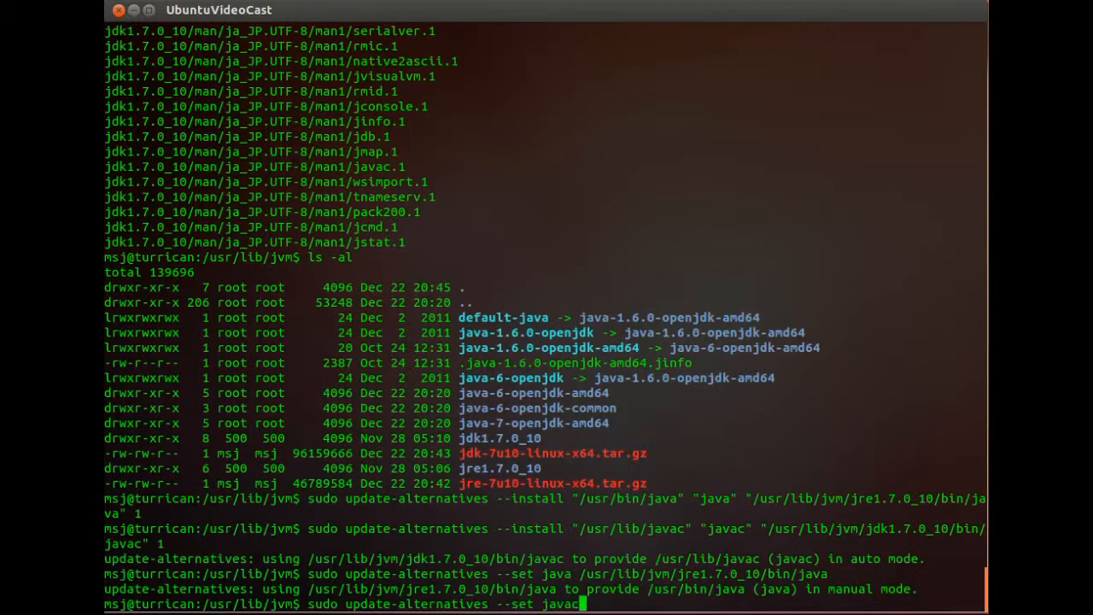
type("/u")
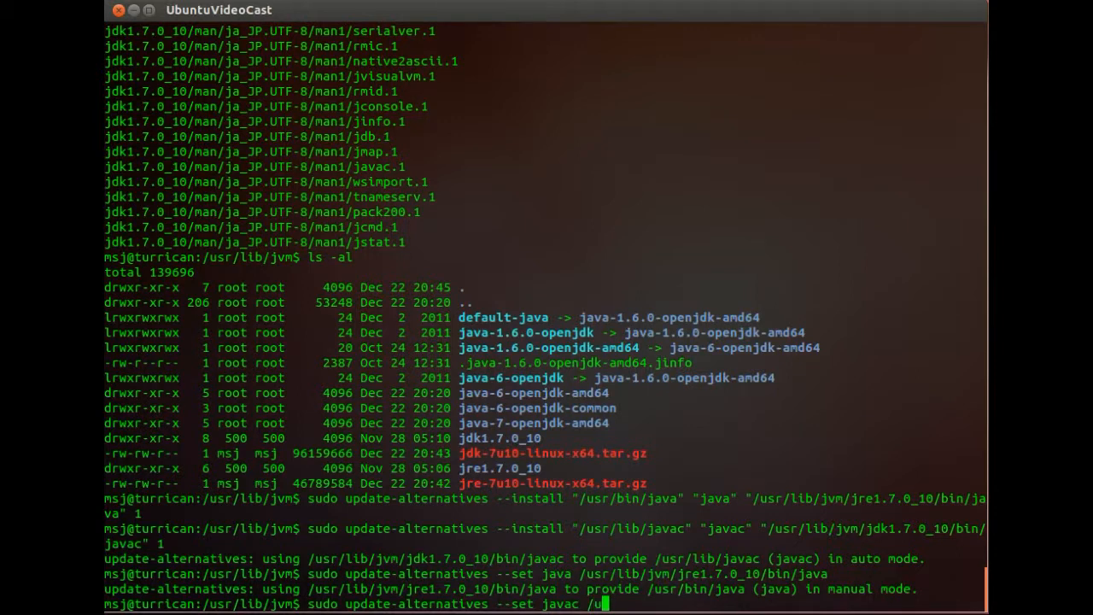
type("sr/lib/")
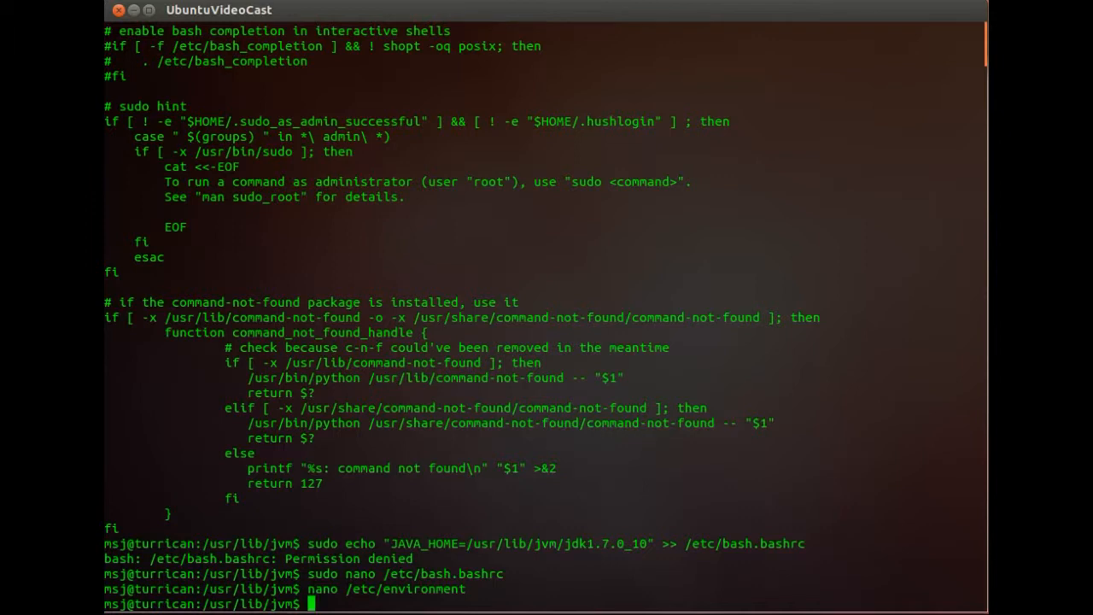
Open /etc/environment in nano as root with sudo
type("sudo nano")
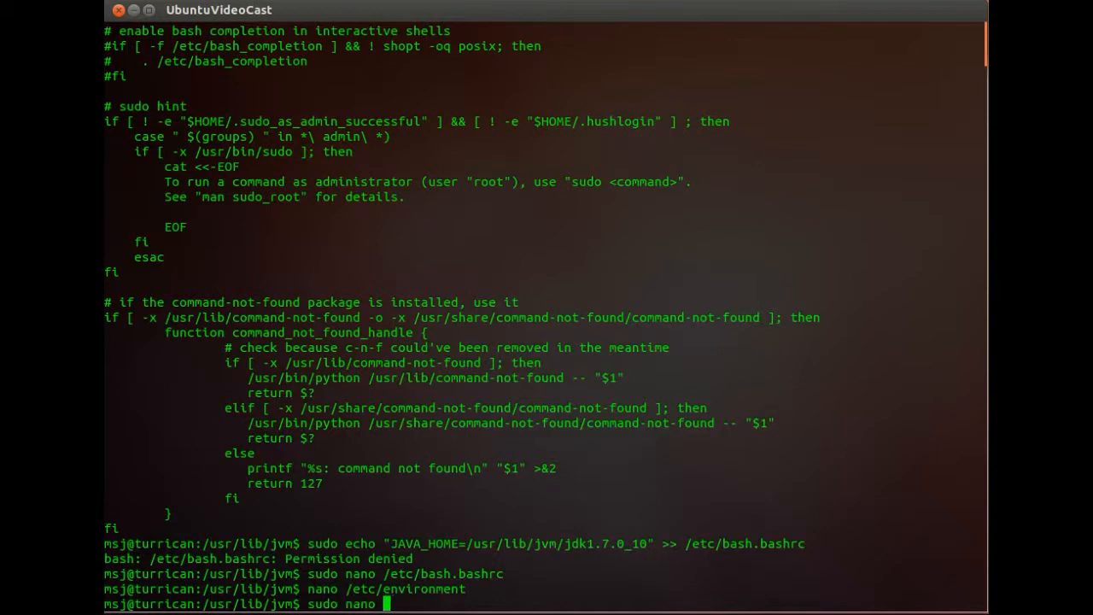
type(".")
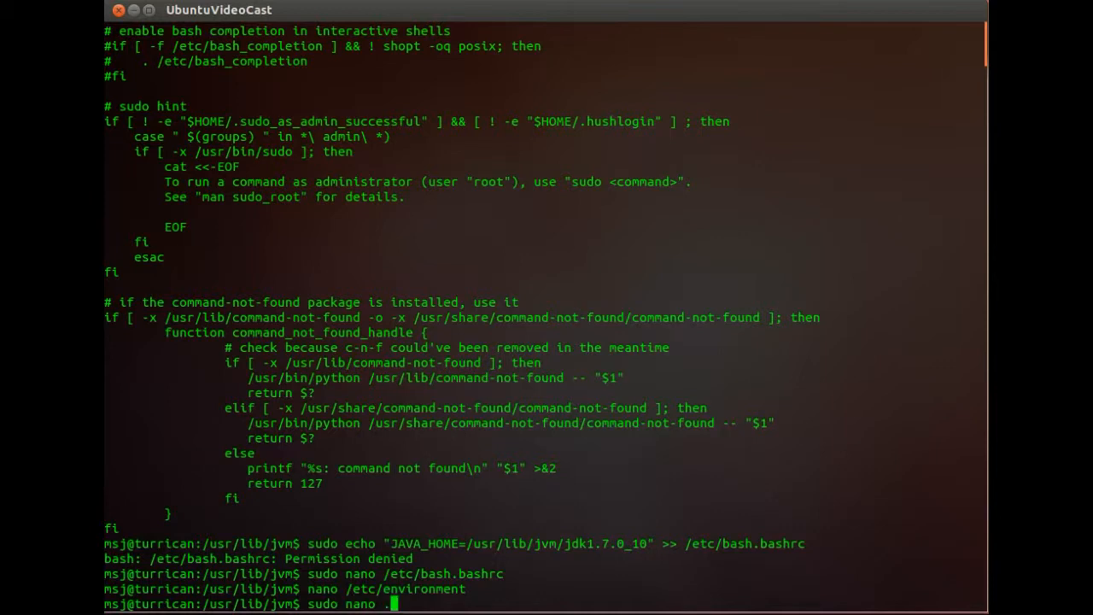
type("/etc/e")
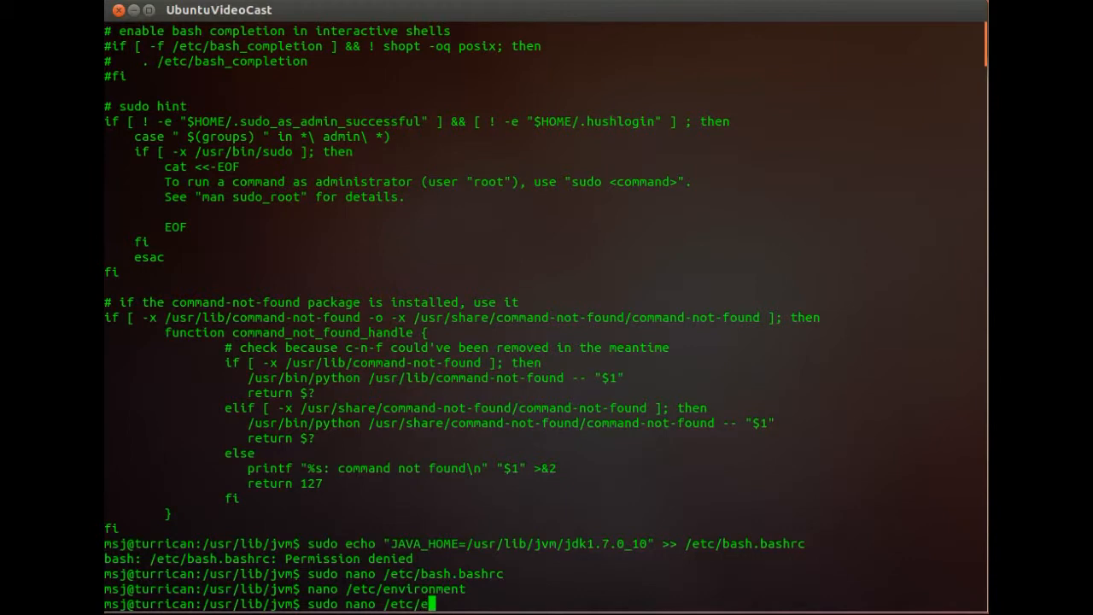
key("Return")
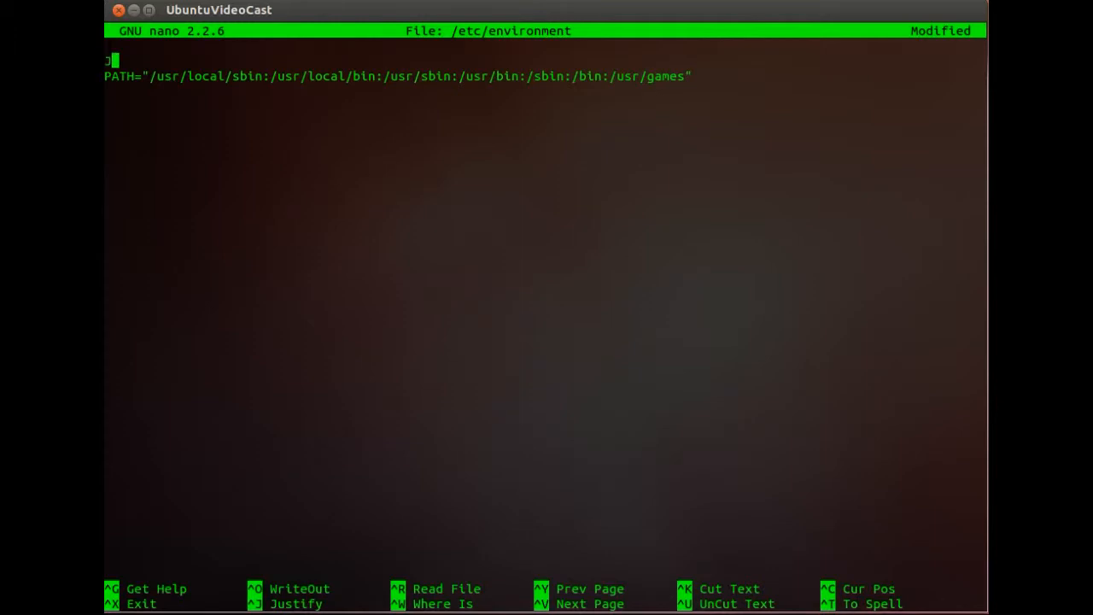
Add JAVA_HOME="/usr/lib/jvm/jdk1.7.0_10" above PATH and move down to the PATH line
type("JAVA_HOME")
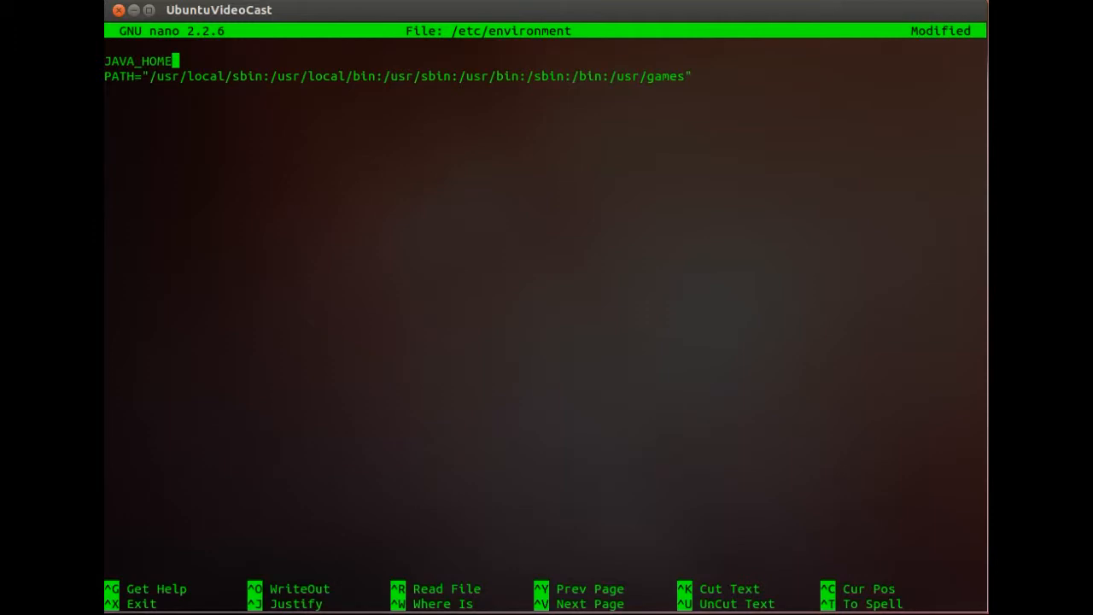
type("=\"")
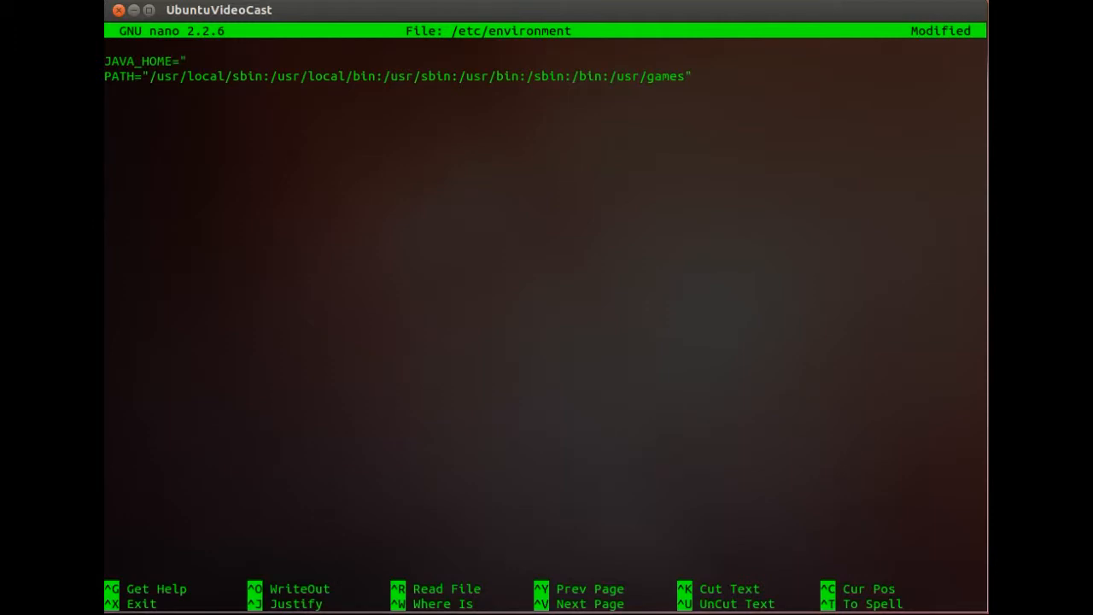
type("/usr/")
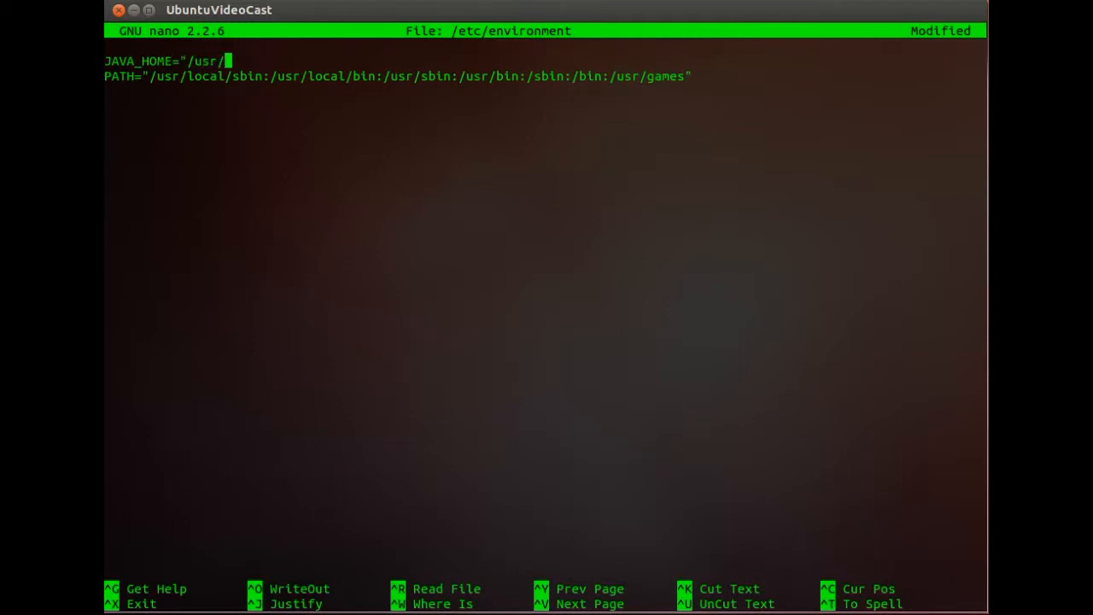
type("lib/jv")
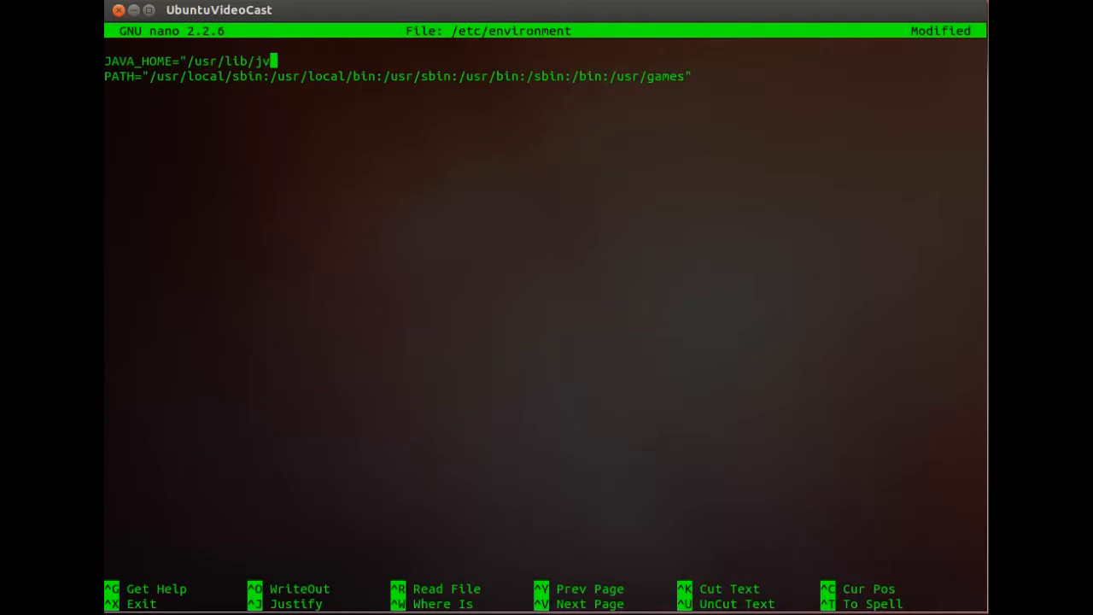
type("m/jd")
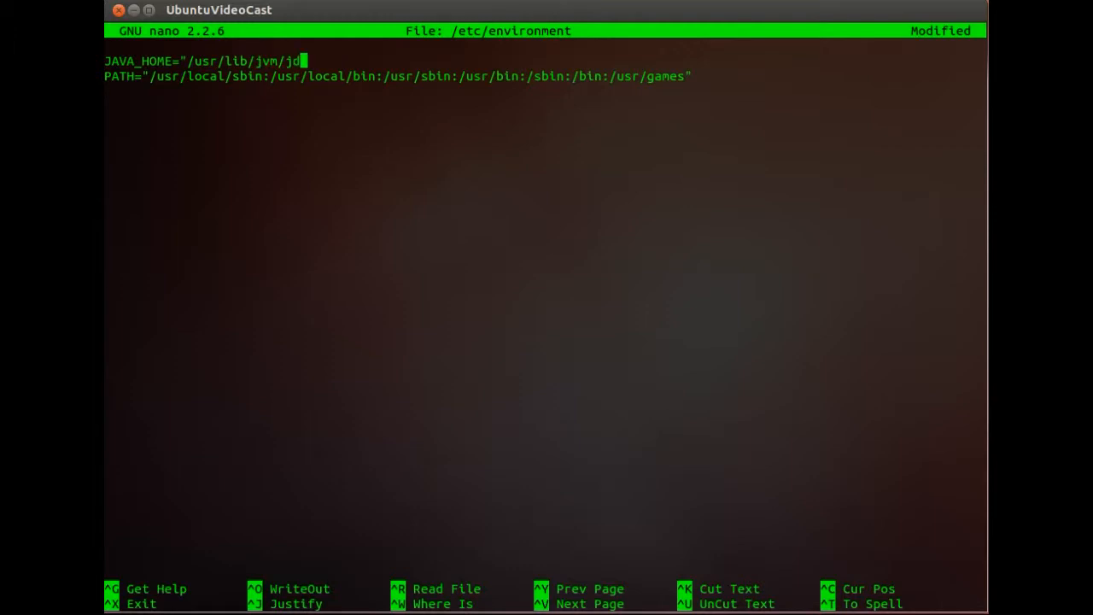
type("k1.7.0")
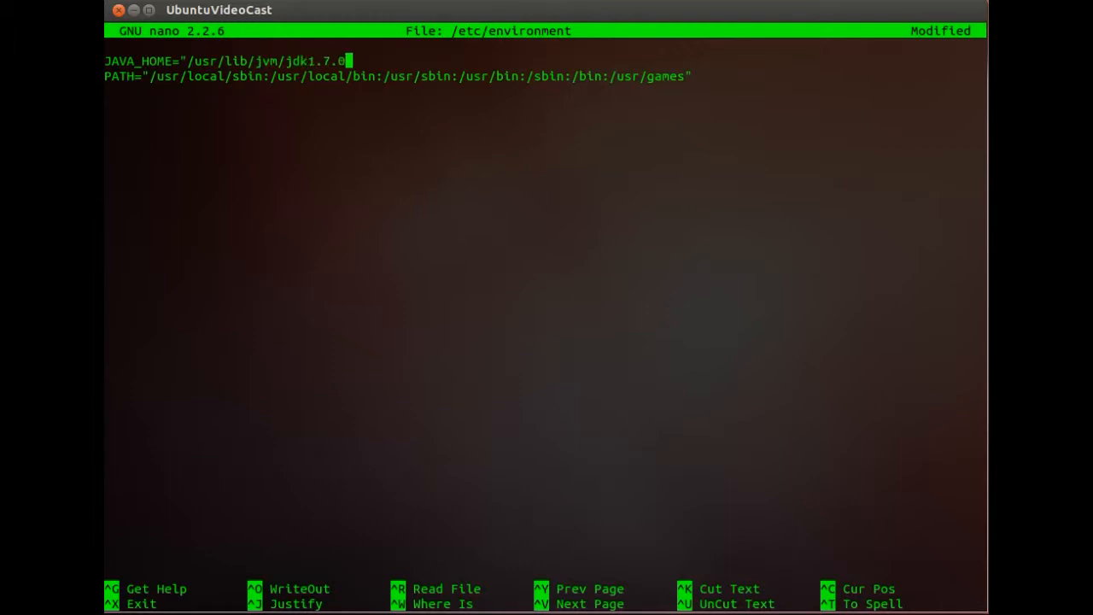
type("_1")
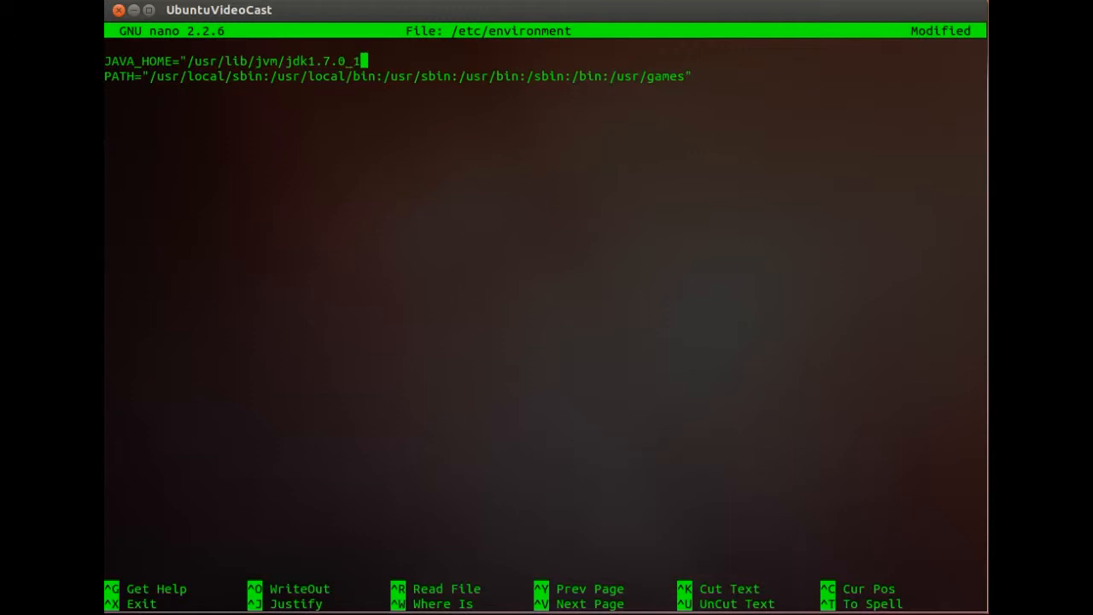
type("0\"")
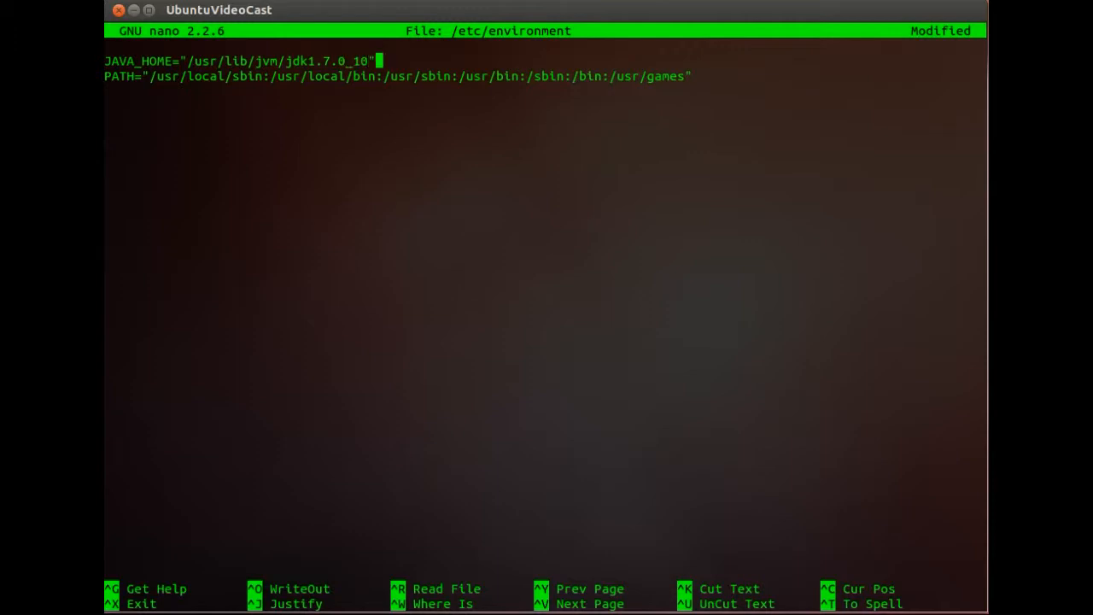
key("Down")
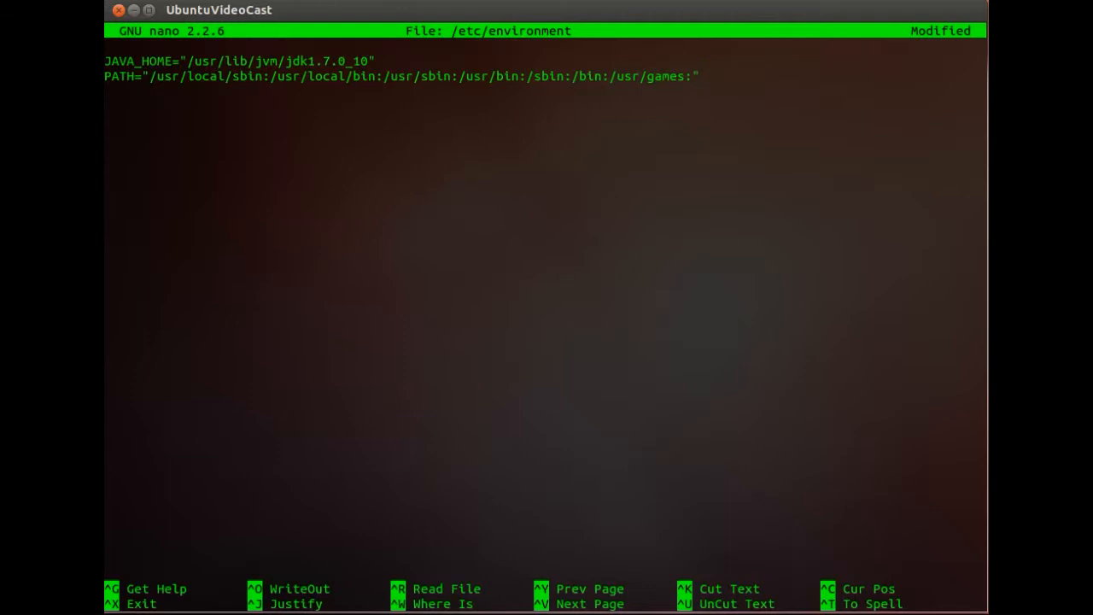
Append JAVA_HOME/bin to PATH and write the file to /etc/environment
type("JAV")
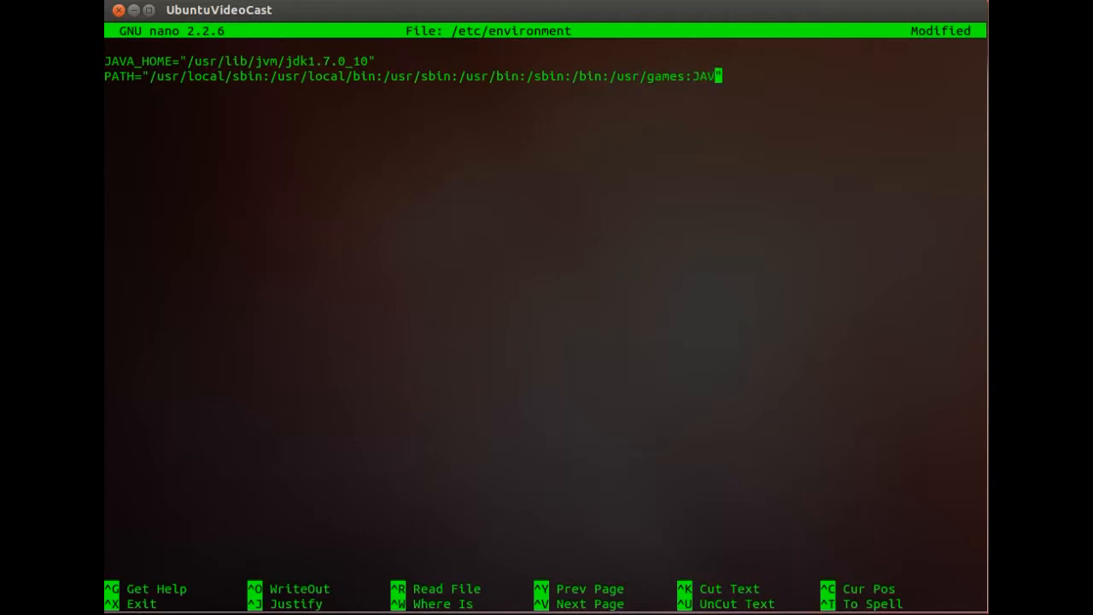
type("_HOME/bin")
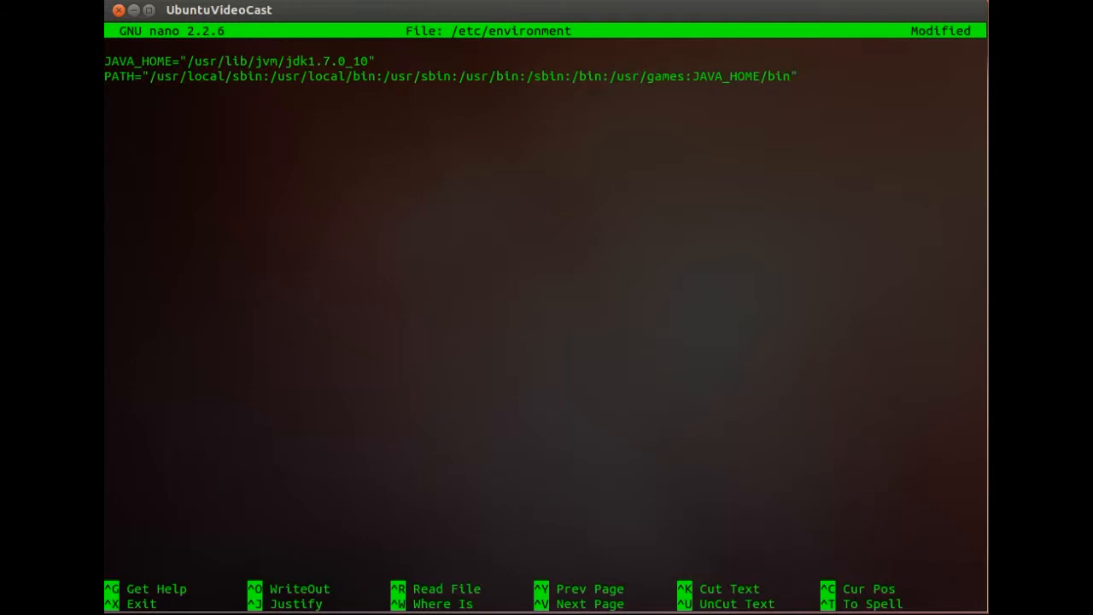
key("ctrl+o")
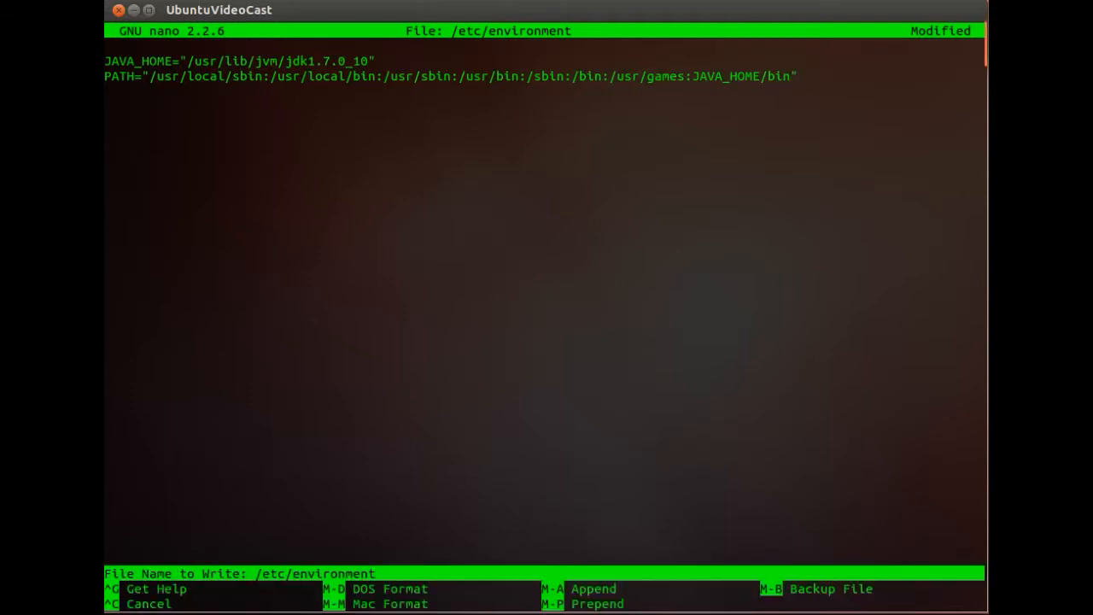
key("Return")
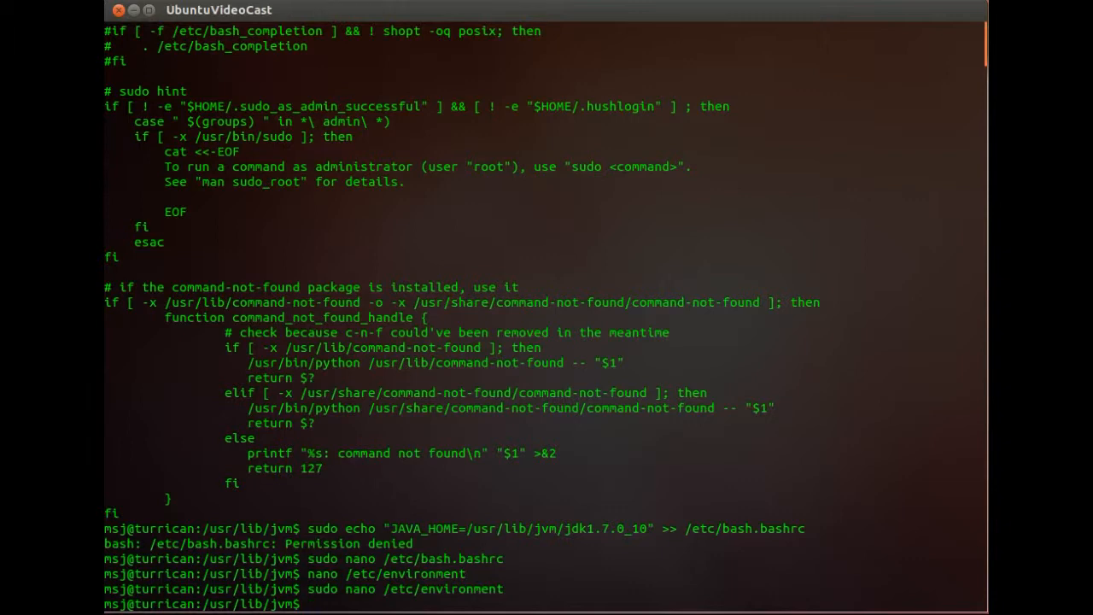
Run export JAVA_HOME in the current shell
type("export")
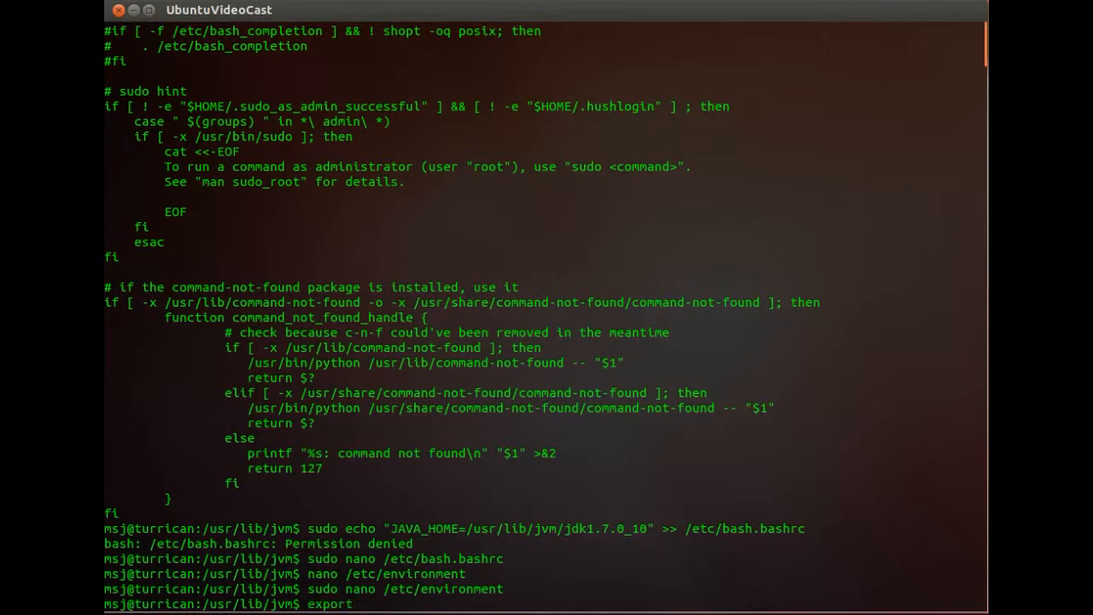
type("PATH")
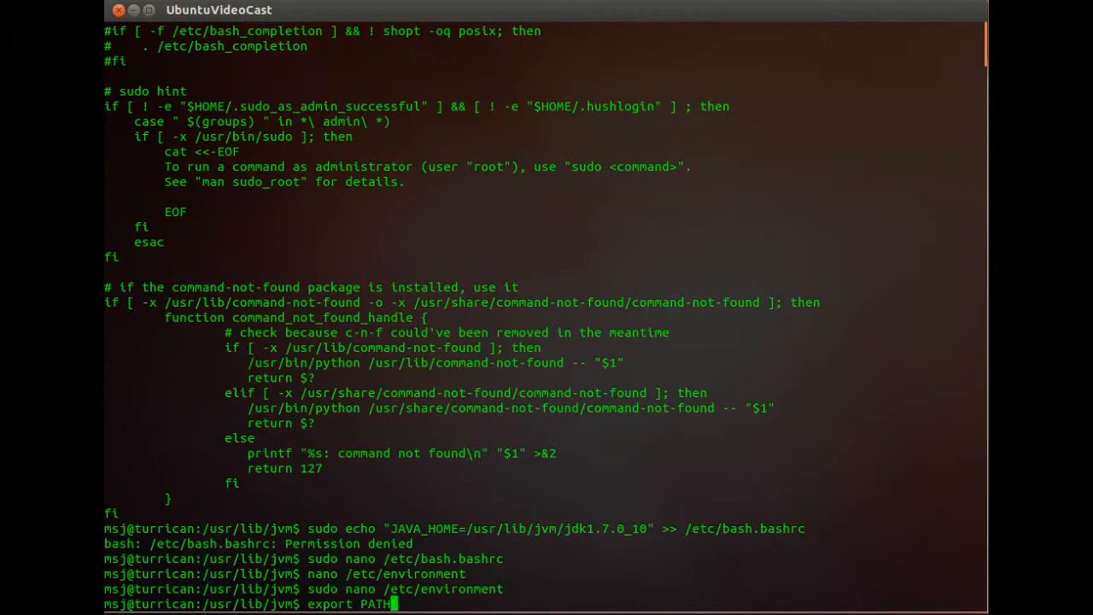
type("JA")
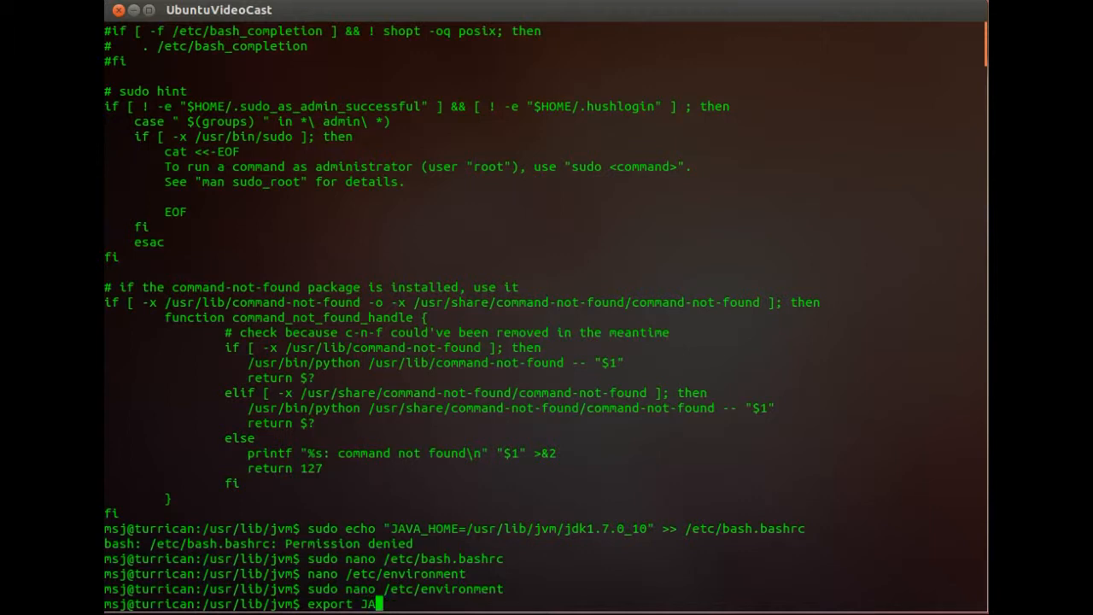
type("VA_HOME")
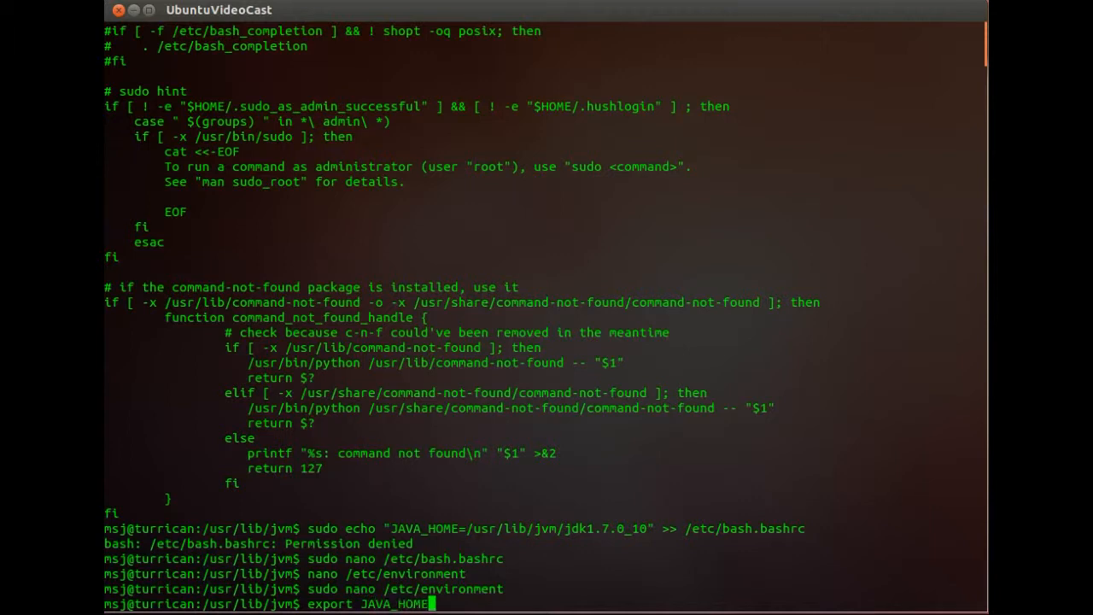
key("Return")
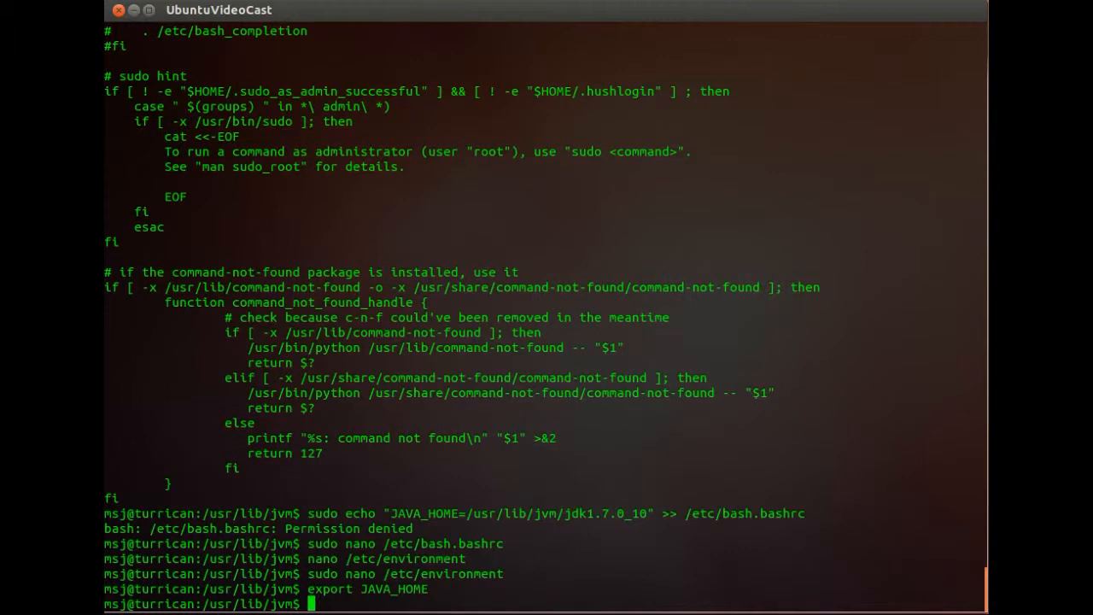
Run export PATH and begin the java version command
type("exp")
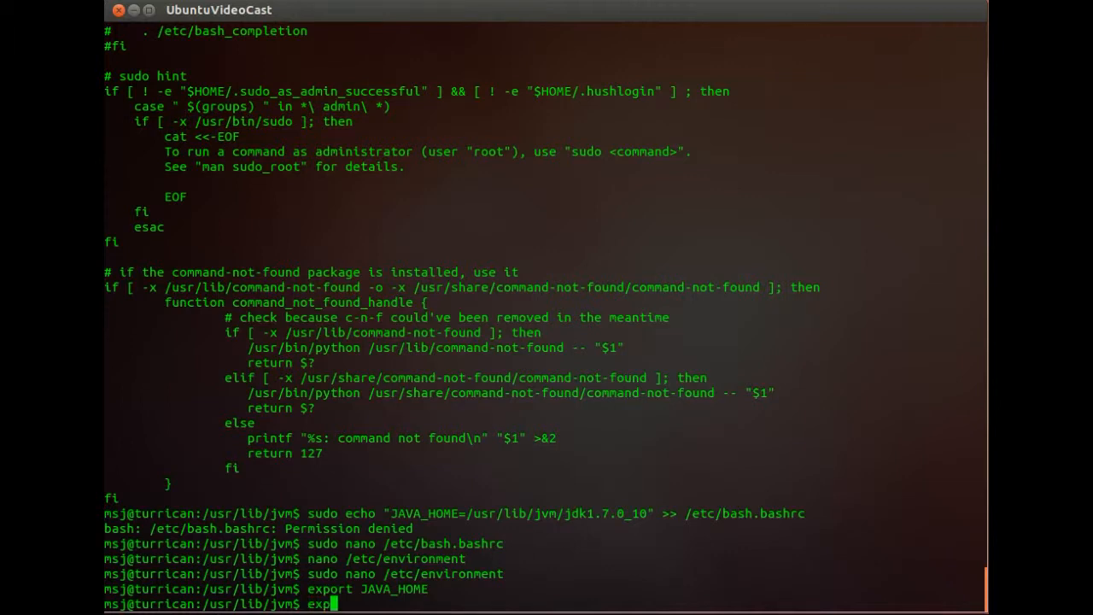
type("ort PATH")
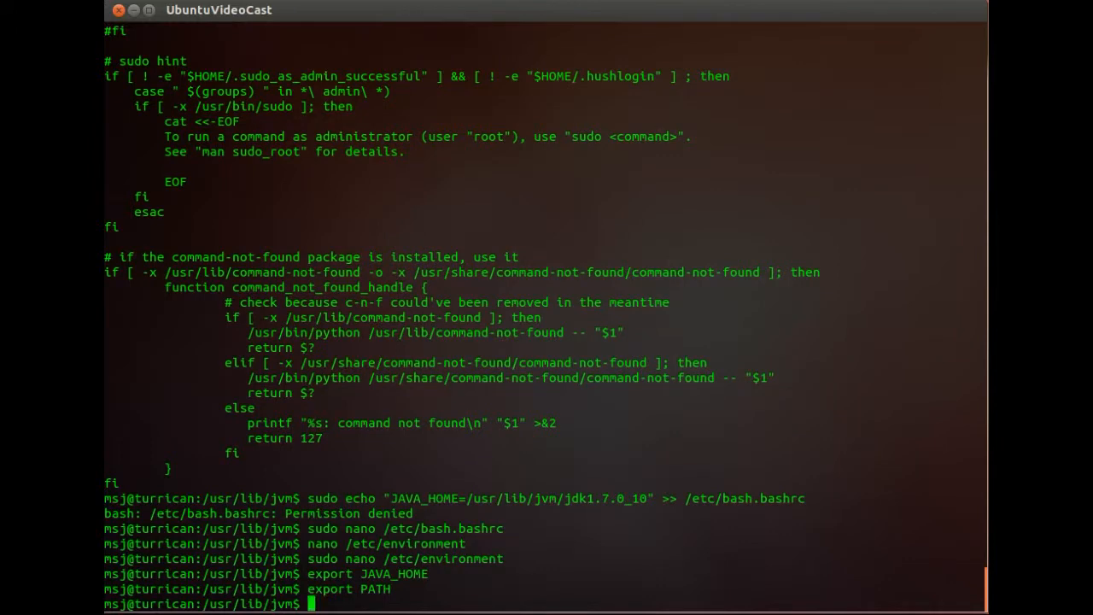
type("java -")
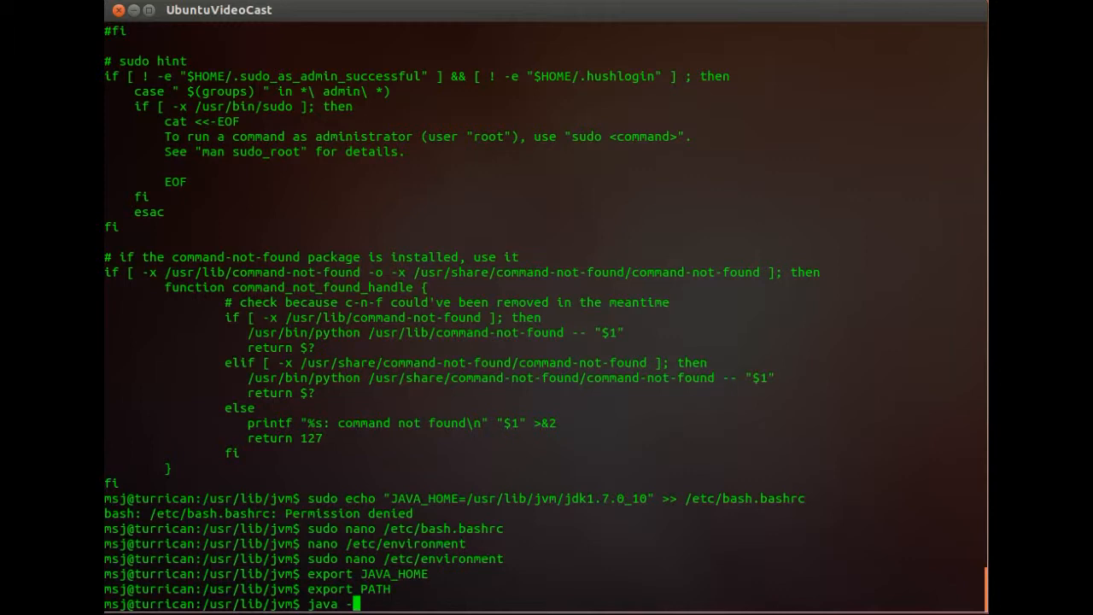
Run java -version, which now reports 1.7.0_10
type("version")
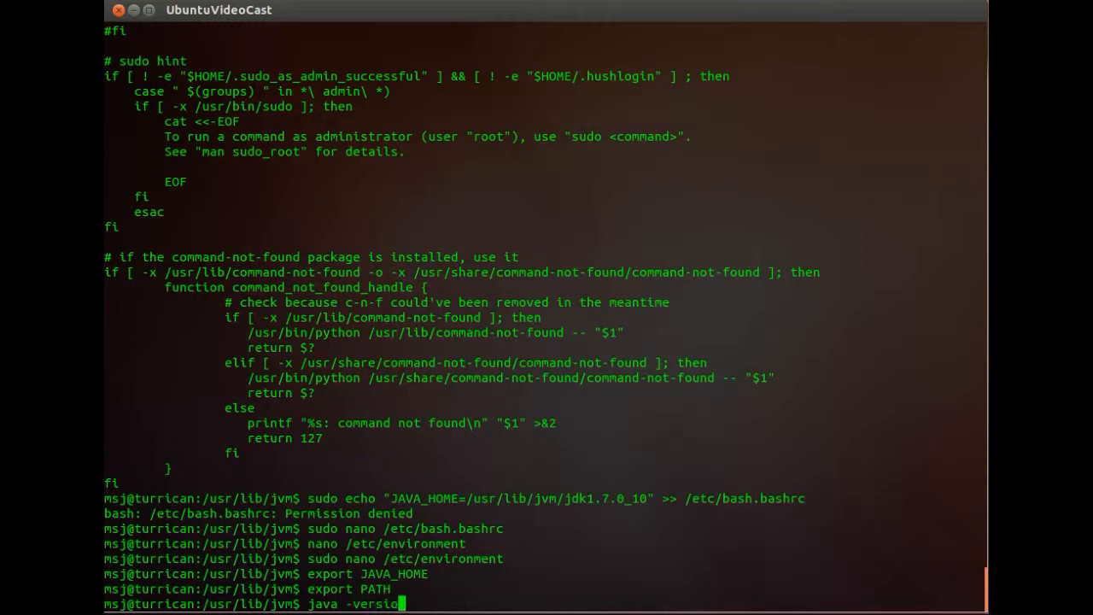
key("Return")
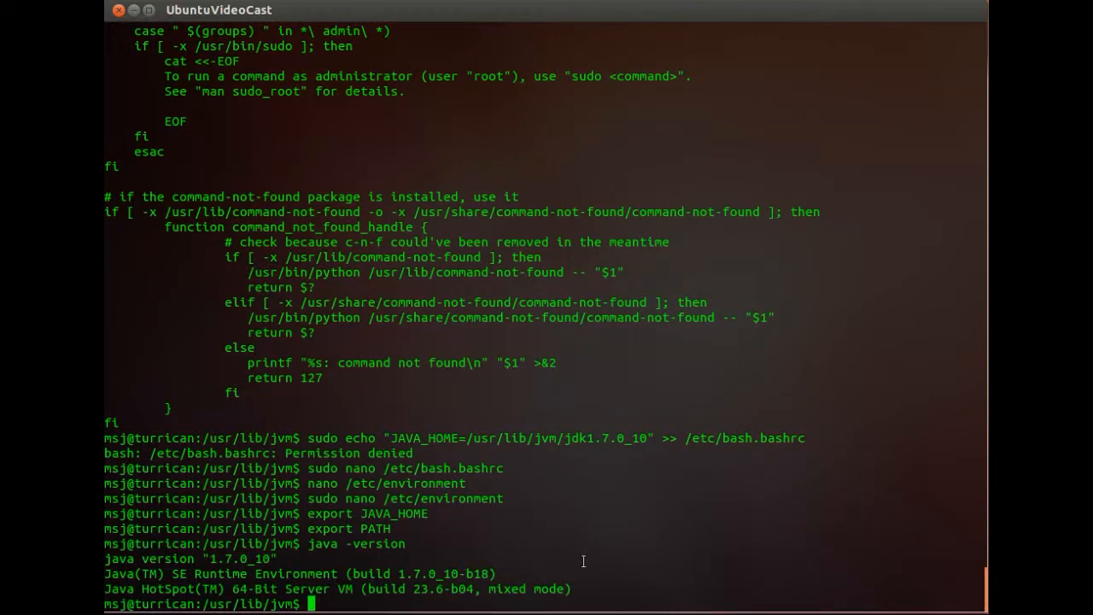
mouse_move(292, 564)
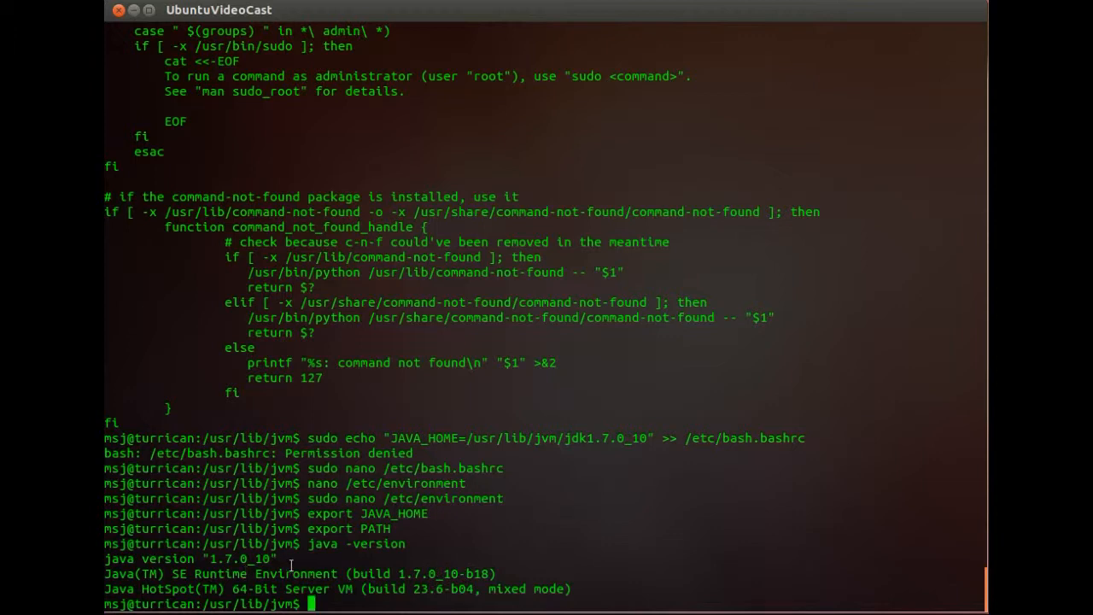
mouse_move(463, 565)
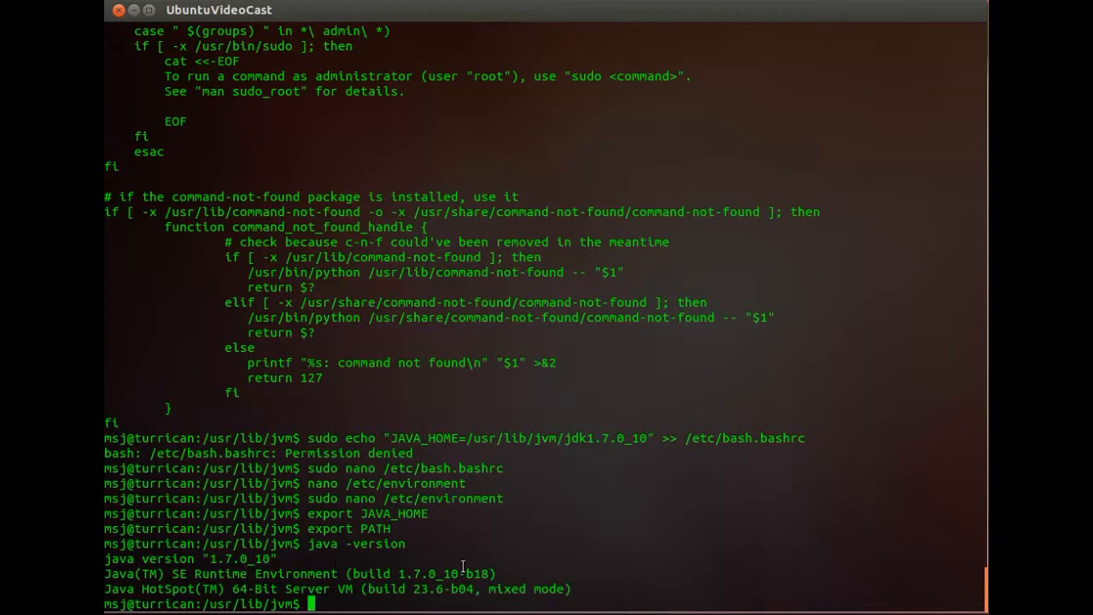